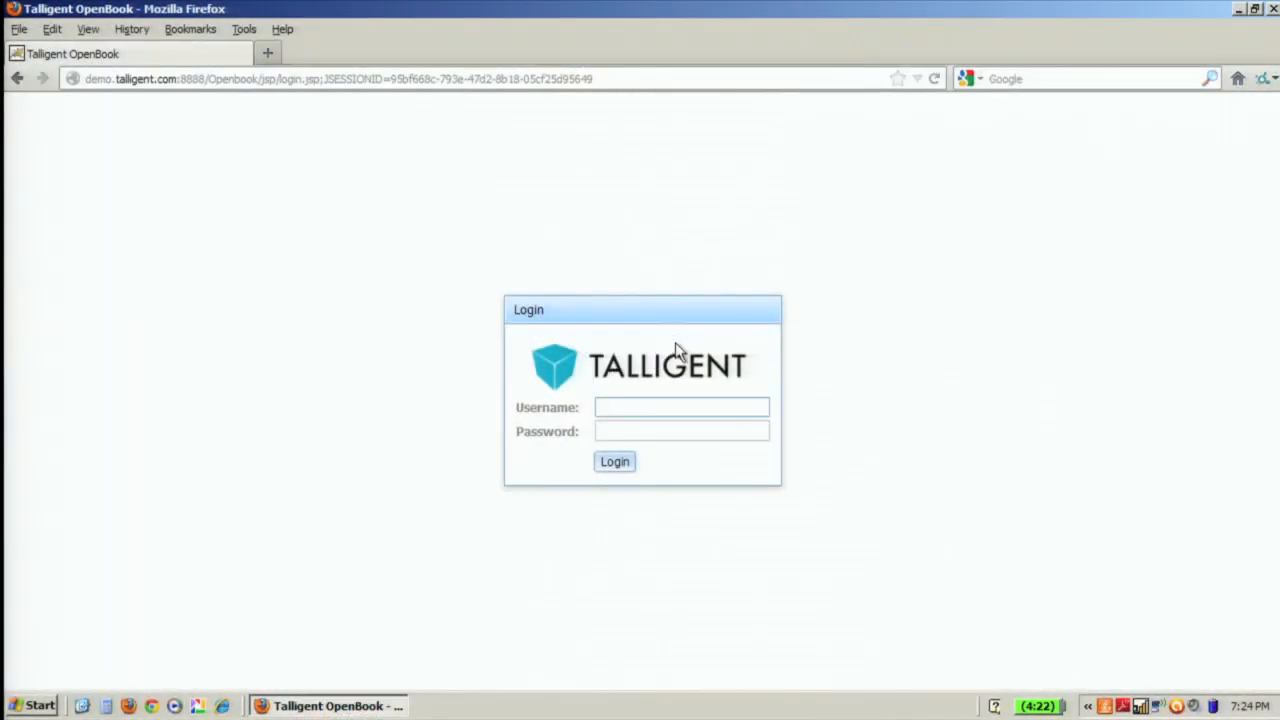
# Step: Sign in as superadmin to reach the system status dashboard
pyautogui.write('superadmin')
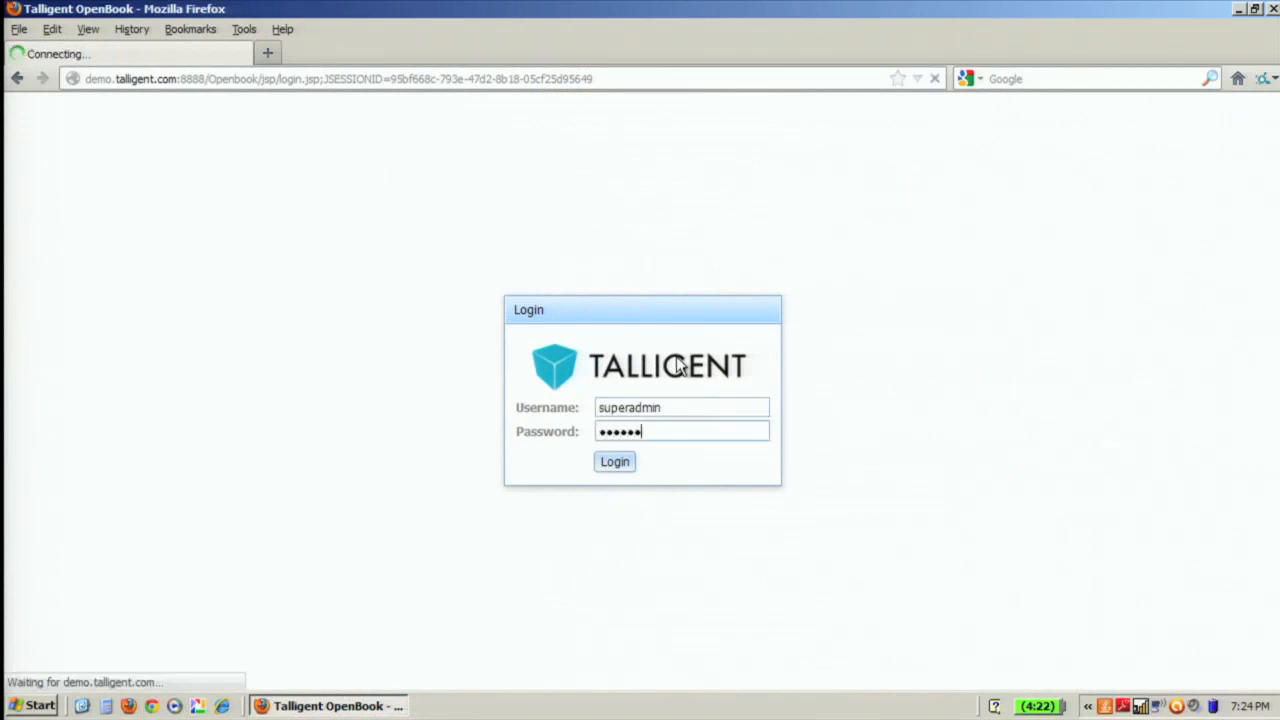
pyautogui.click(614, 460)
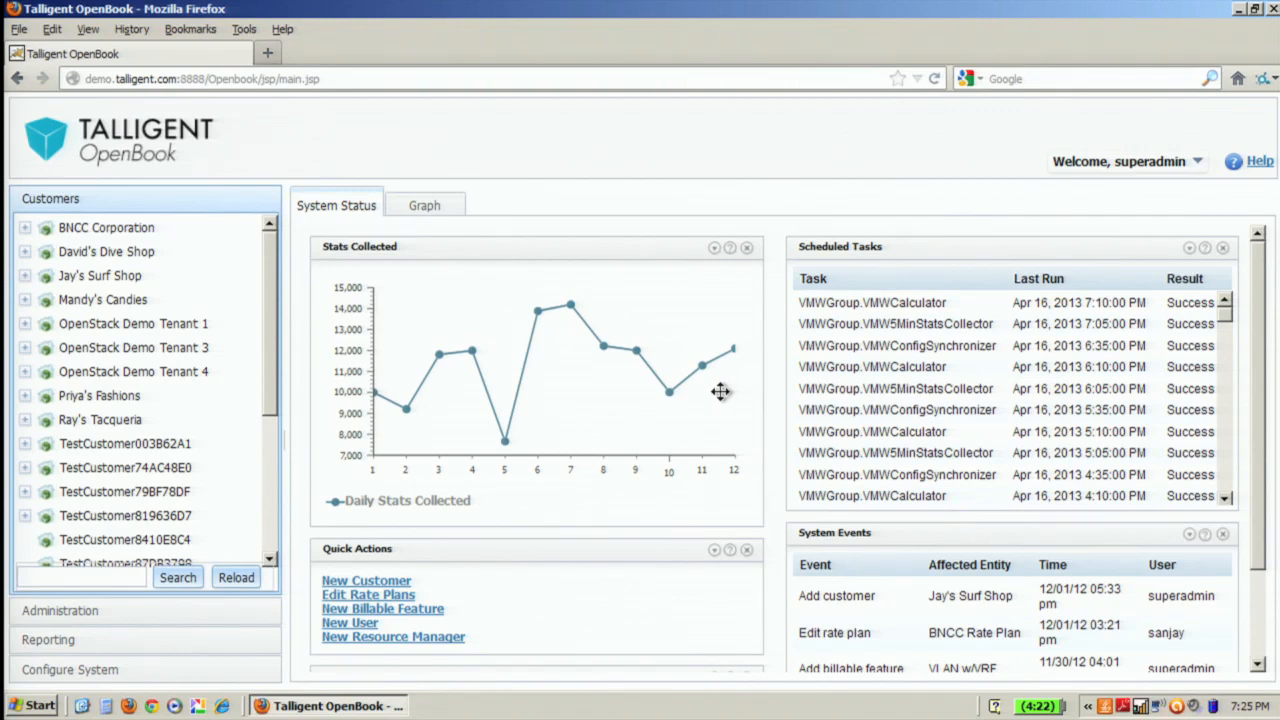
pyautogui.moveTo(360, 236)
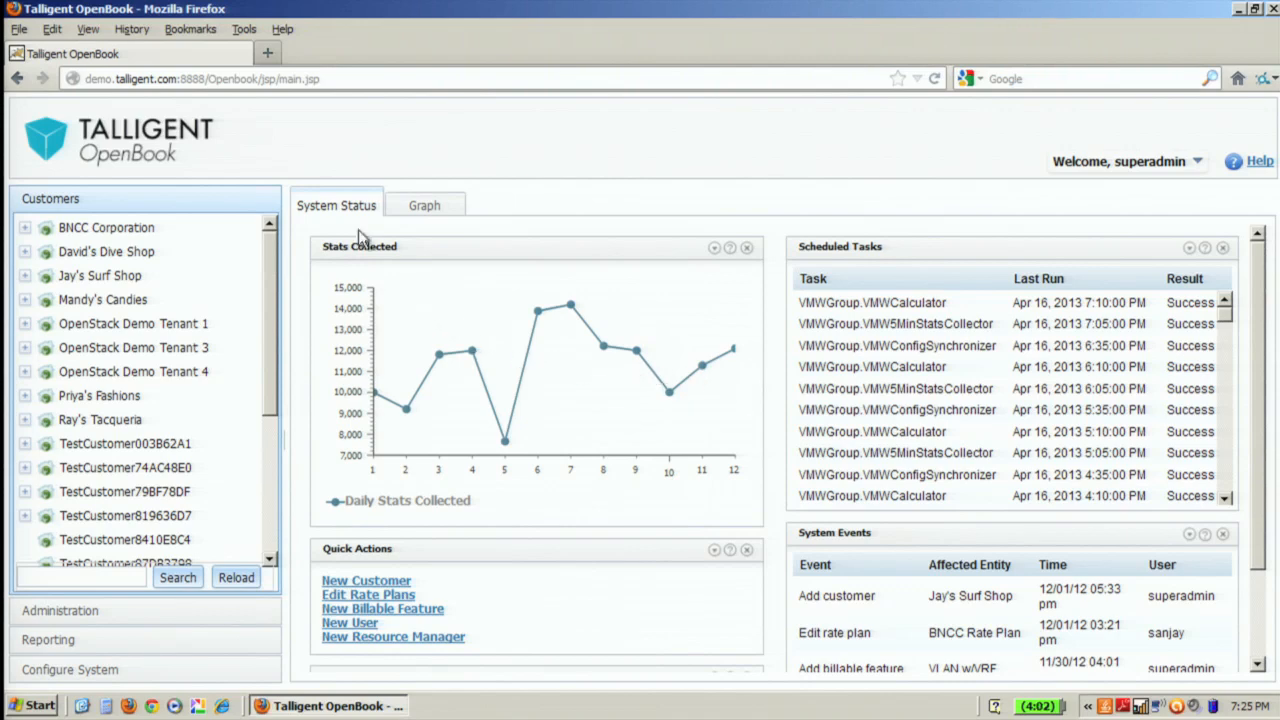
pyautogui.moveTo(368, 168)
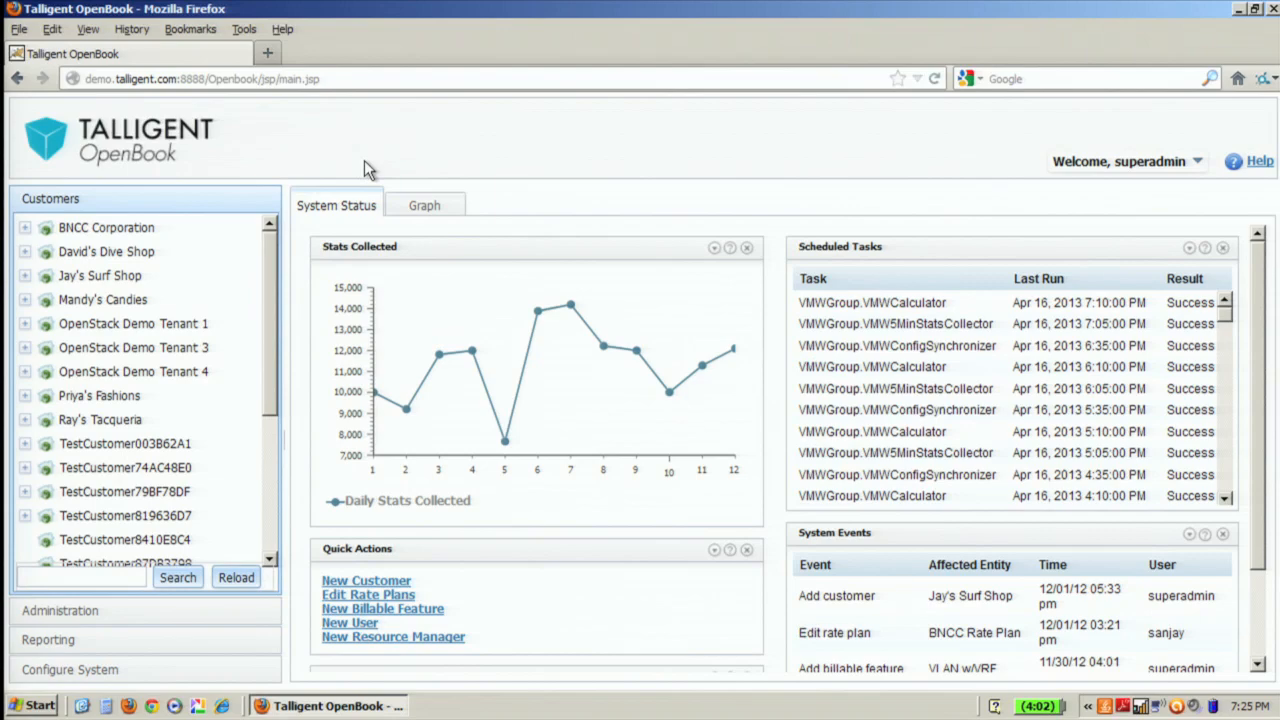
# Step: Expand the Administration section in the left navigation panel
pyautogui.click(24, 228)
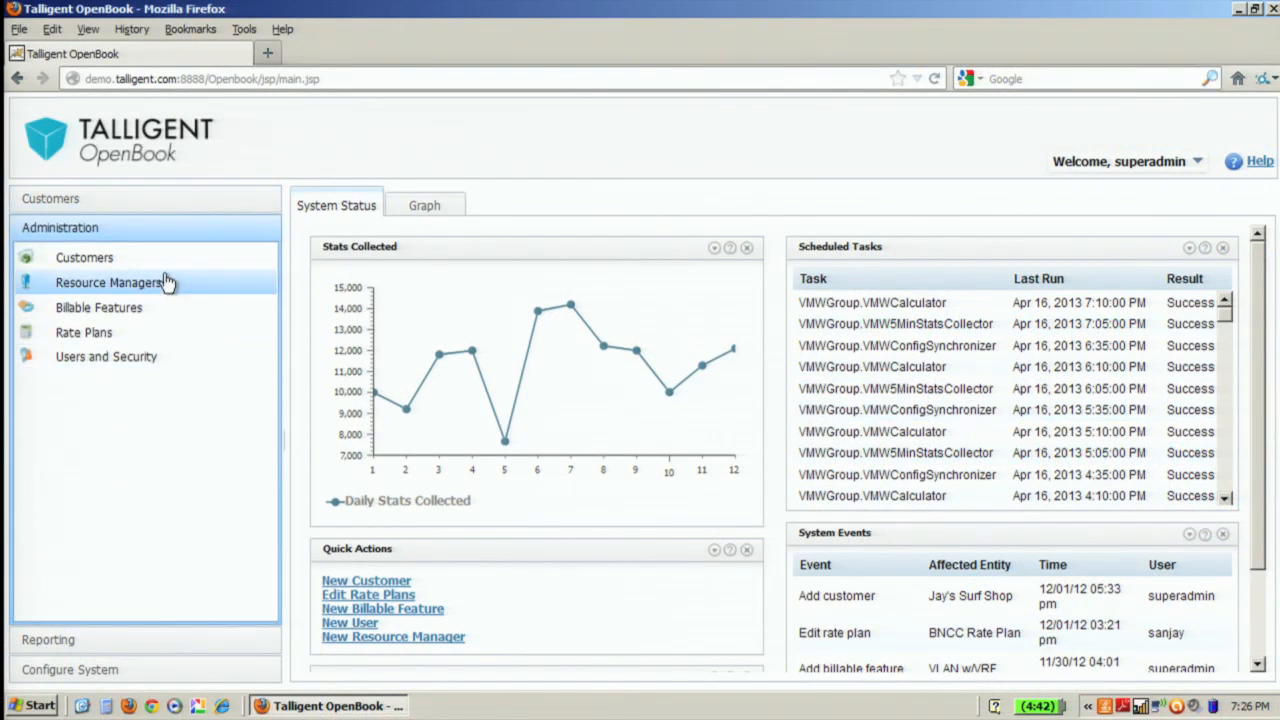
# Step: Show the Resource Managers list with the vSphere and OpenStack servers
pyautogui.click(108, 282)
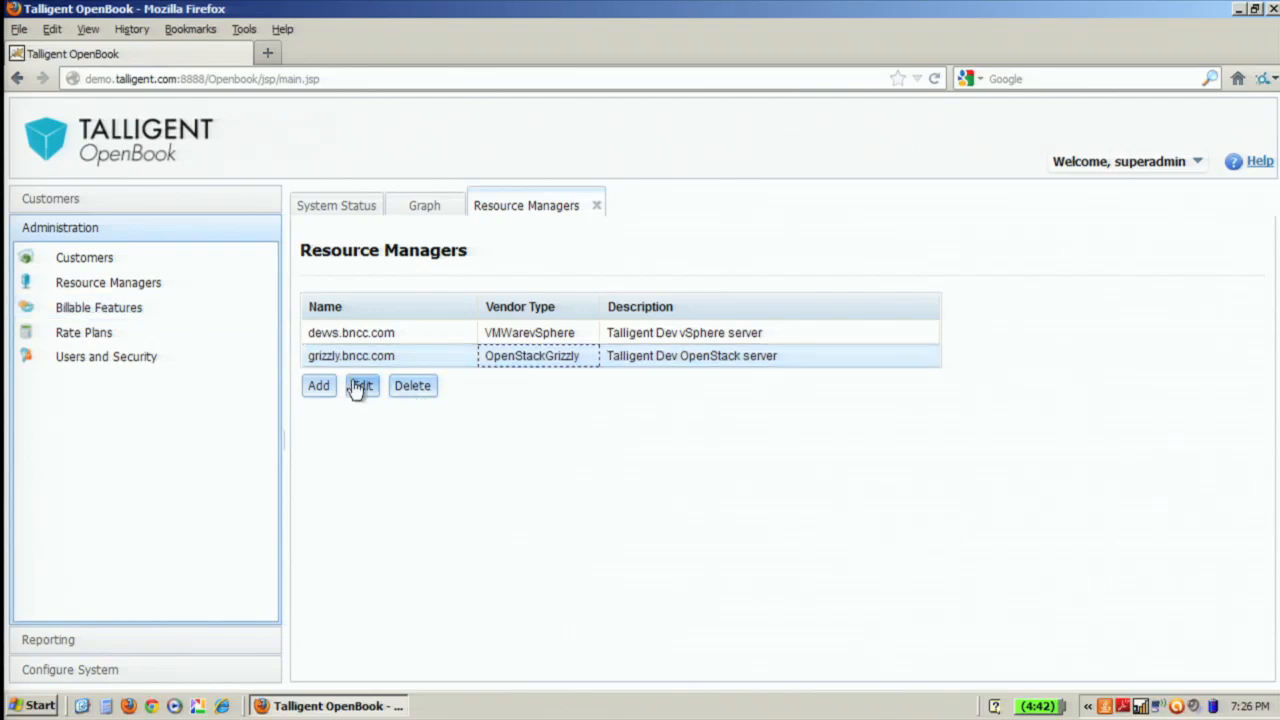
# Step: Bring up grizzly.bncc.com's resource manager settings and available metrics
pyautogui.click(360, 384)
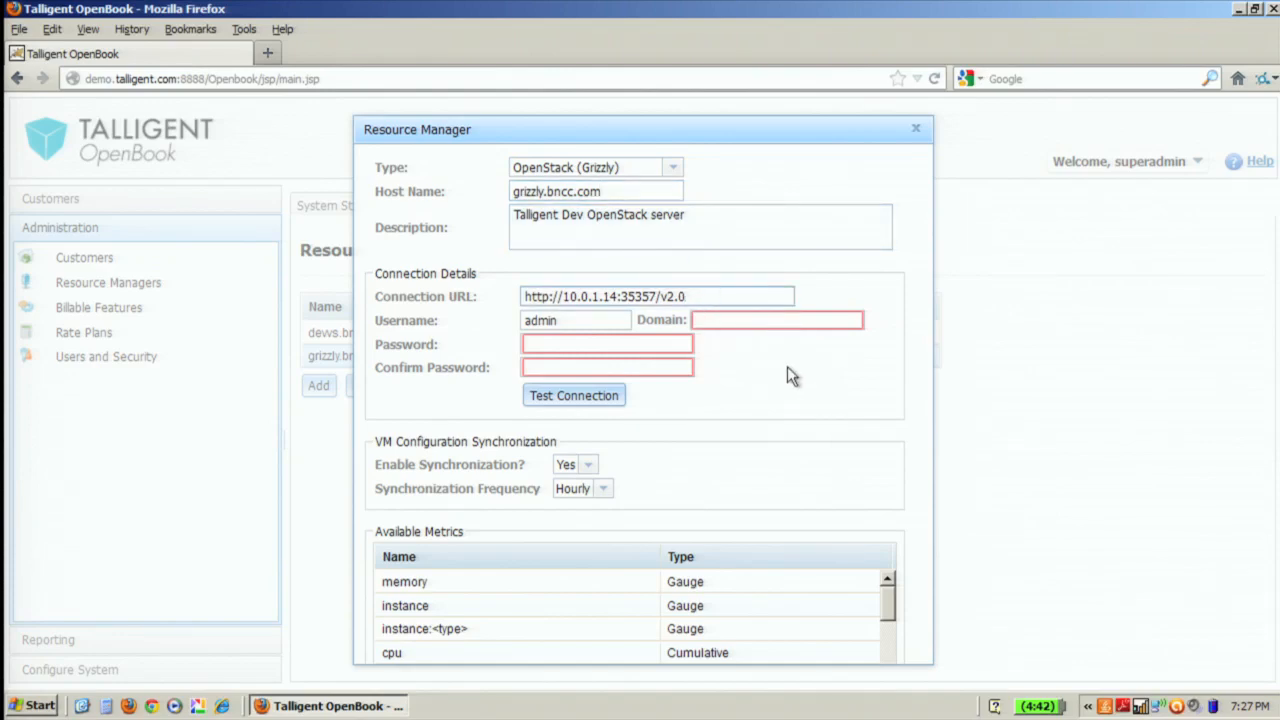
pyautogui.moveTo(788, 372)
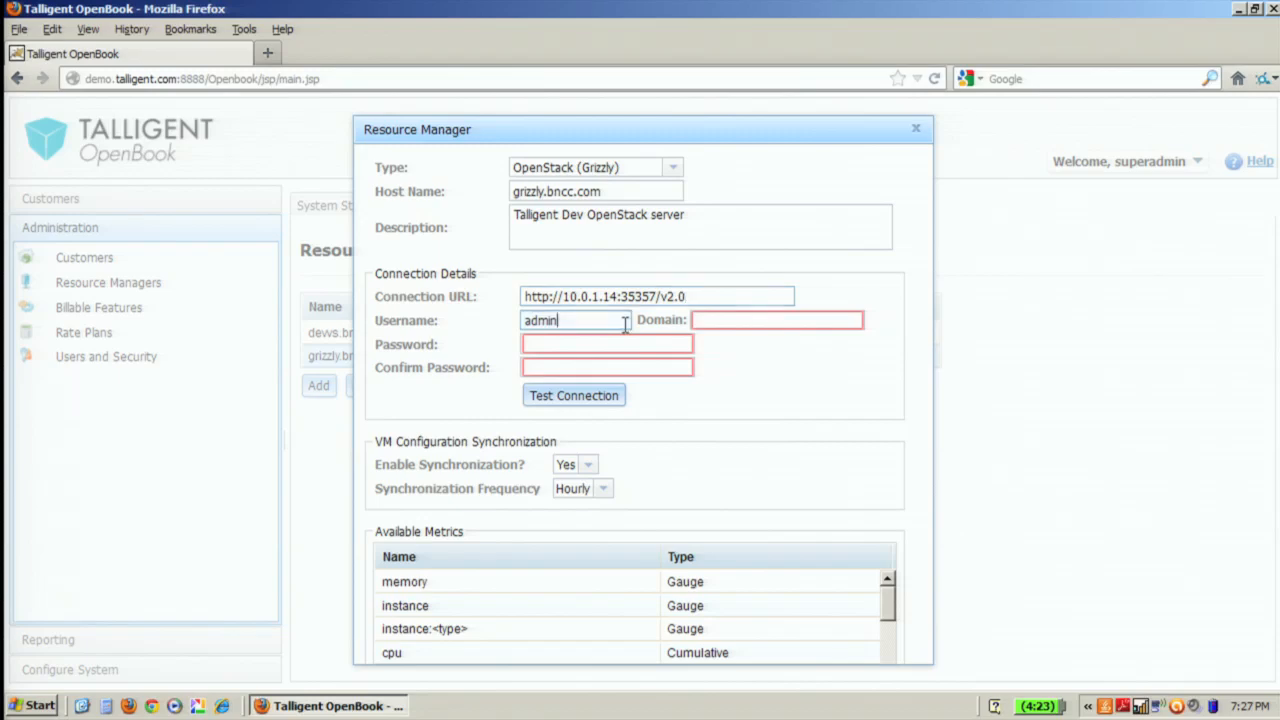
pyautogui.moveTo(658, 396)
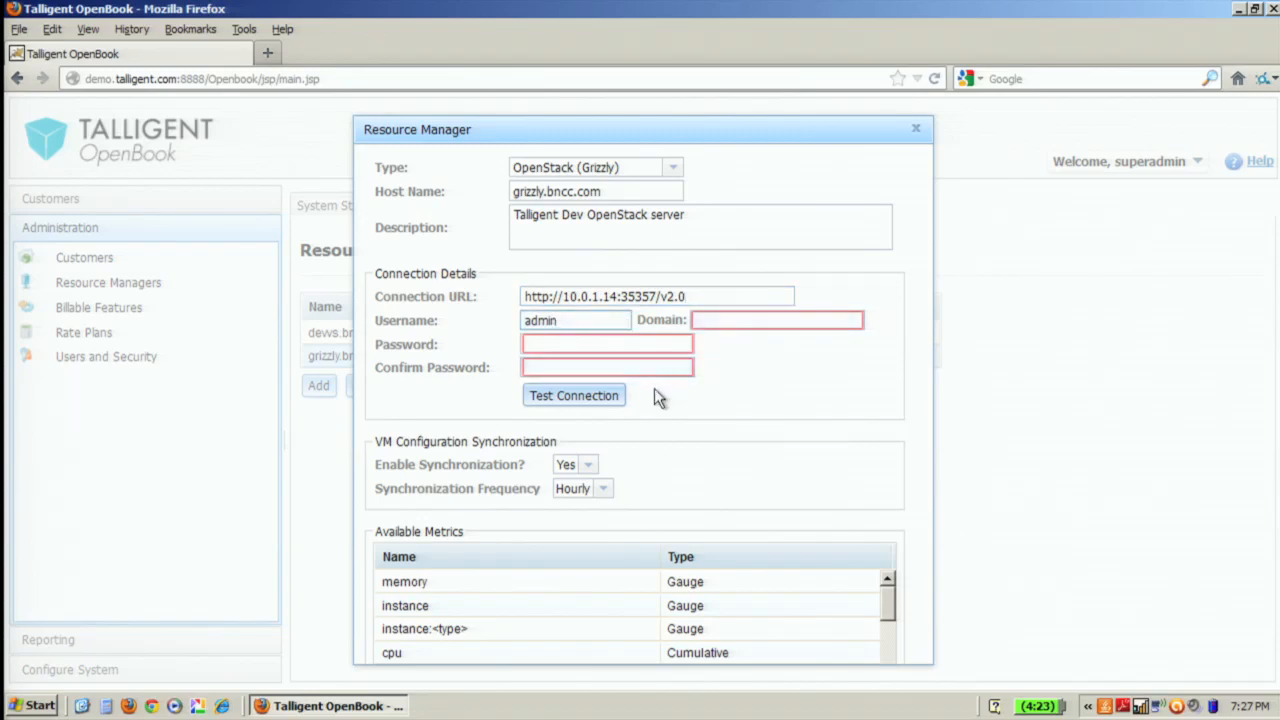
pyautogui.moveTo(910, 588)
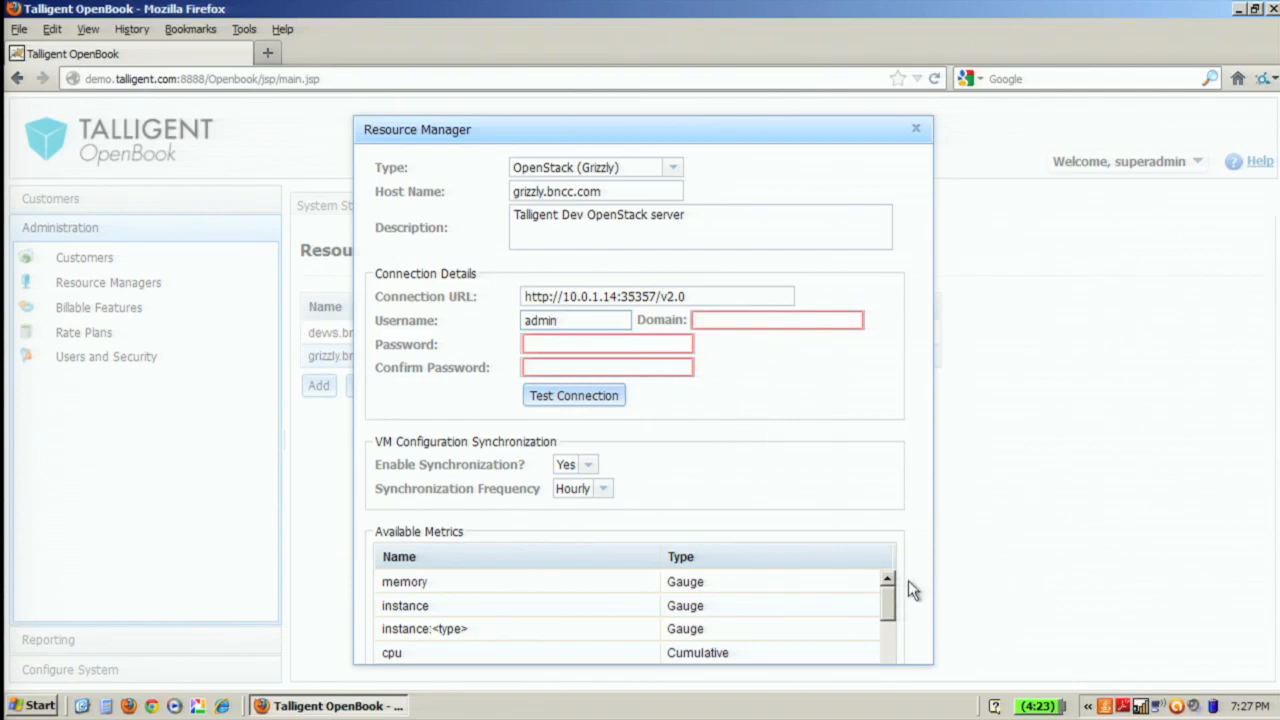
pyautogui.moveTo(890, 596)
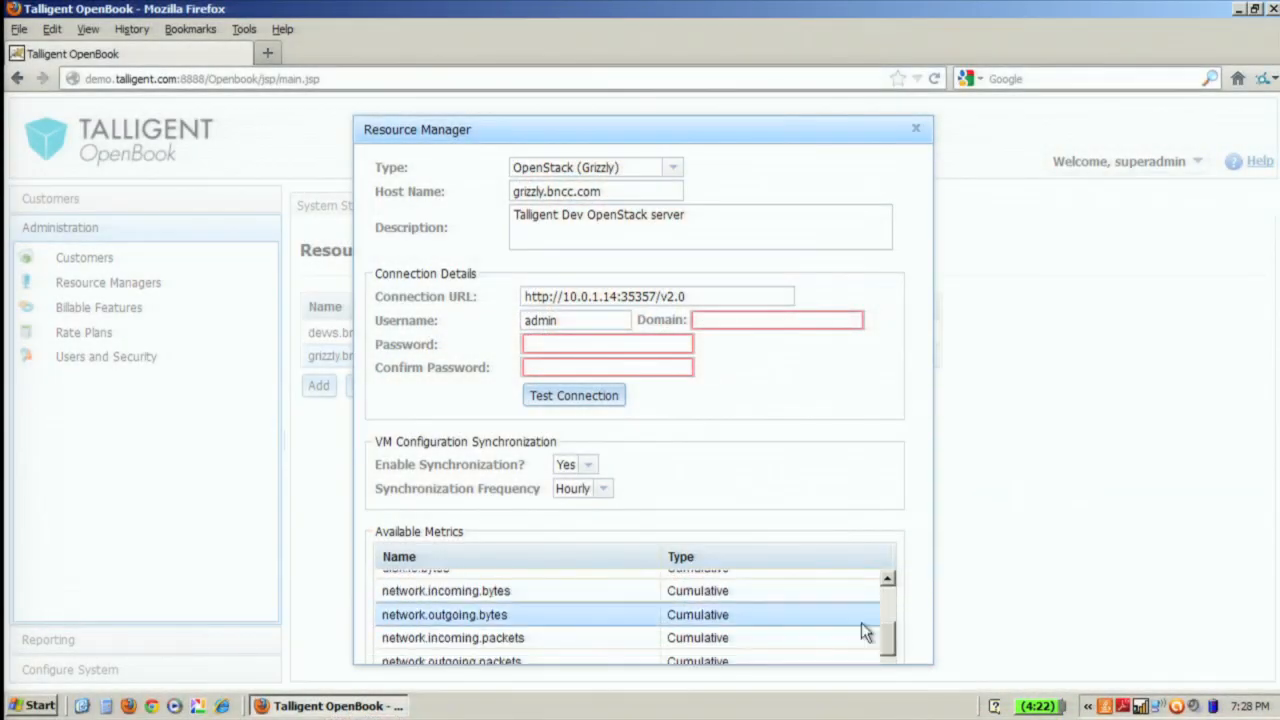
pyautogui.moveTo(800, 628)
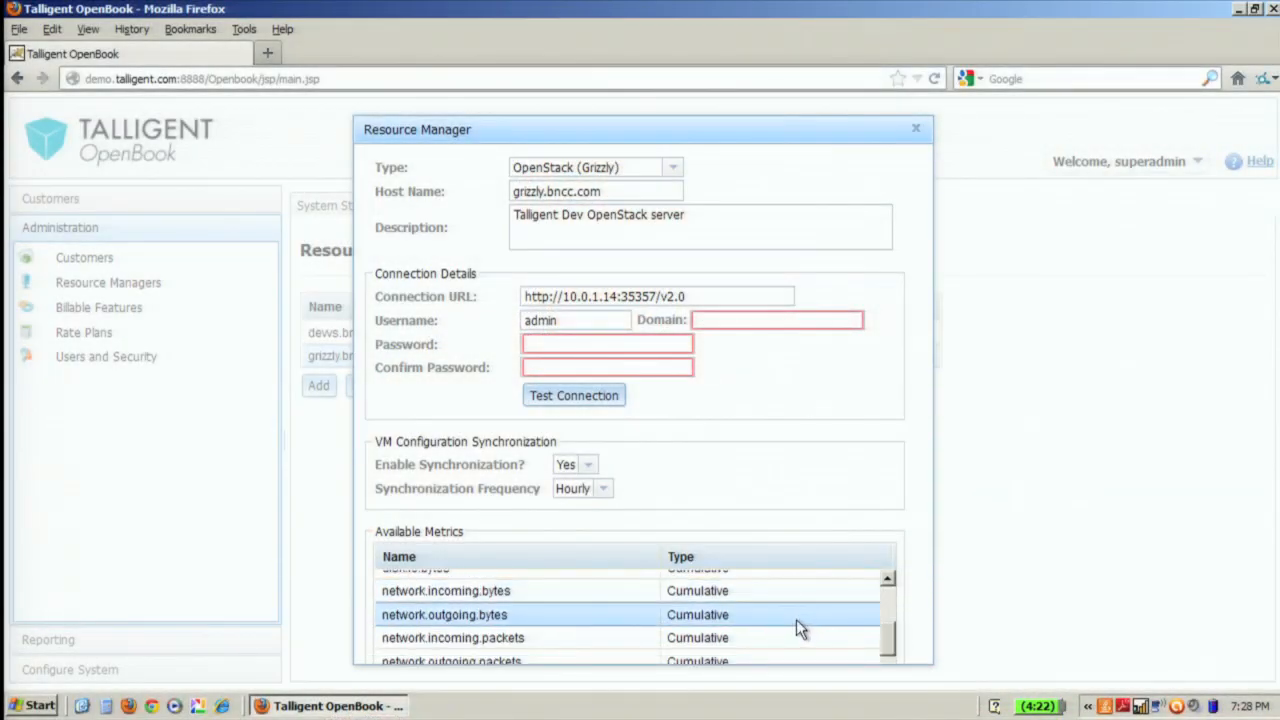
pyautogui.moveTo(904, 136)
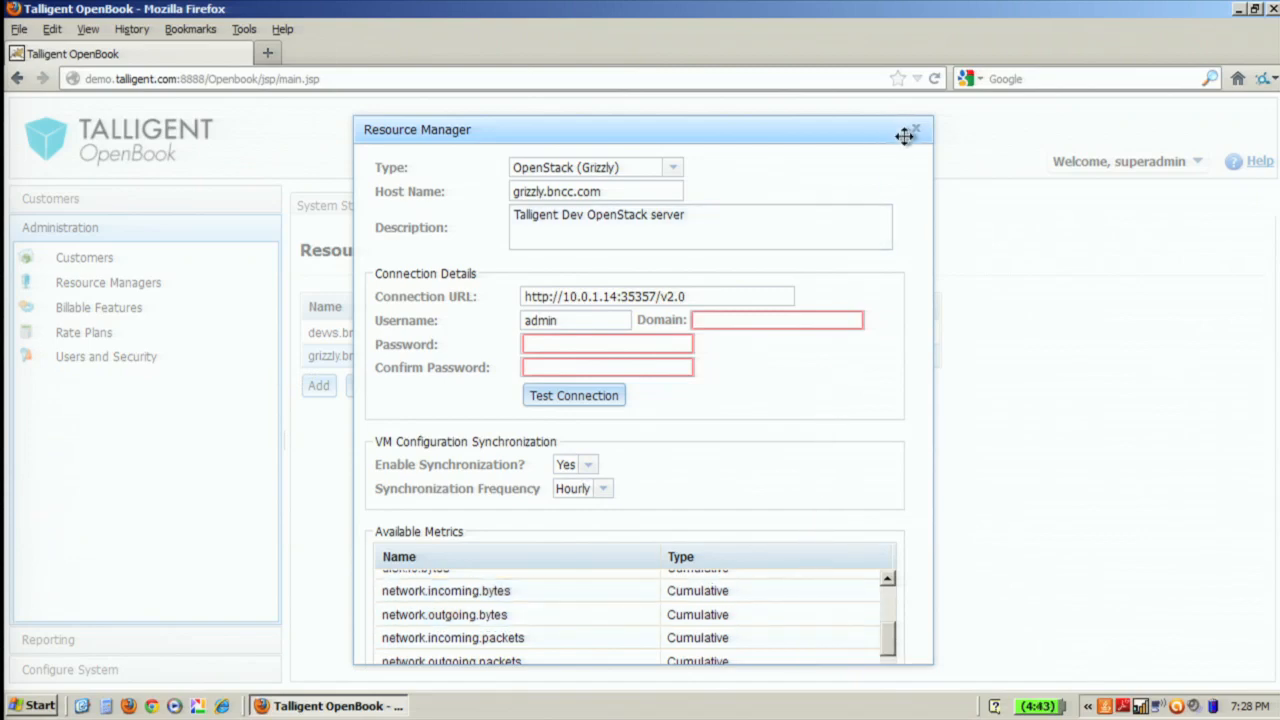
pyautogui.moveTo(914, 132)
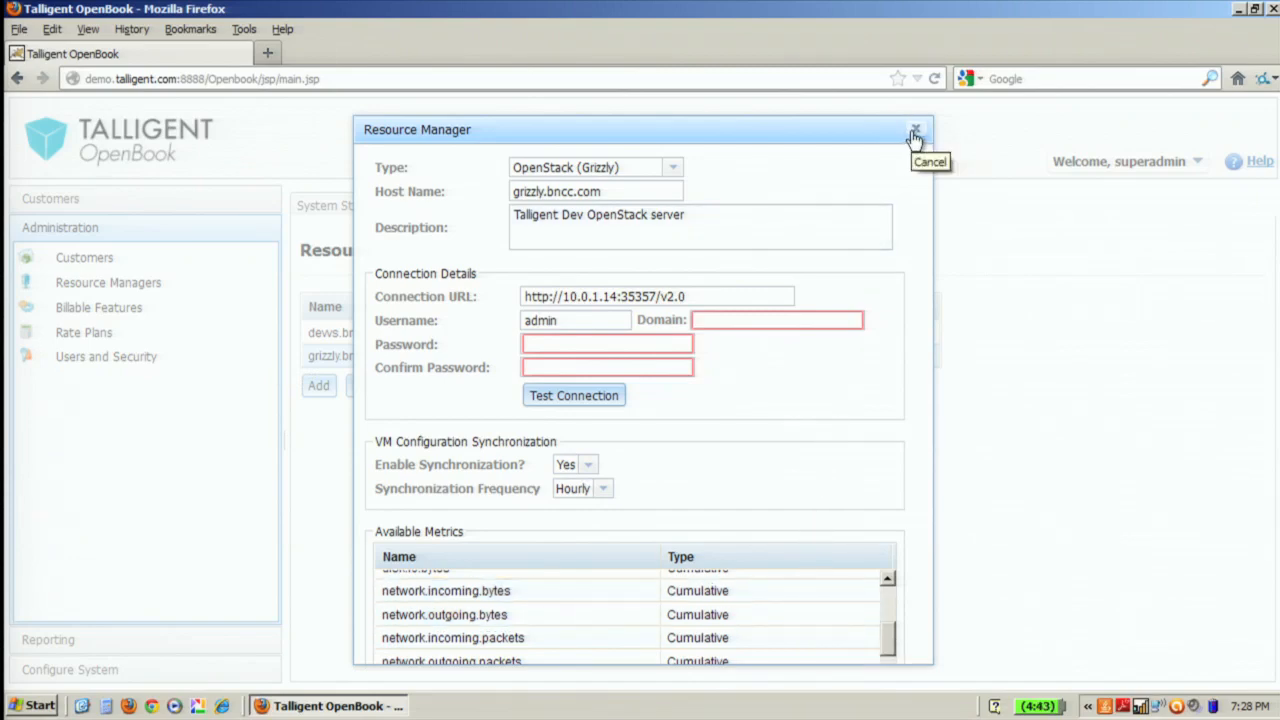
pyautogui.moveTo(914, 138)
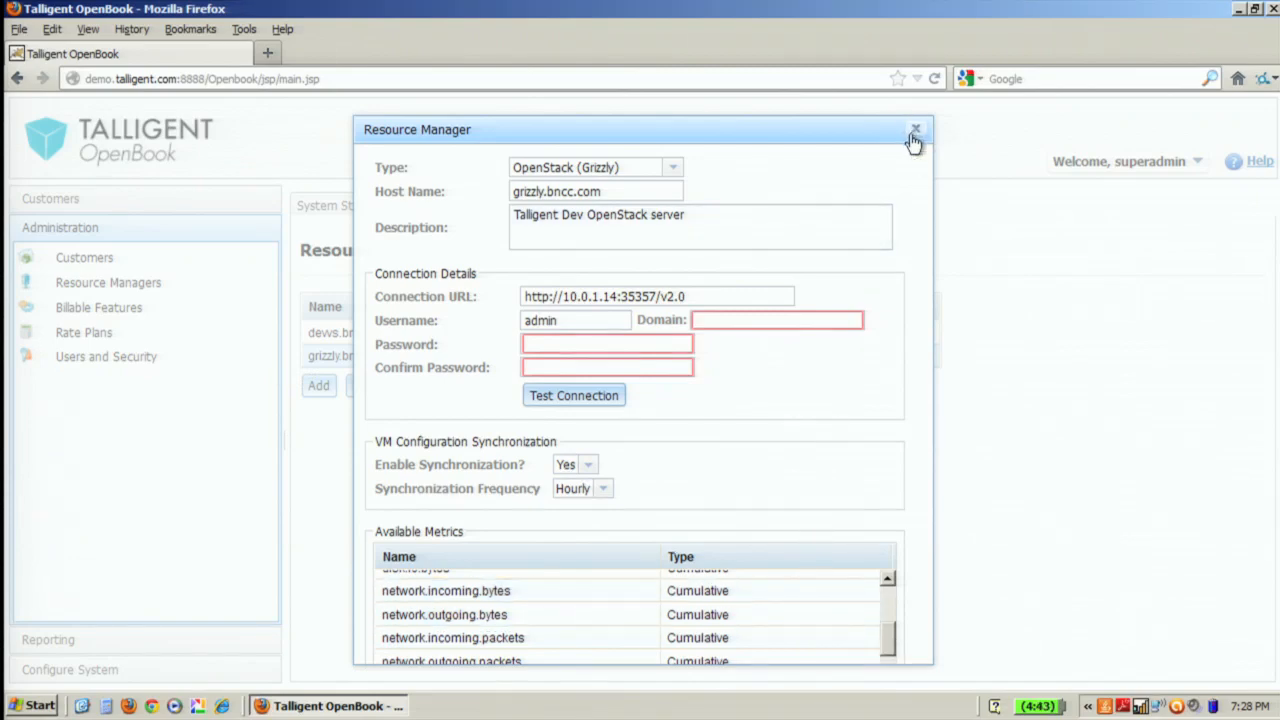
# Step: Close the Resource Manager settings unsaved and review the resource group feature-based billable features
pyautogui.click(914, 130)
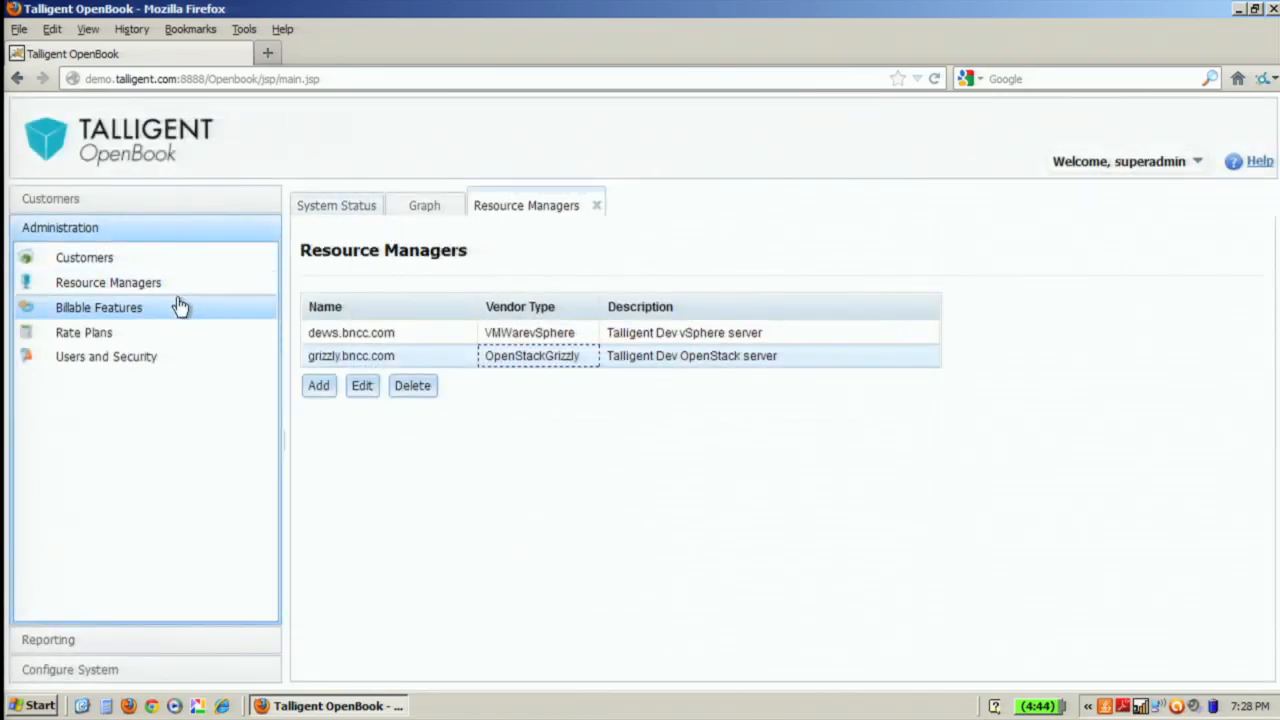
pyautogui.click(98, 308)
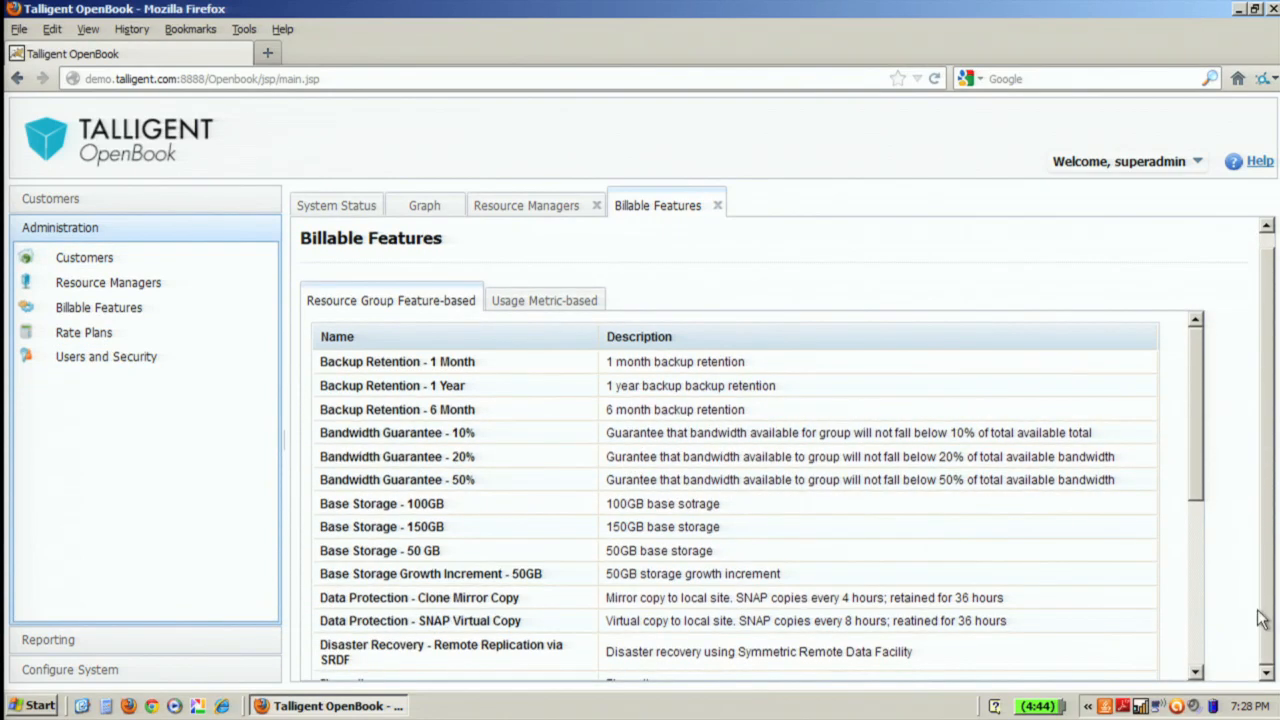
pyautogui.scroll(-3)
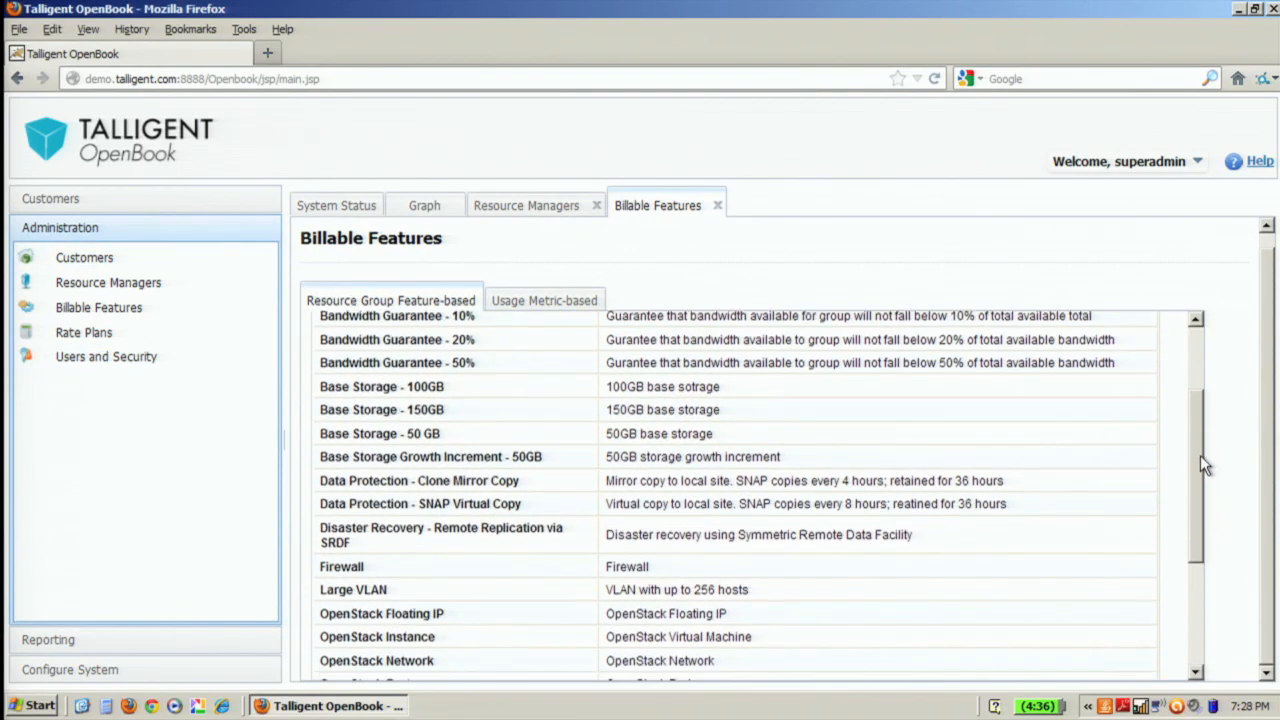
pyautogui.scroll(-3)
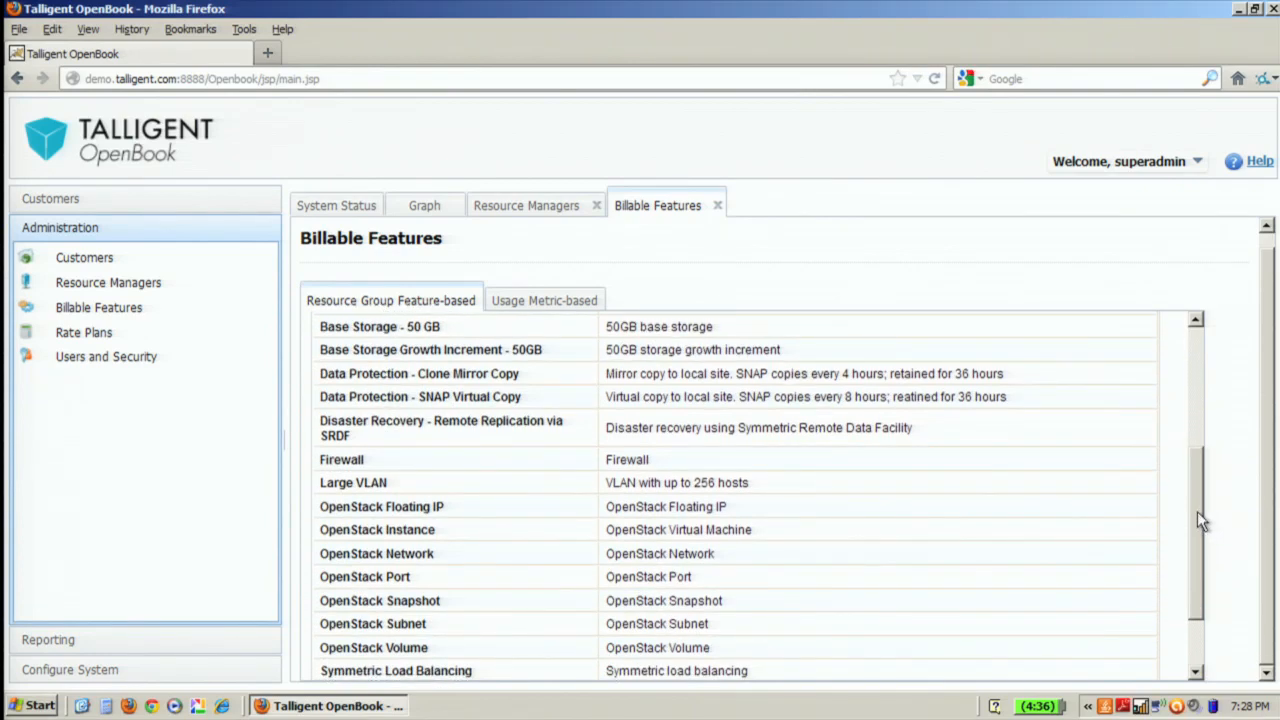
pyautogui.scroll(-3)
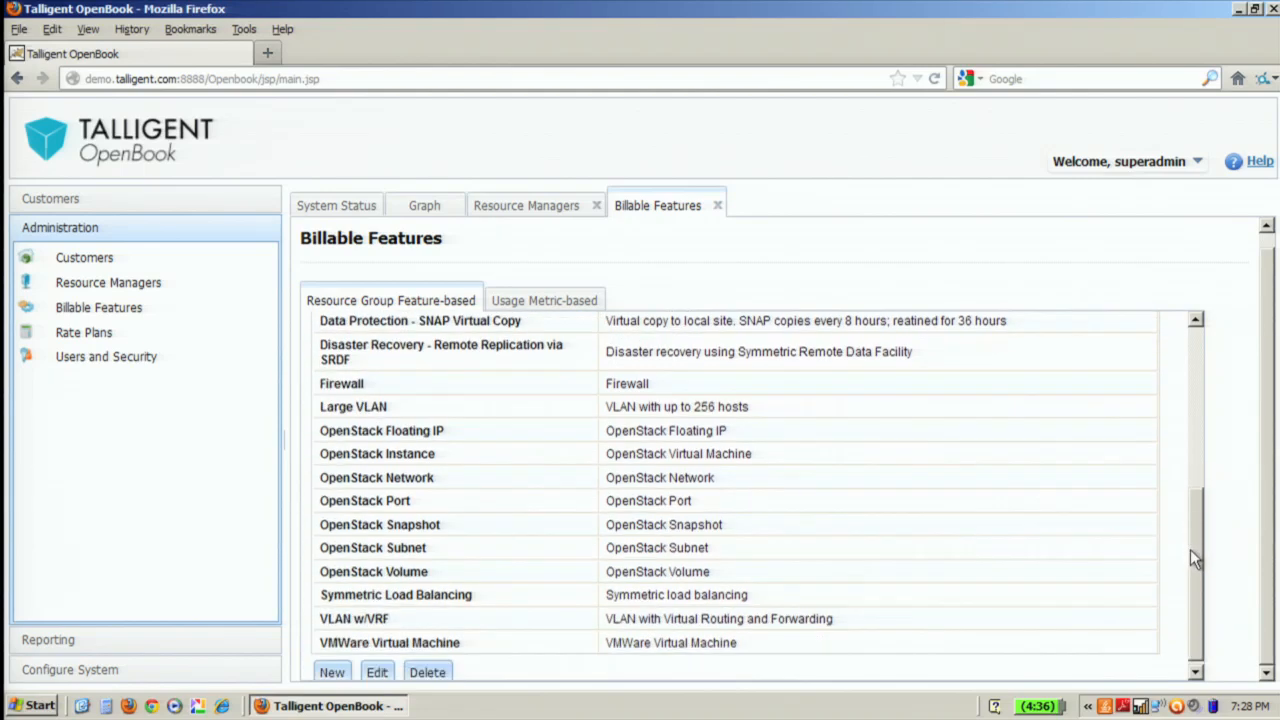
pyautogui.scroll(3)
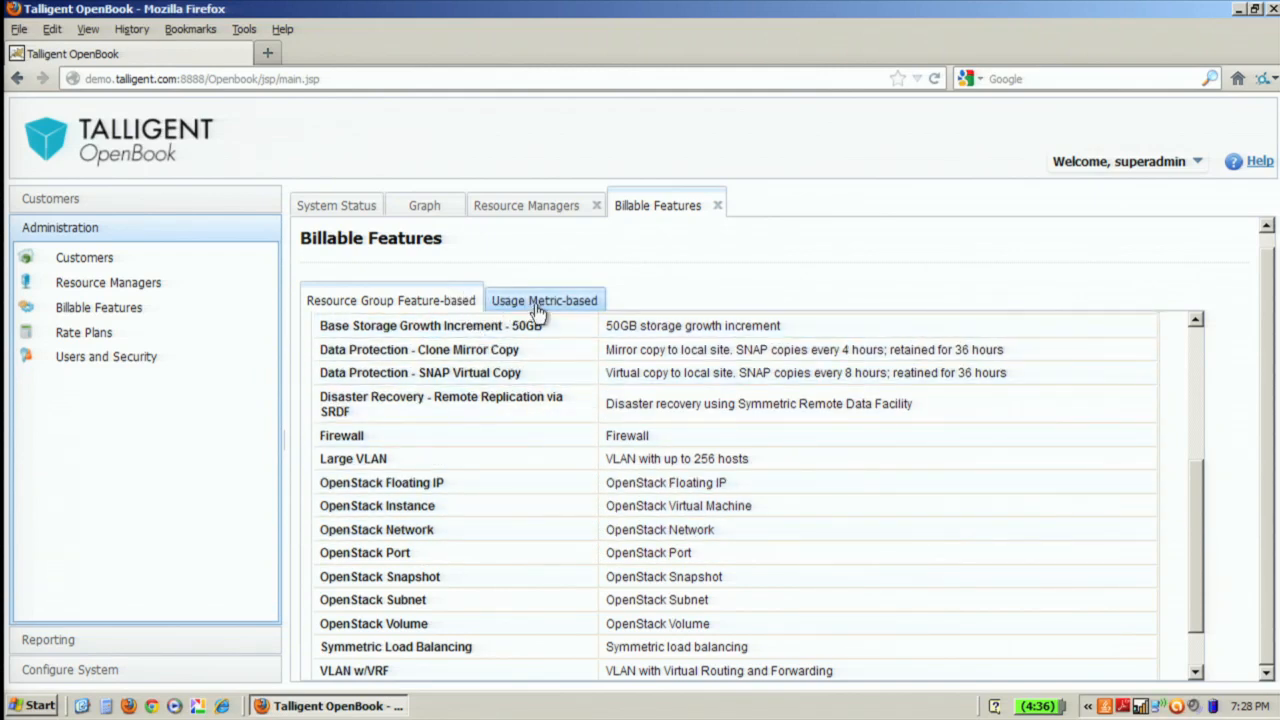
# Step: Show usage metric-based billable features and the New metric feature choices
pyautogui.click(544, 300)
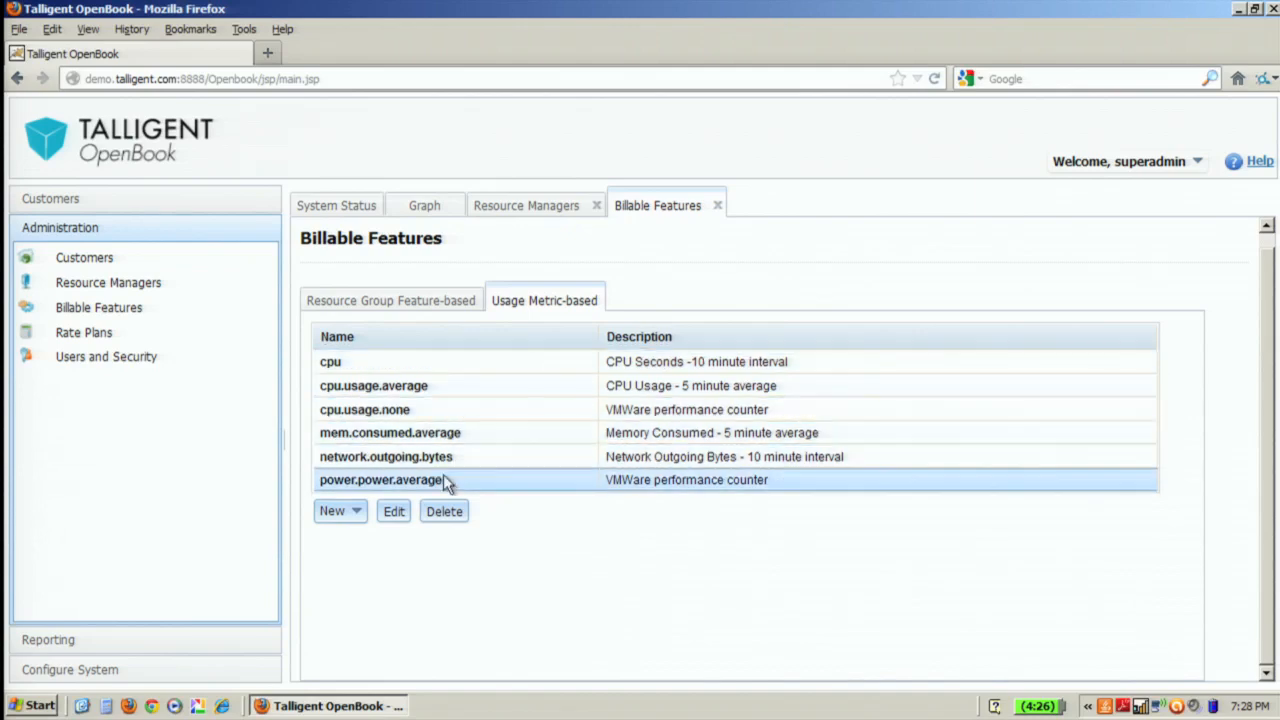
pyautogui.click(340, 512)
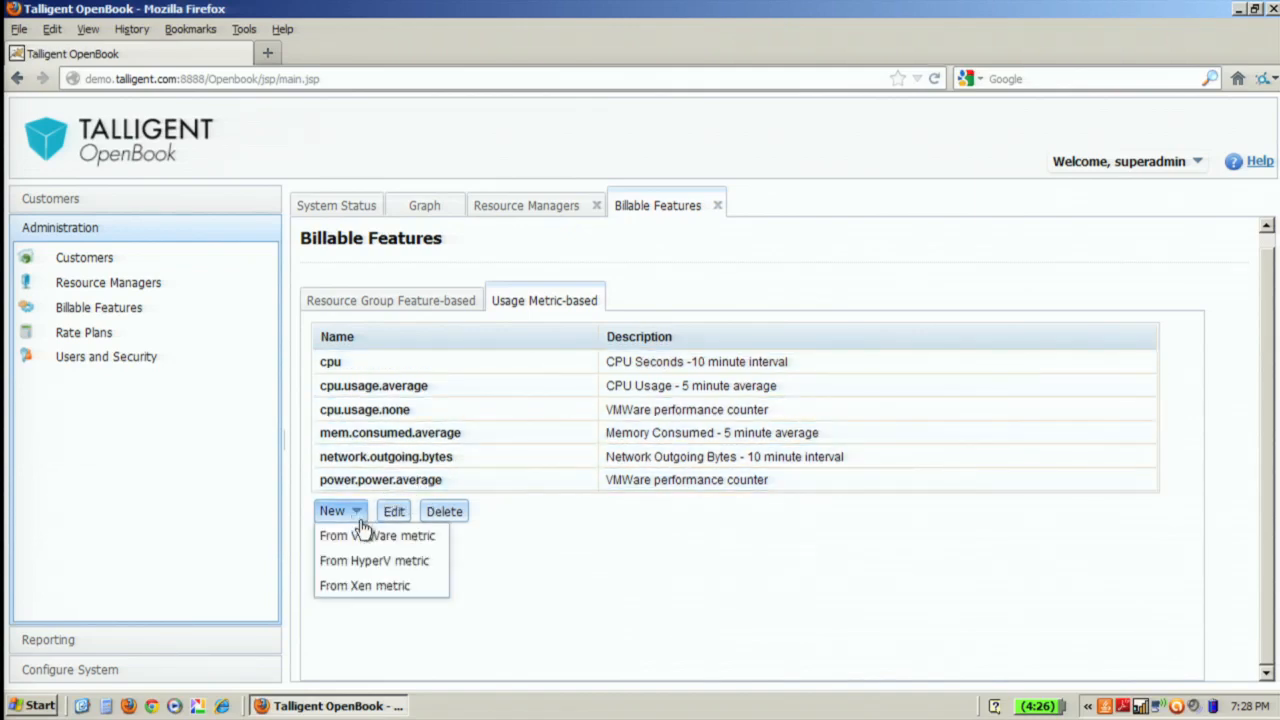
pyautogui.click(376, 536)
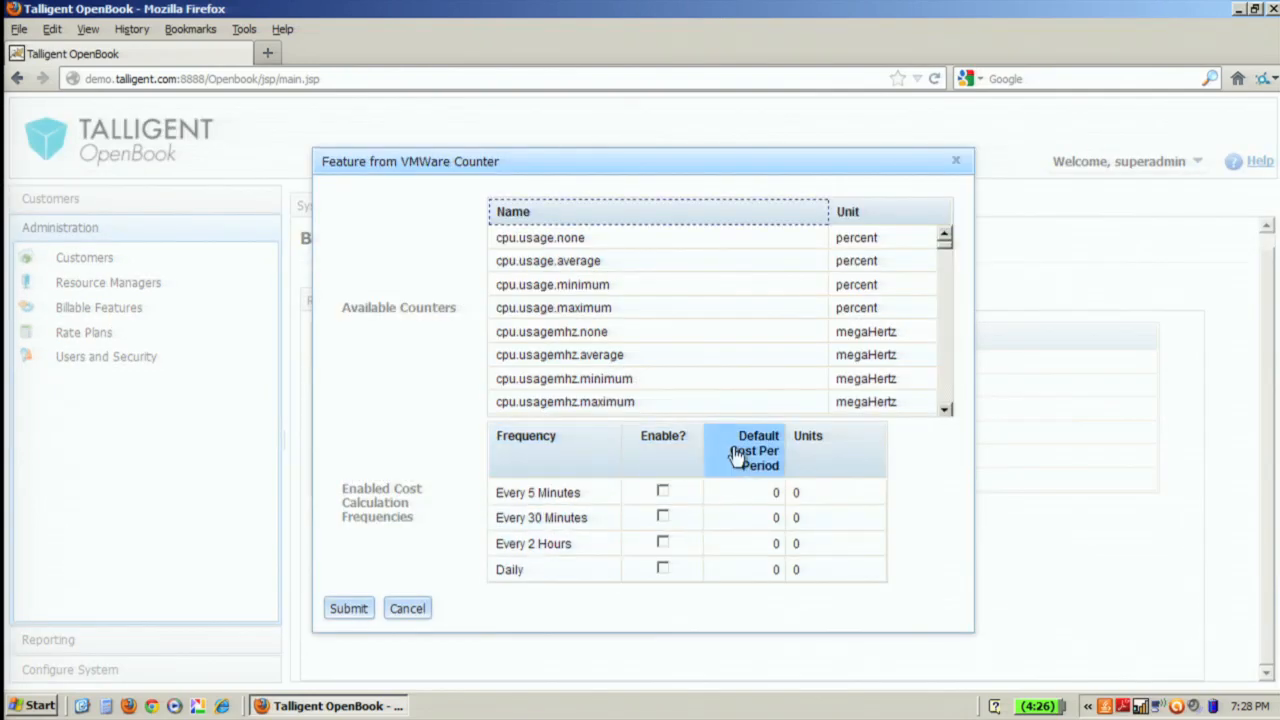
pyautogui.moveTo(940, 540)
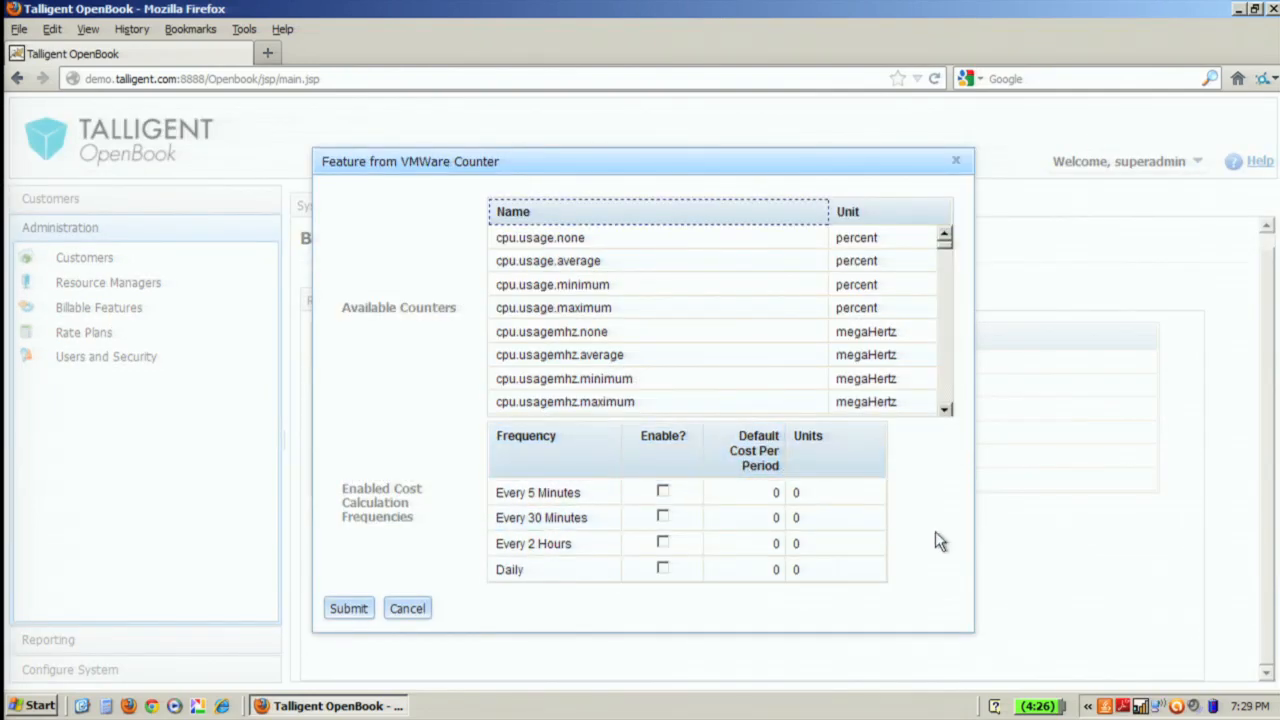
pyautogui.moveTo(944, 400)
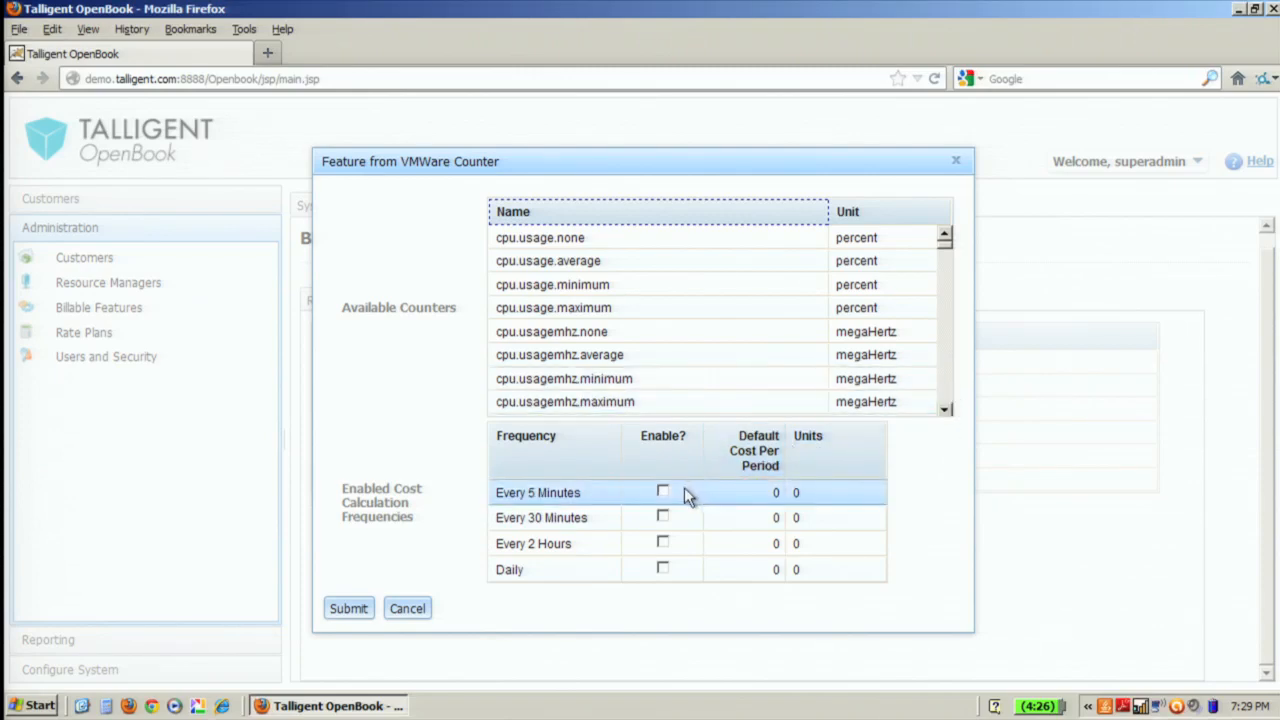
pyautogui.moveTo(684, 496)
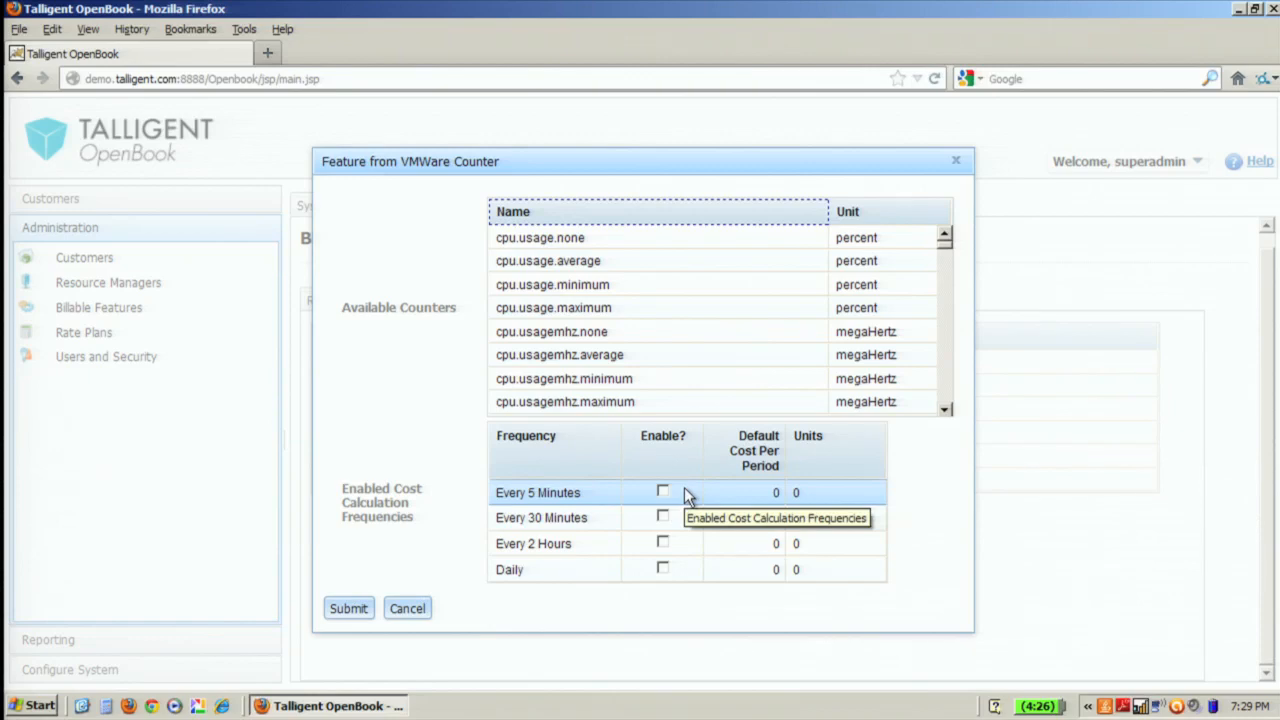
pyautogui.moveTo(688, 500)
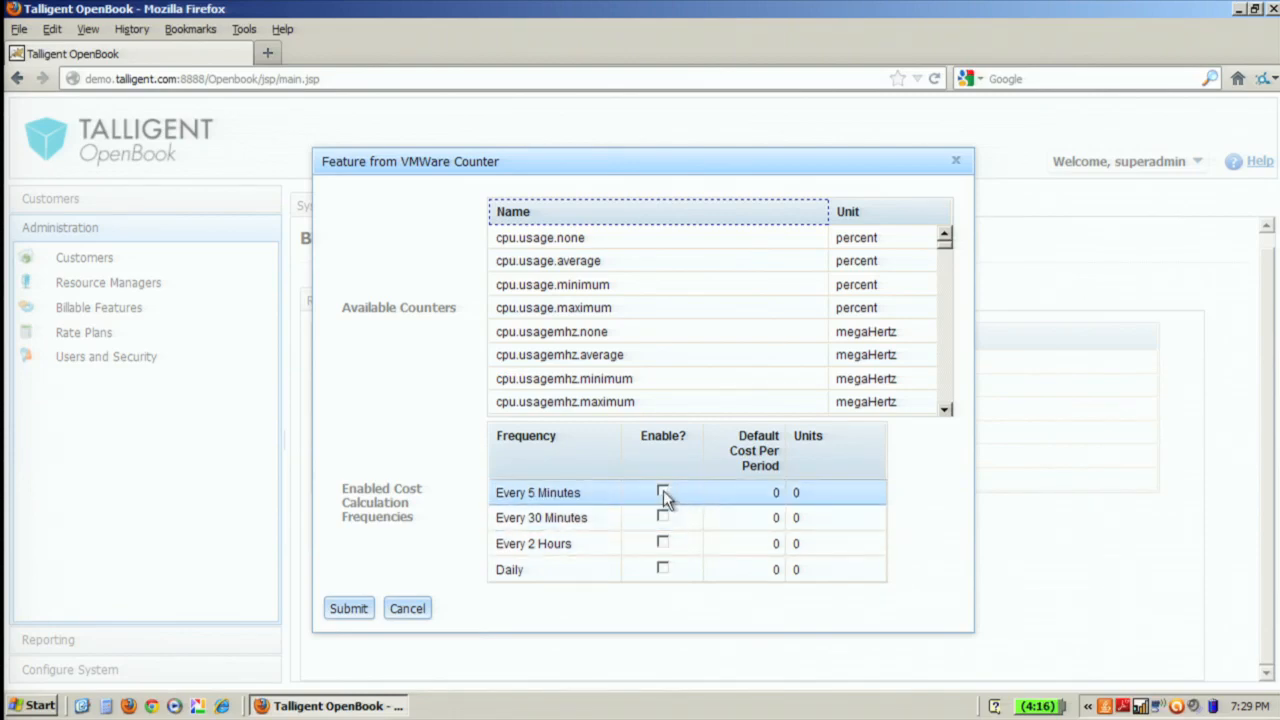
pyautogui.click(664, 492)
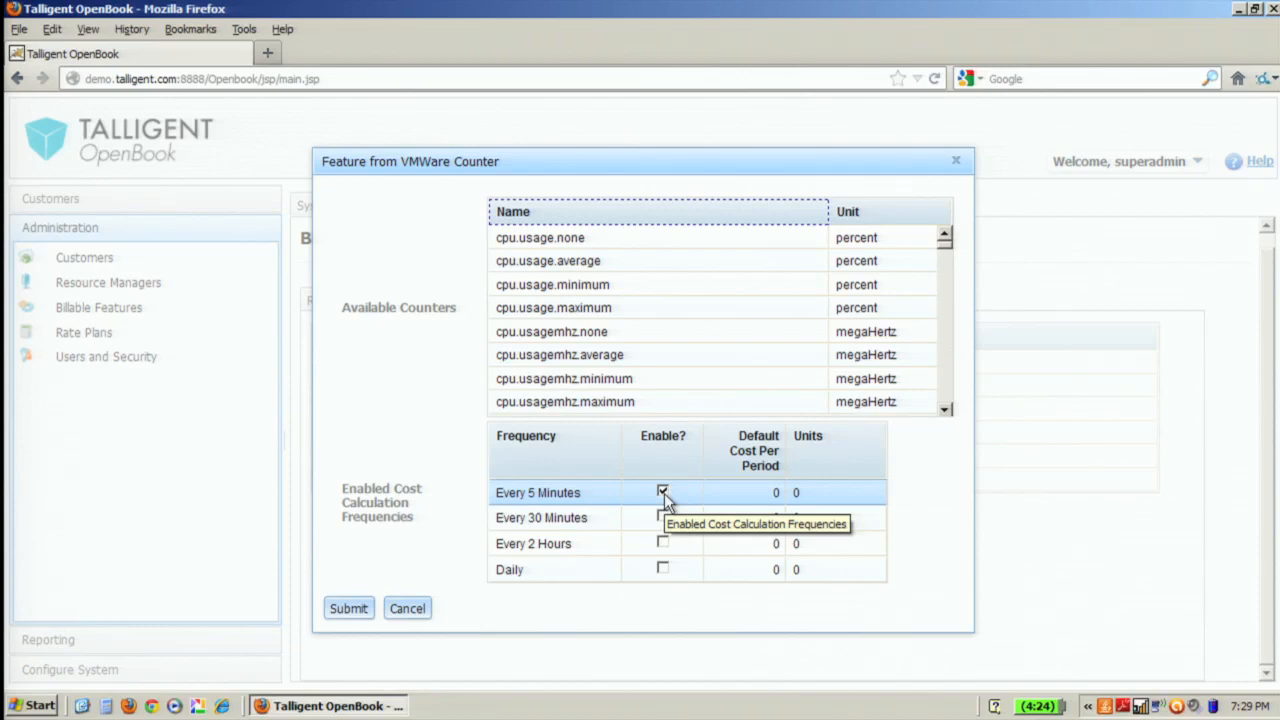
pyautogui.click(408, 608)
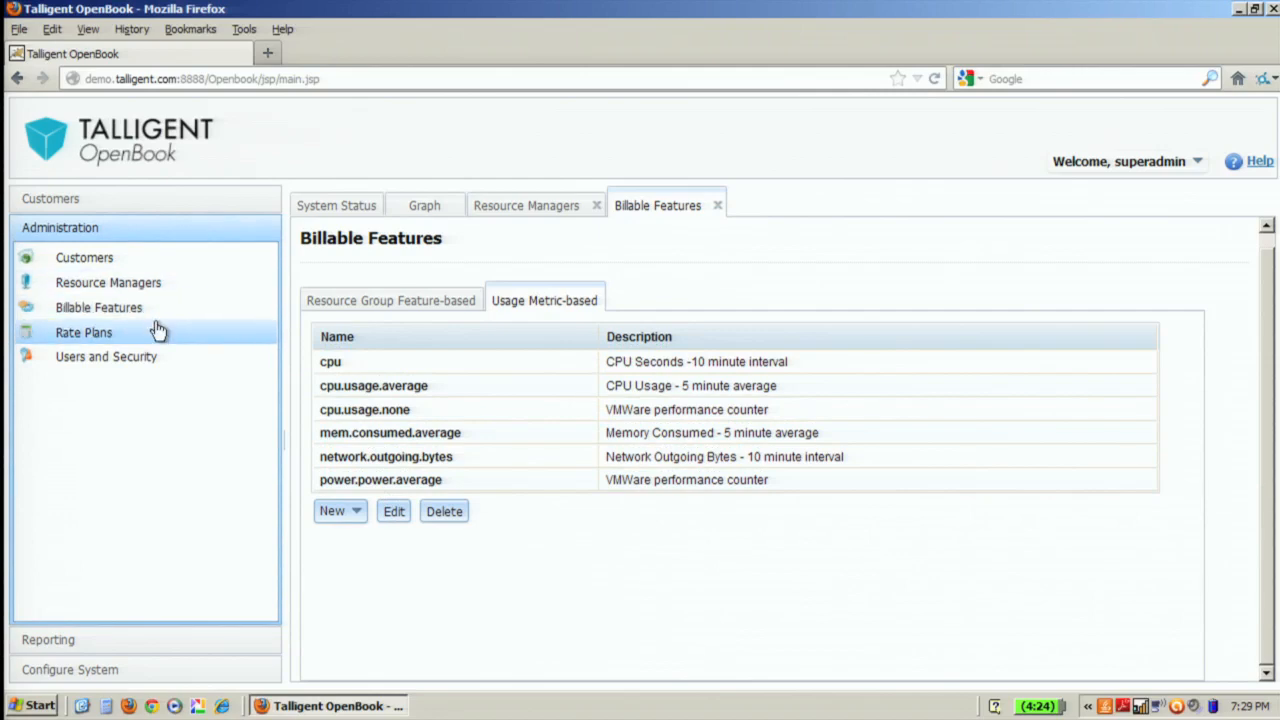
pyautogui.click(84, 332)
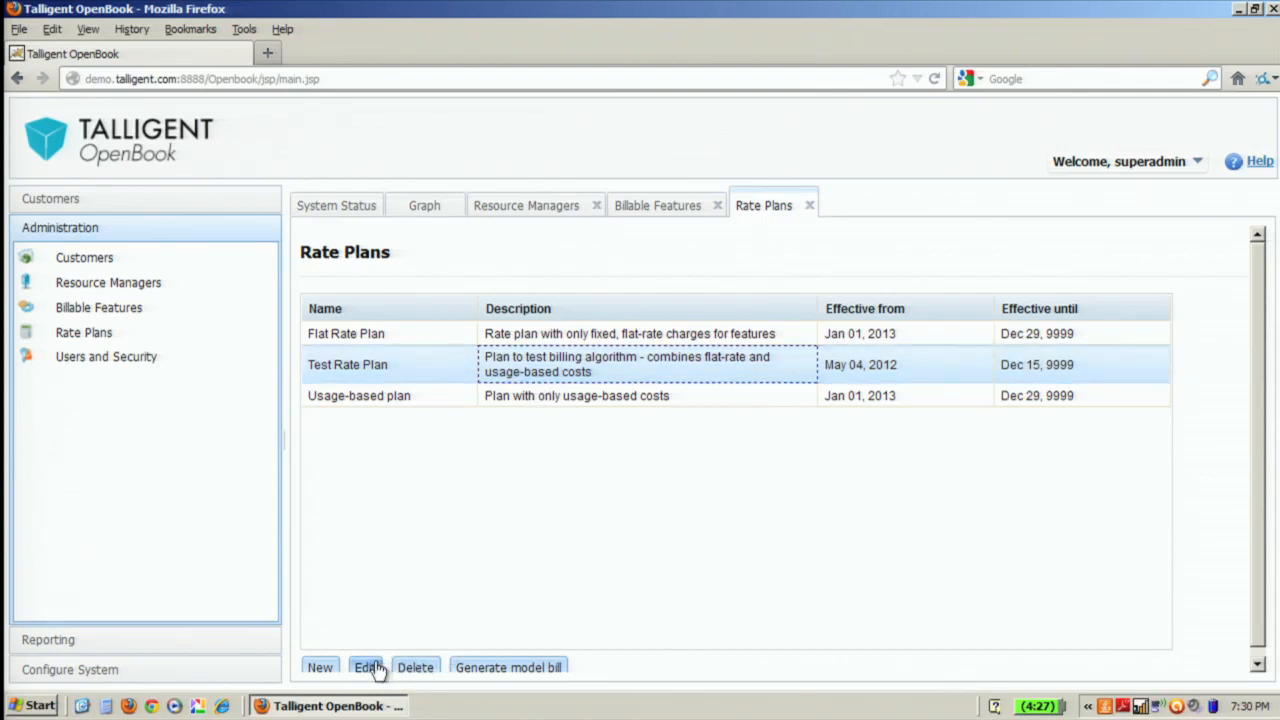
# Step: Edit the Test Rate Plan and review its US Dollar currency and proration details
pyautogui.click(366, 668)
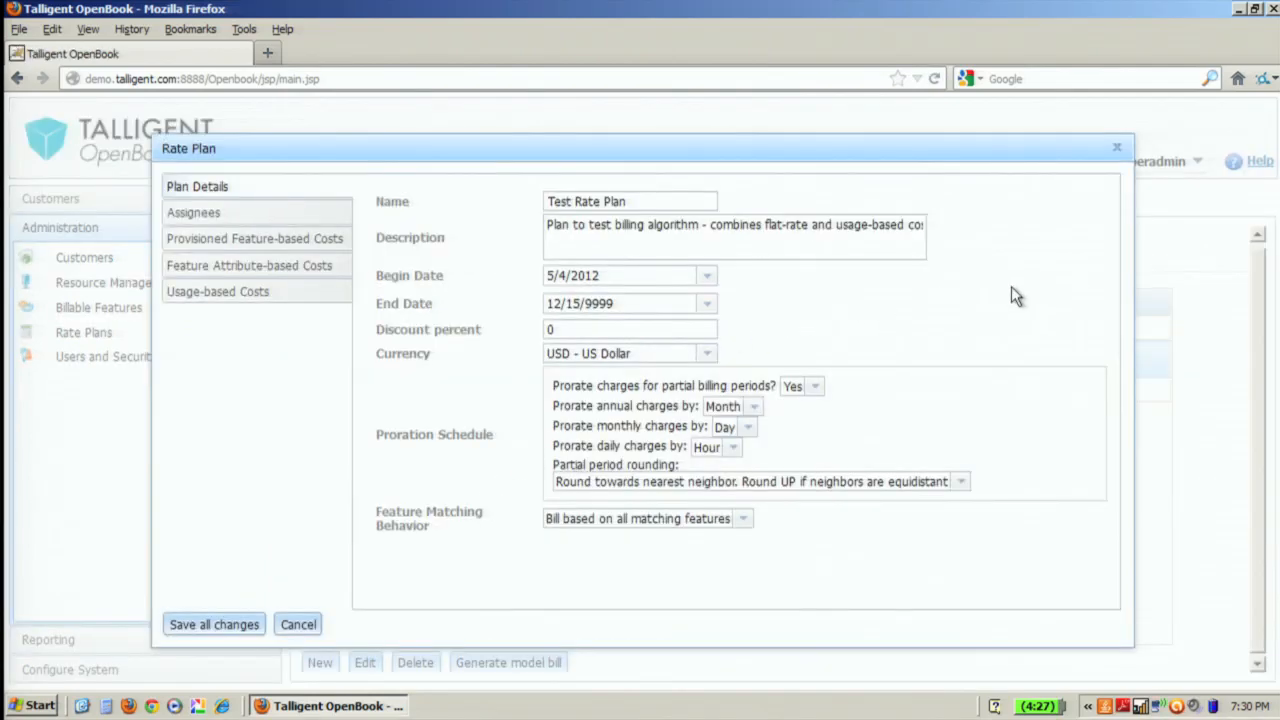
pyautogui.moveTo(1108, 318)
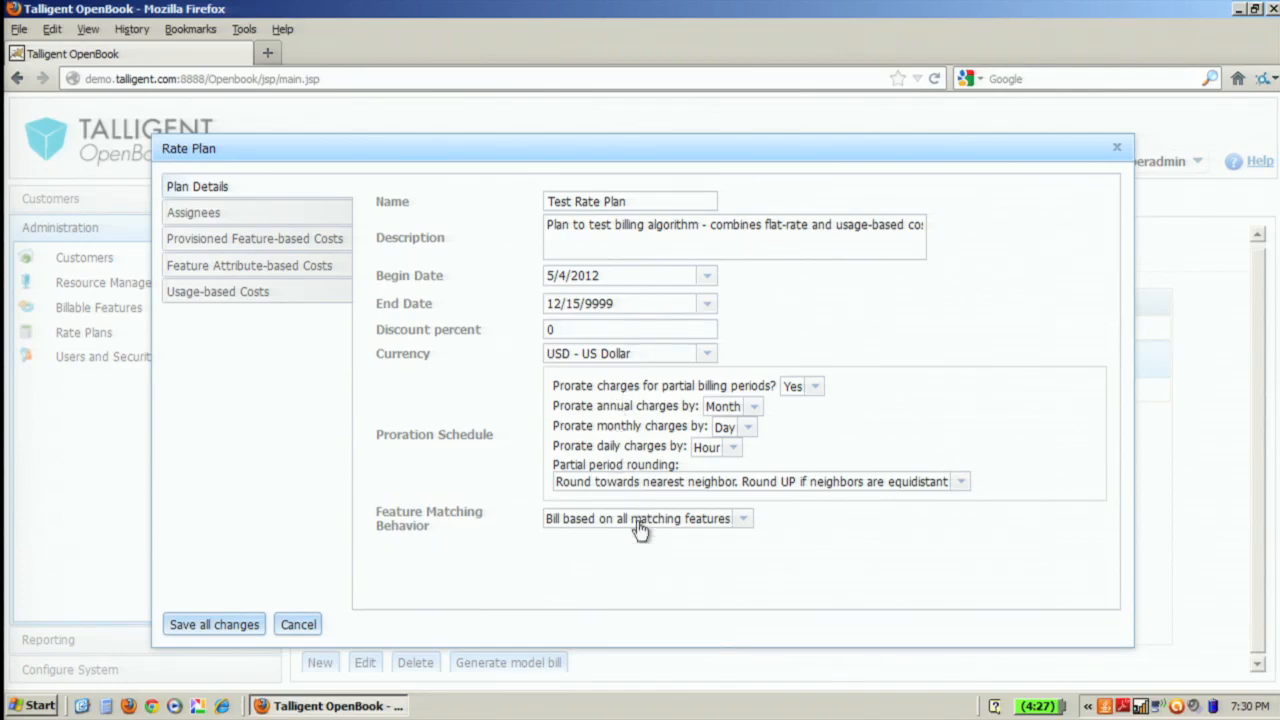
pyautogui.moveTo(924, 344)
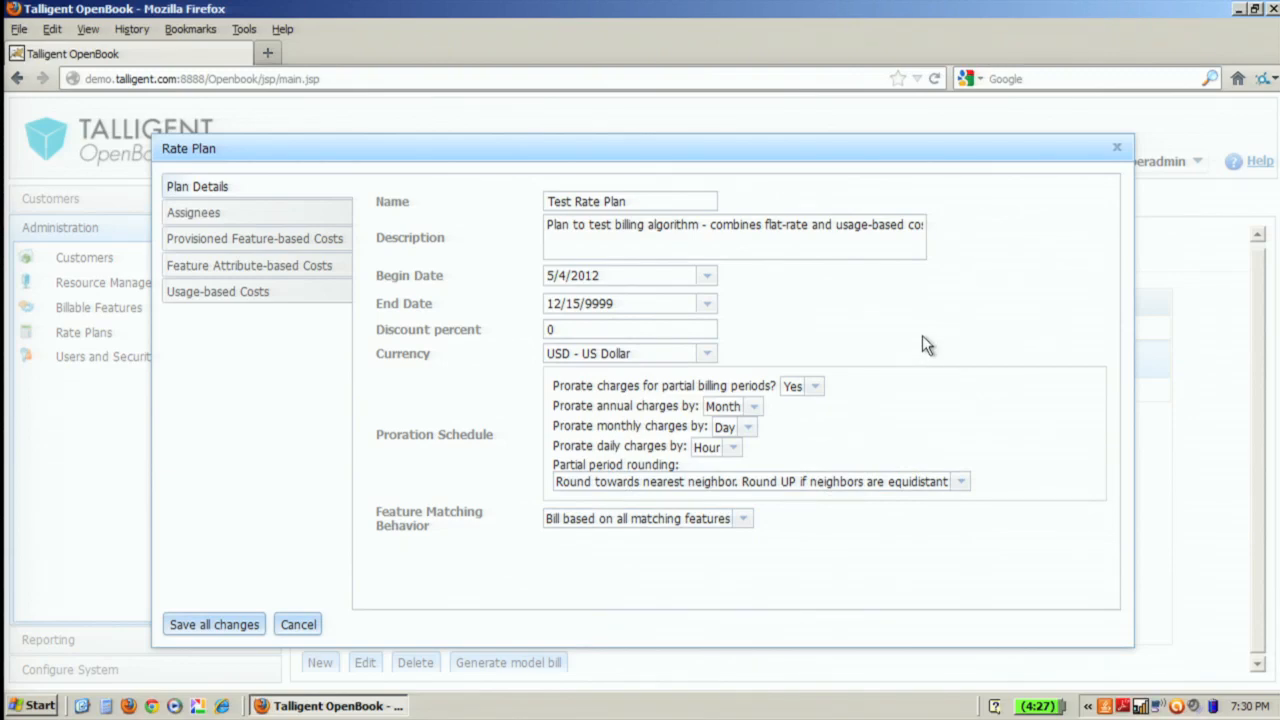
pyautogui.moveTo(720, 332)
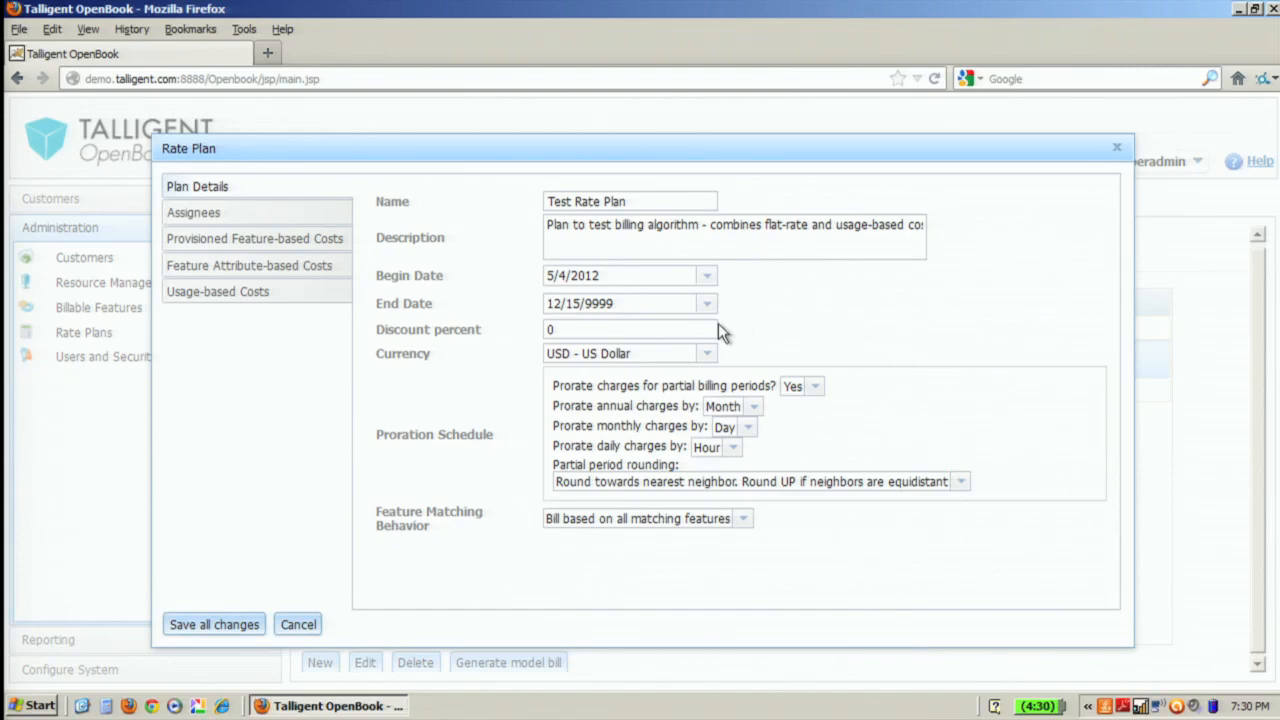
pyautogui.click(630, 328)
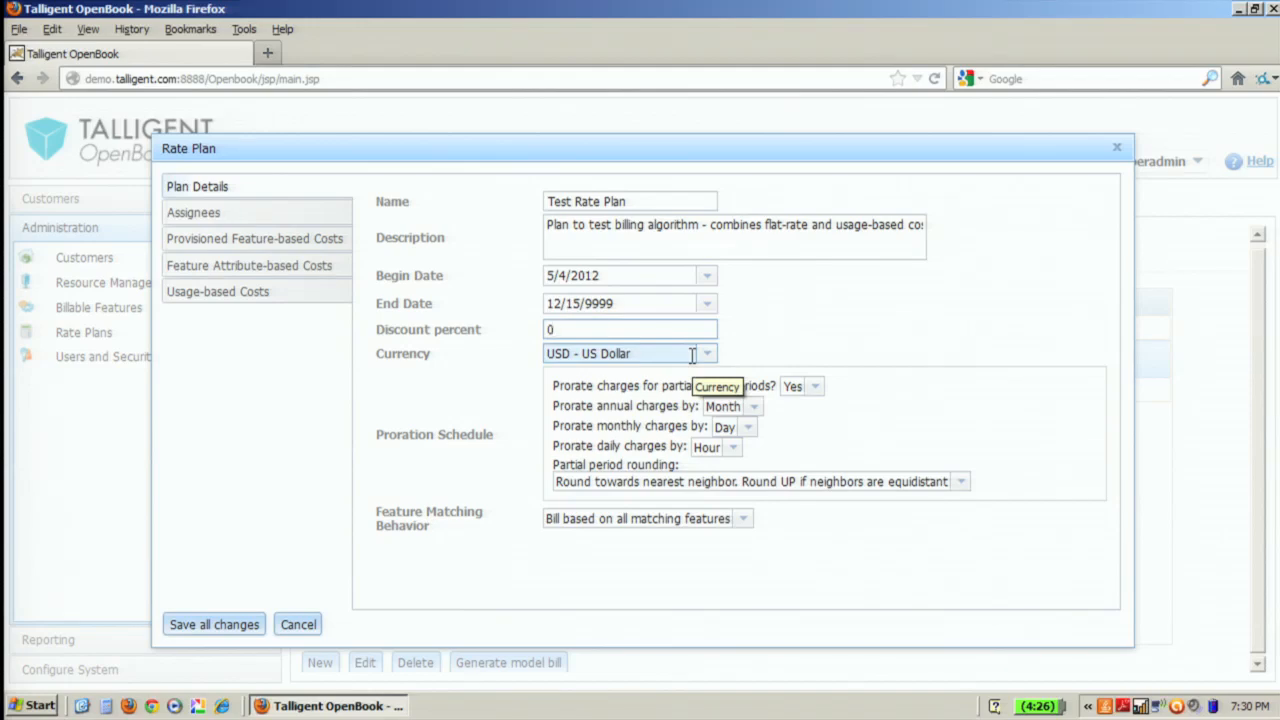
pyautogui.click(630, 328)
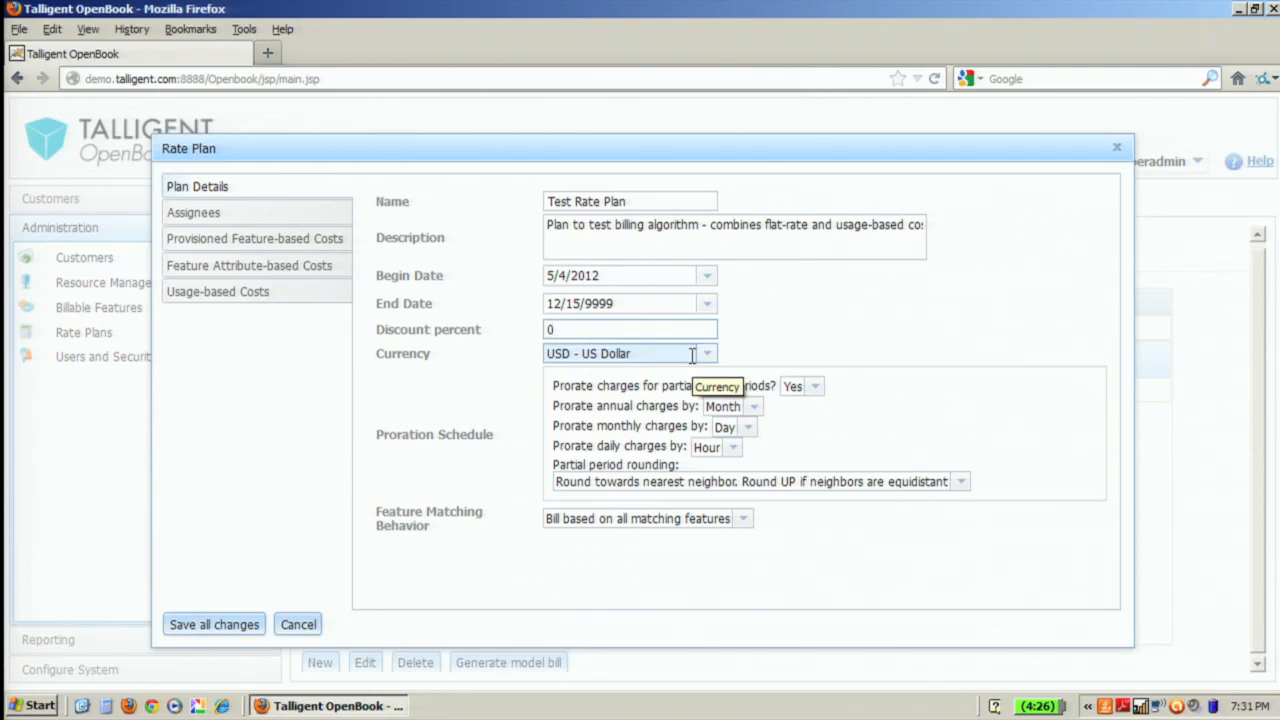
pyautogui.moveTo(976, 408)
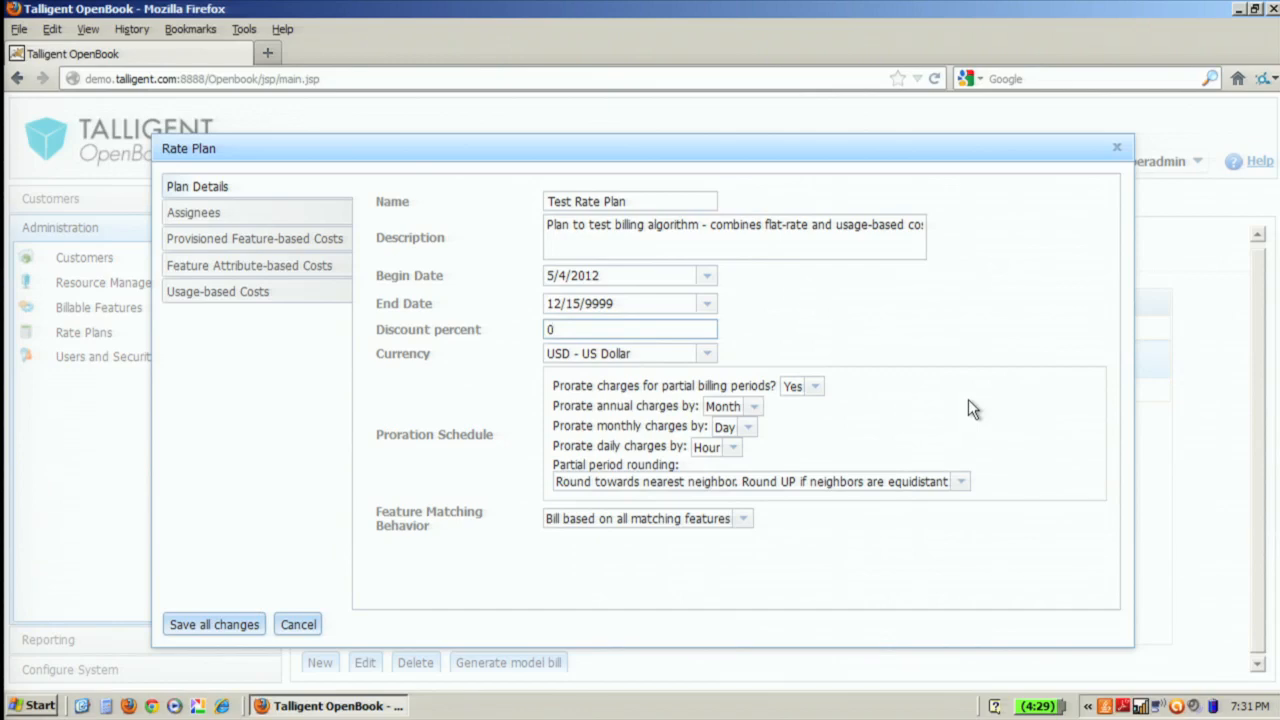
pyautogui.moveTo(950, 464)
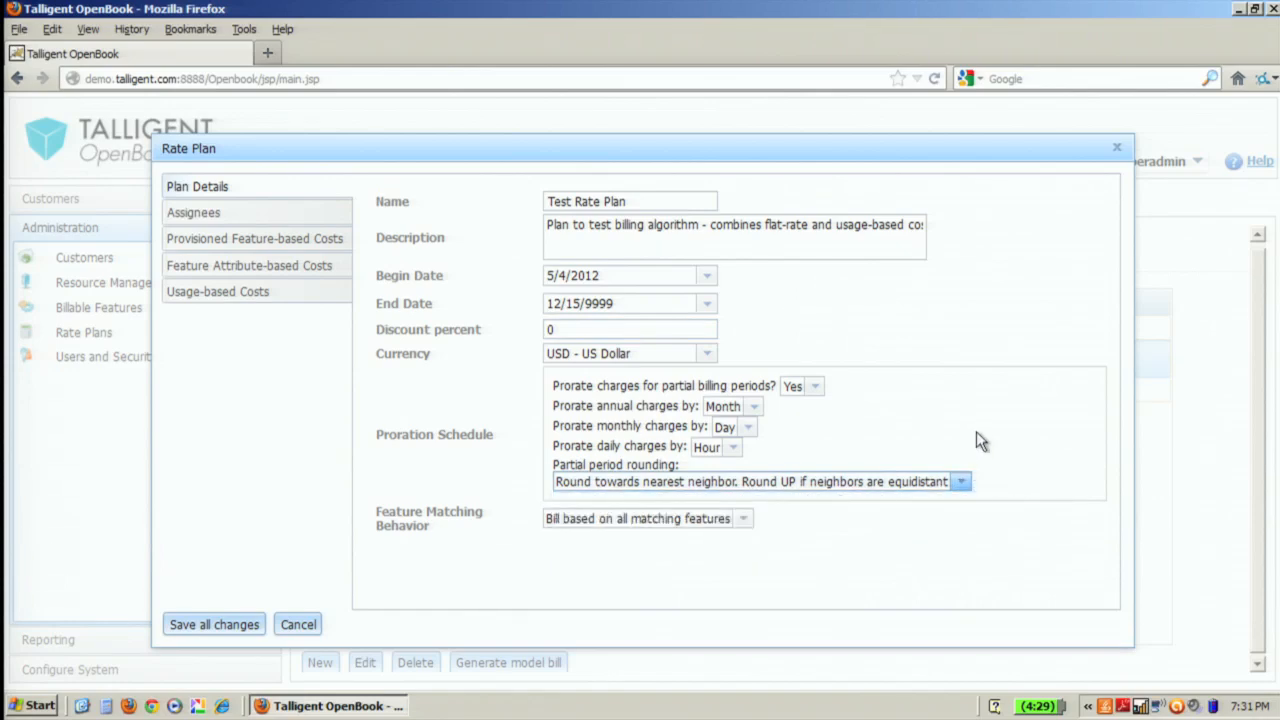
pyautogui.moveTo(976, 476)
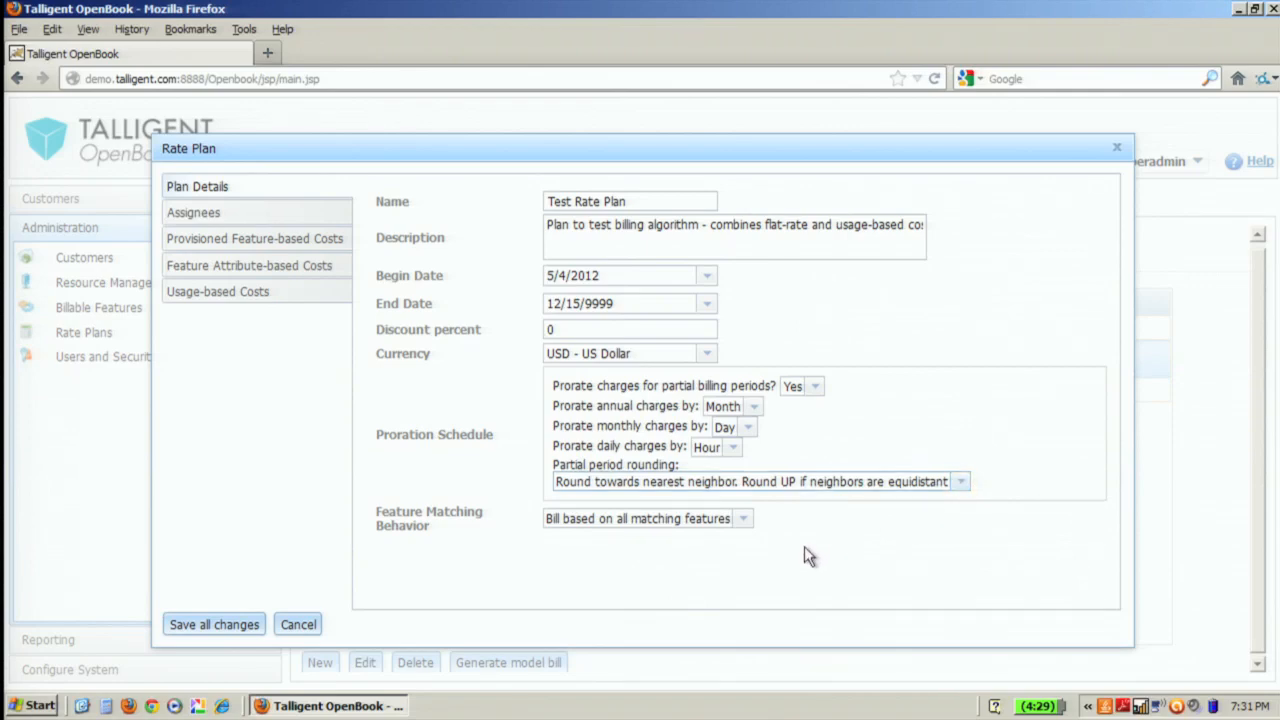
pyautogui.moveTo(656, 504)
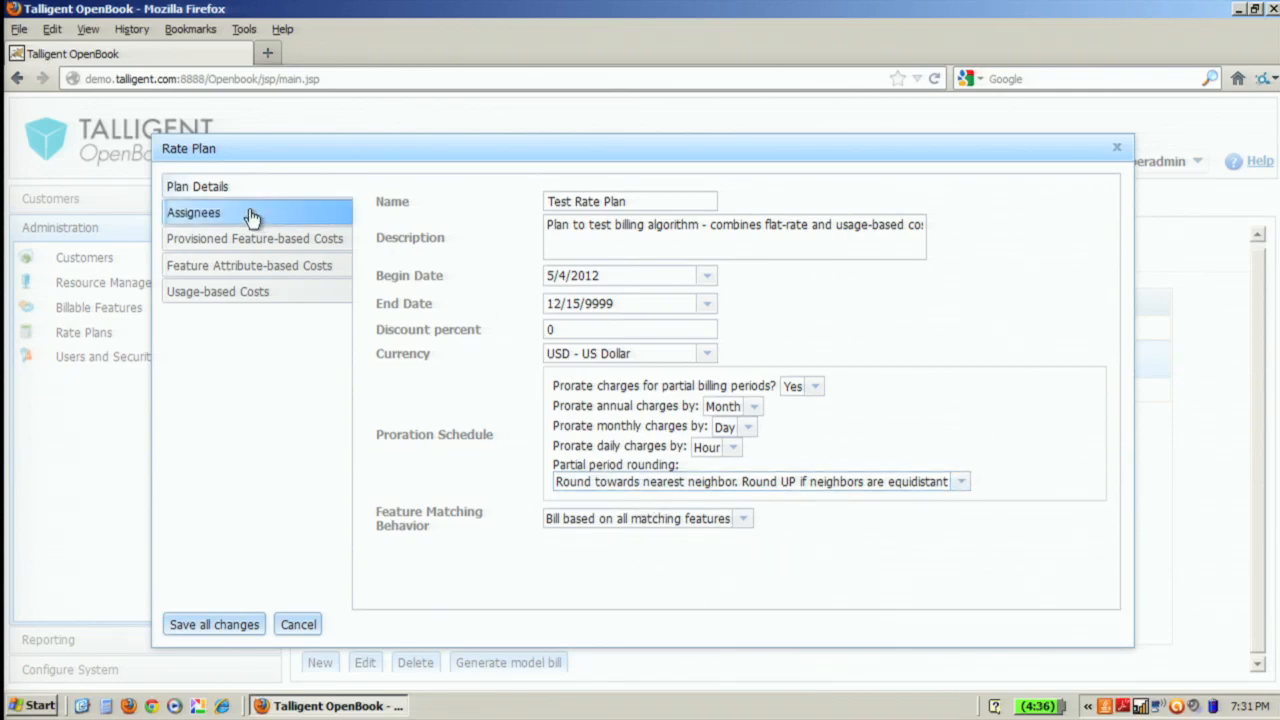
# Step: View the Test Rate Plan's assignees and bring up the Add Assignee list
pyautogui.click(192, 212)
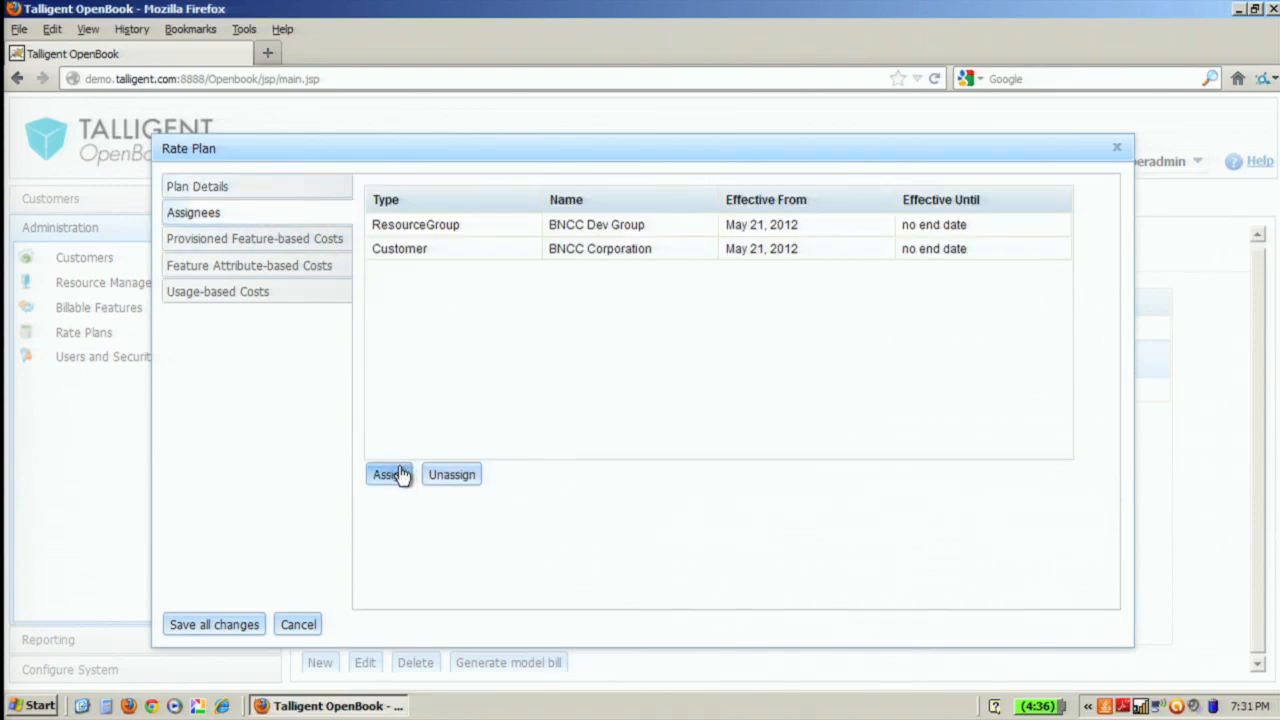
pyautogui.click(388, 474)
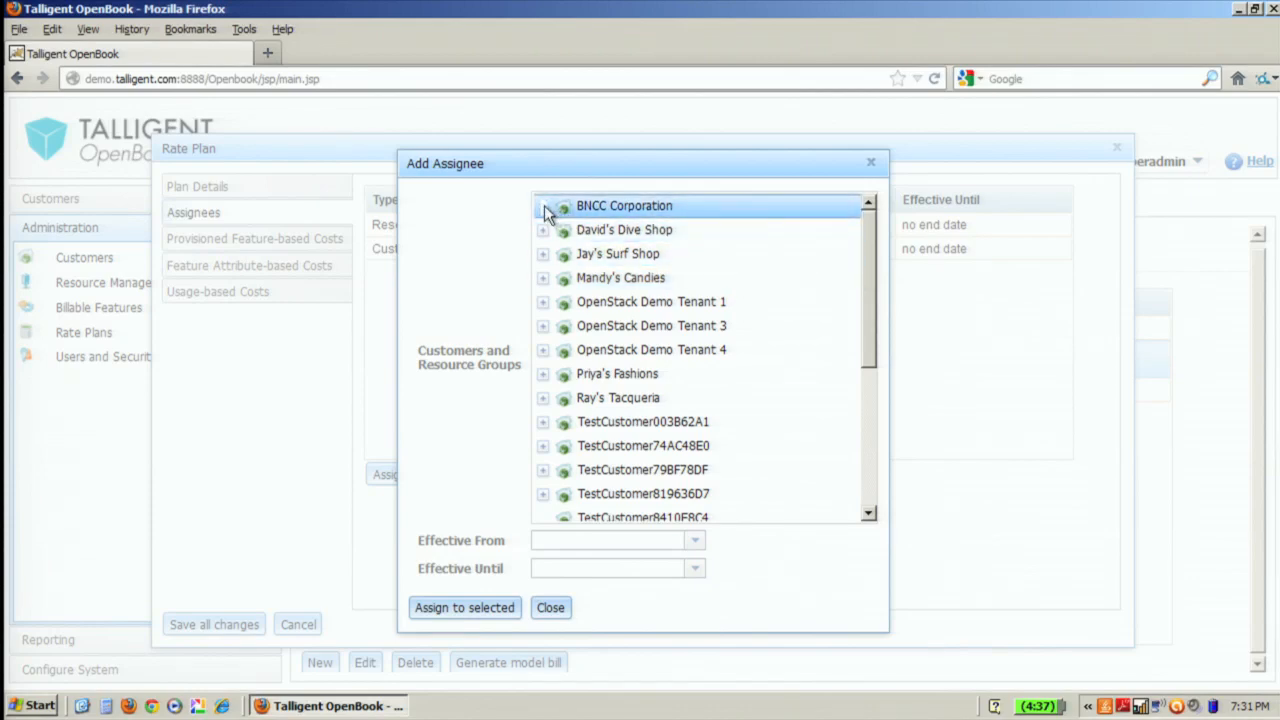
# Step: Expand BNCC Corporation's resource groups, close without assigning, then select the OpenStack Network provisioned cost
pyautogui.click(544, 206)
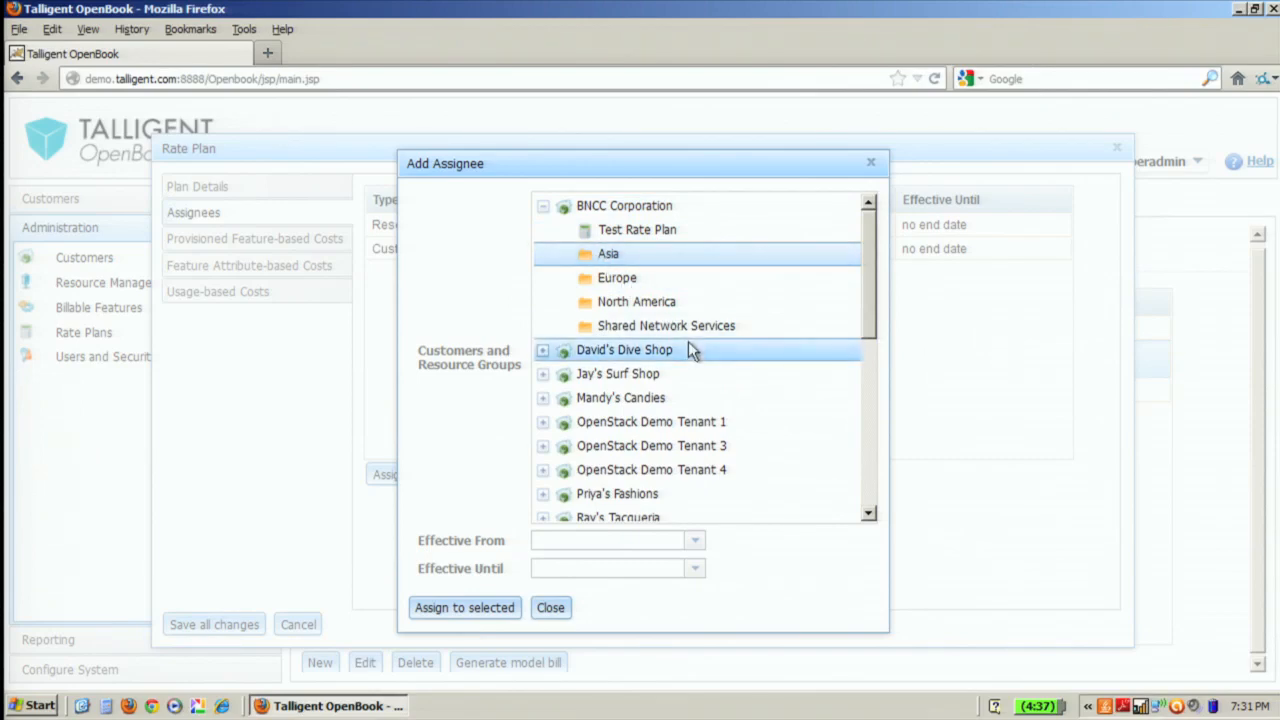
pyautogui.moveTo(552, 608)
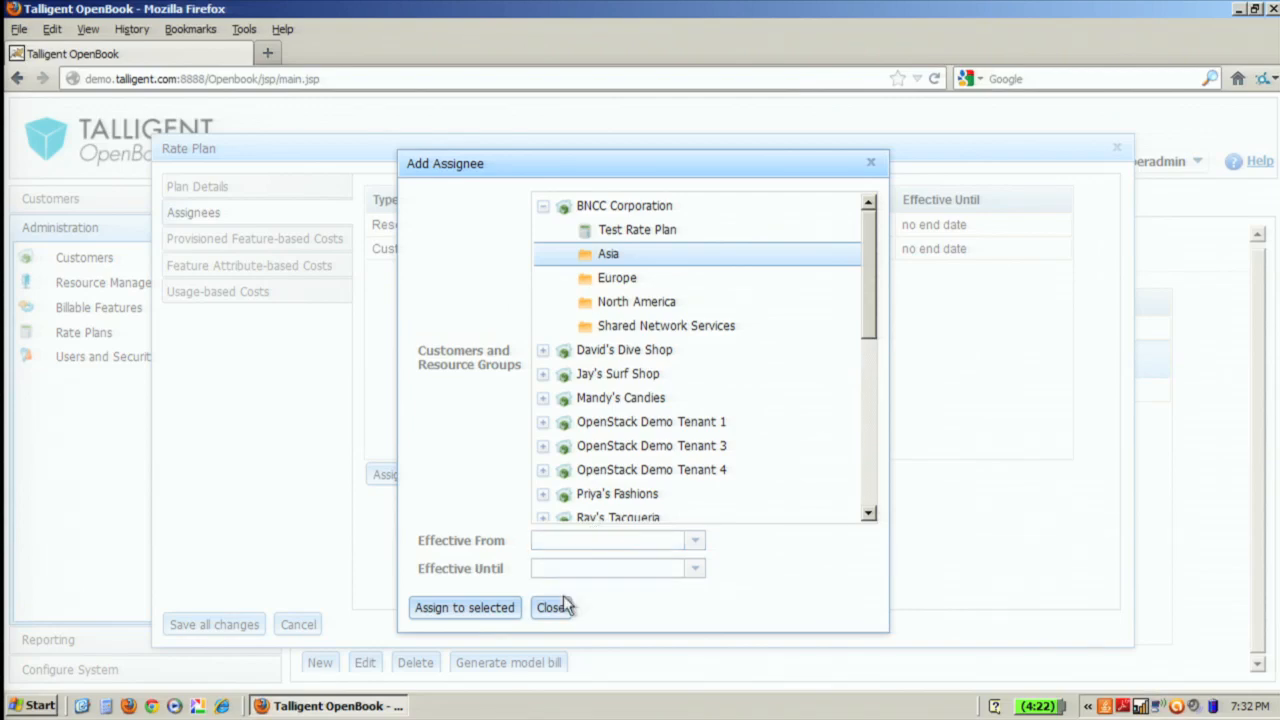
pyautogui.click(552, 608)
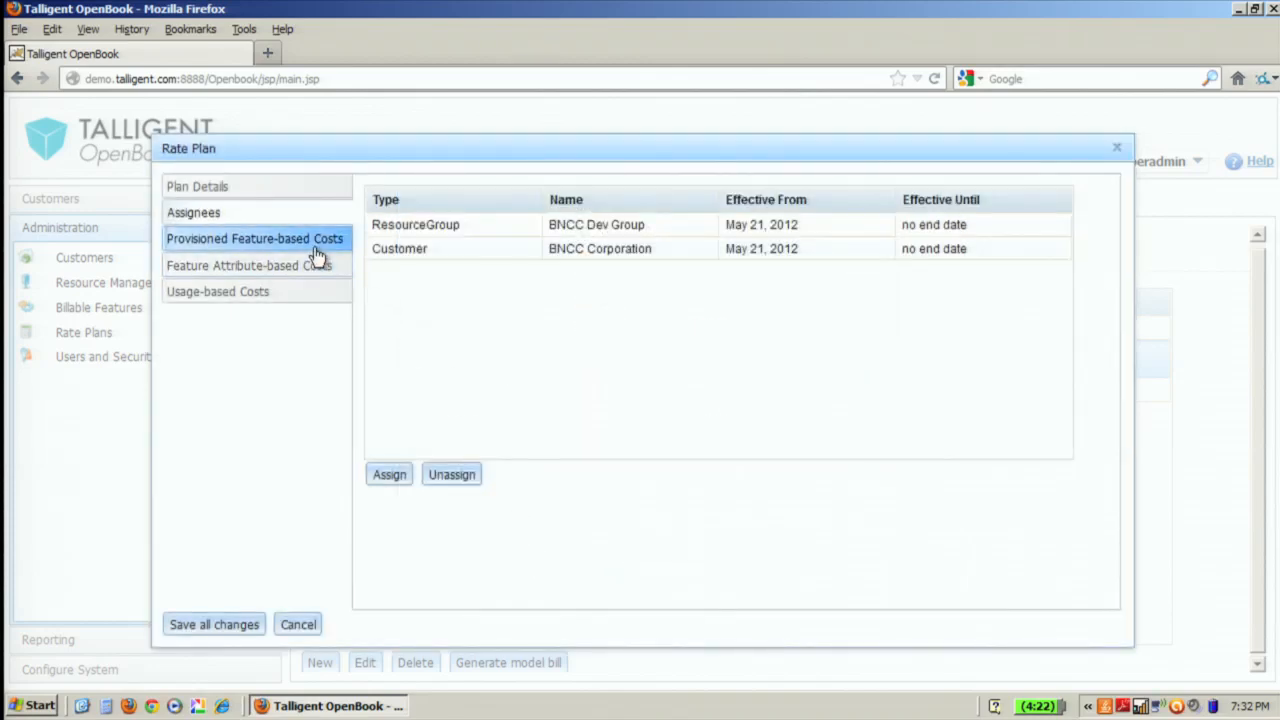
pyautogui.click(256, 238)
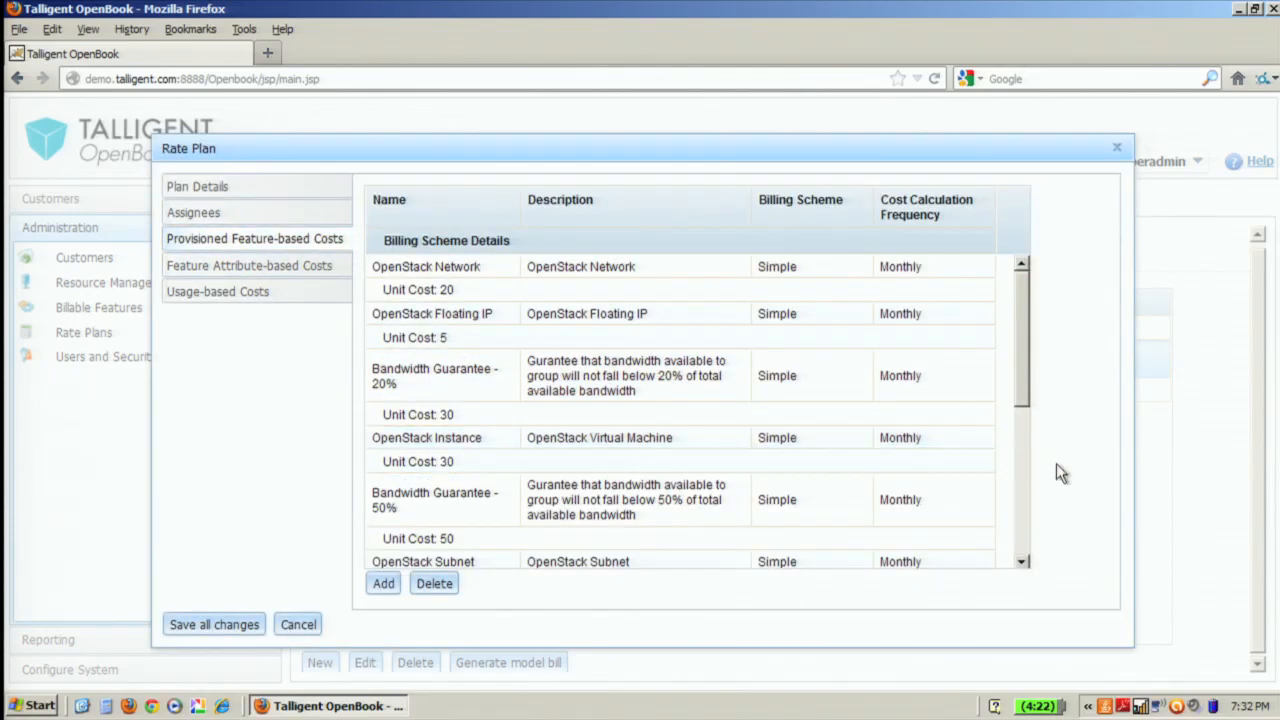
pyautogui.click(626, 376)
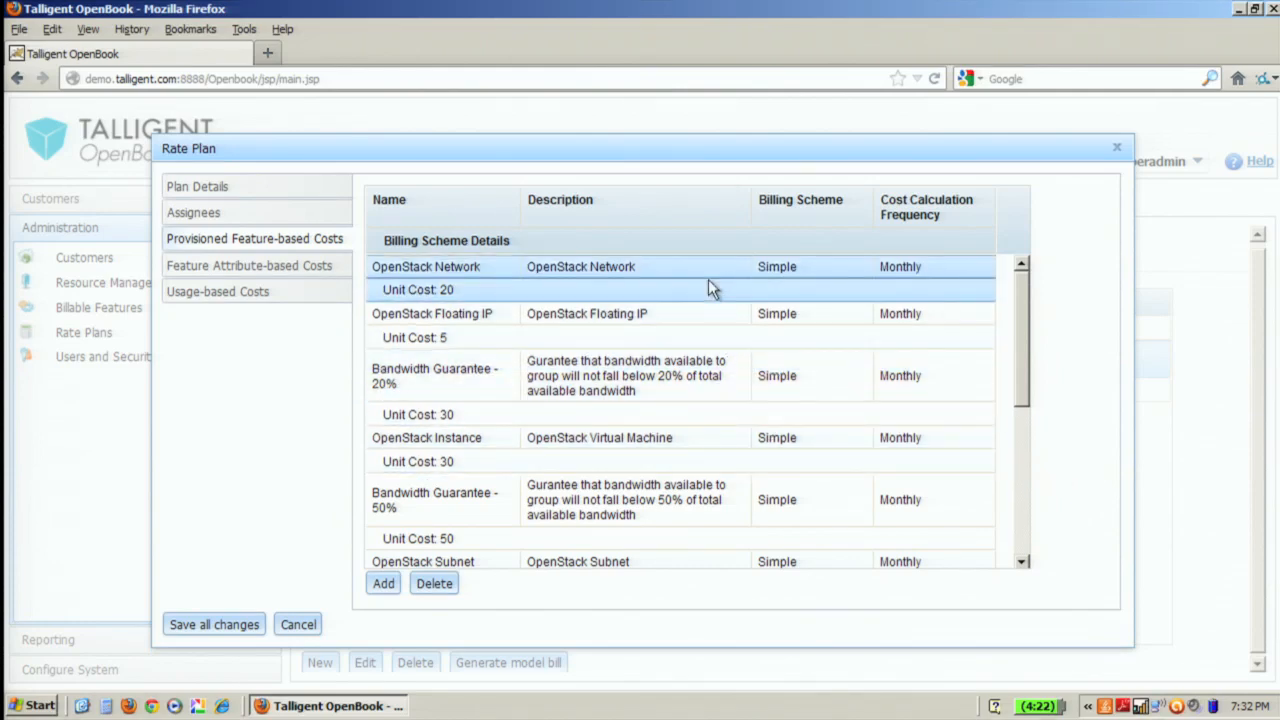
# Step: Start a new provisioned cost for Firewall calculated once per day at unit cost 2
pyautogui.click(680, 288)
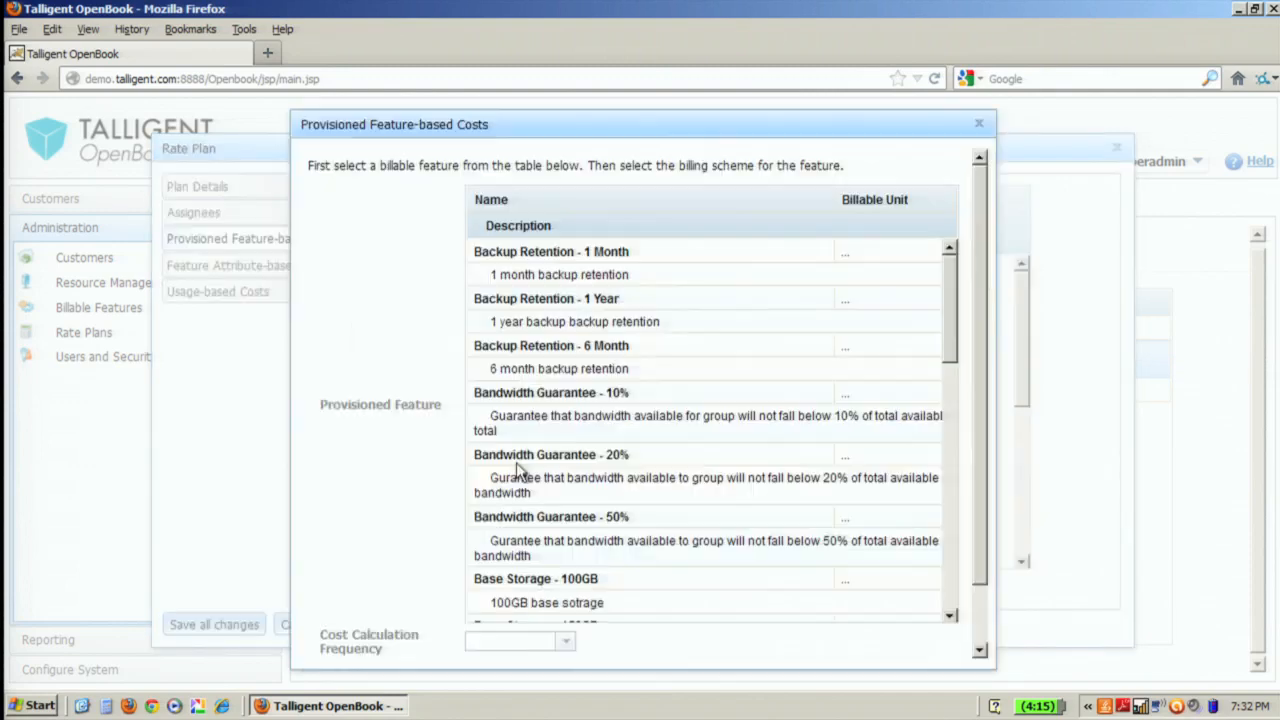
pyautogui.scroll(-3)
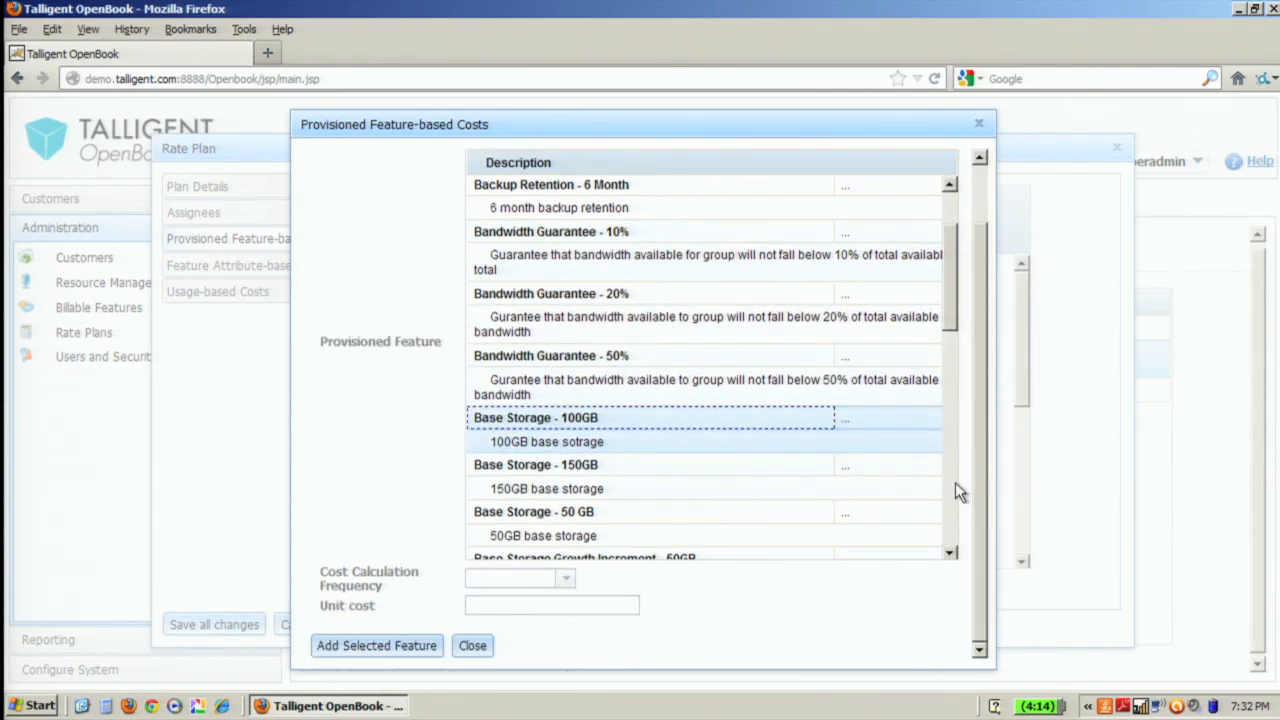
pyautogui.scroll(-3)
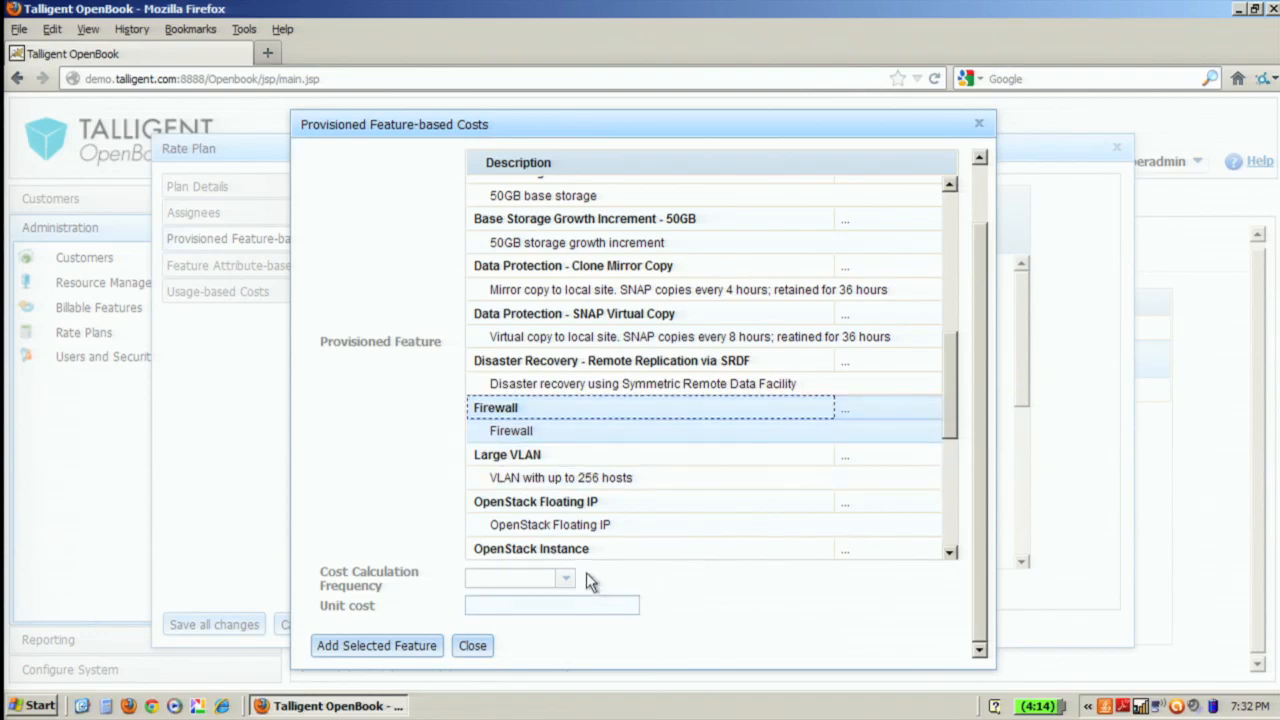
pyautogui.click(564, 578)
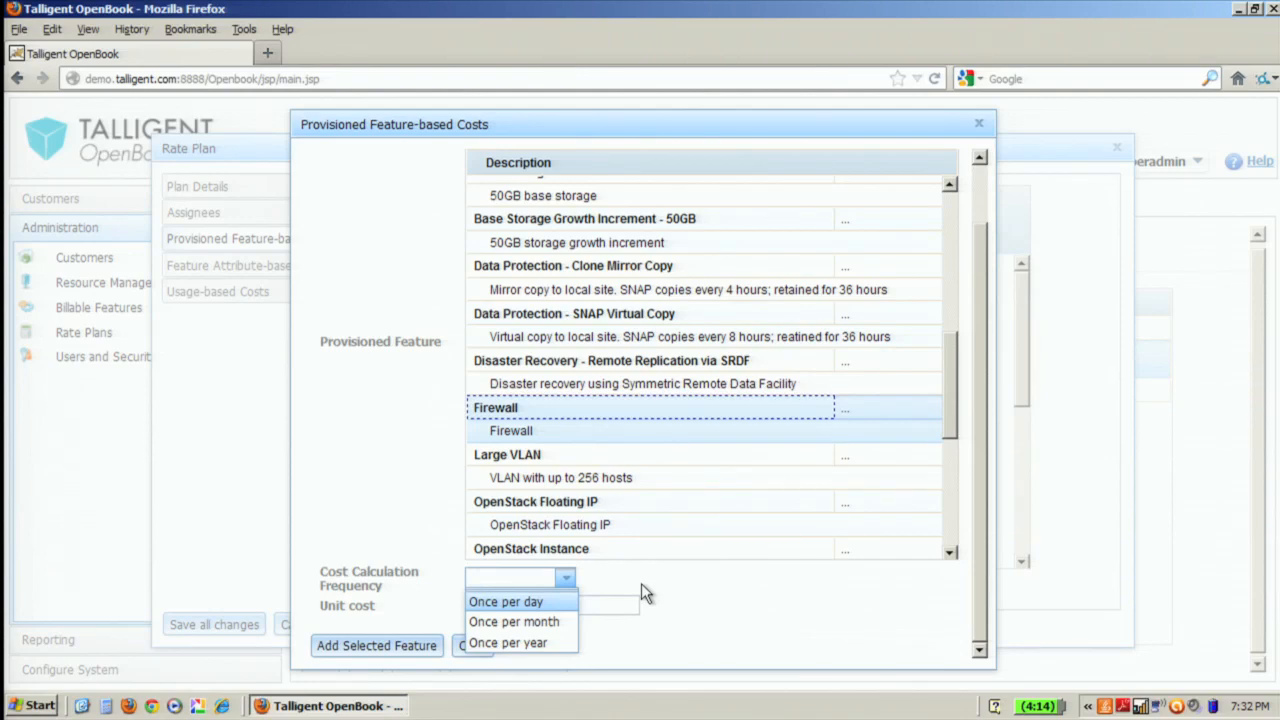
pyautogui.moveTo(514, 620)
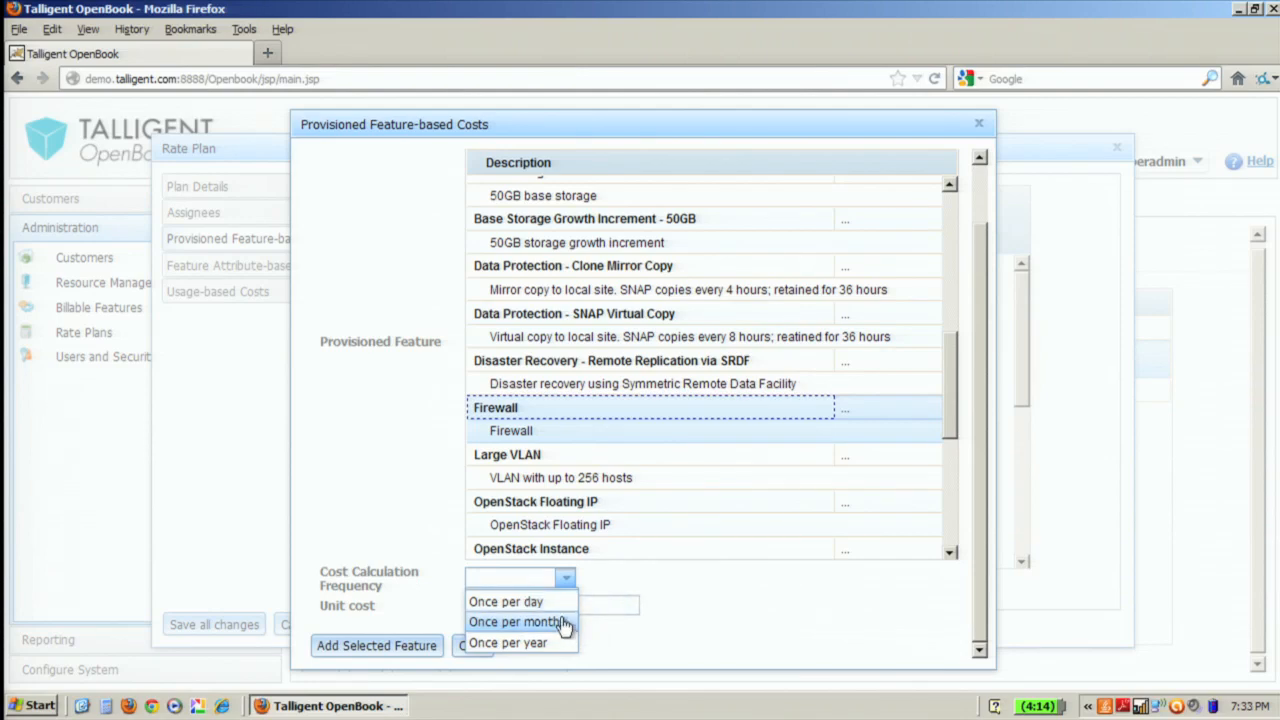
pyautogui.click(506, 600)
pyautogui.write('2')
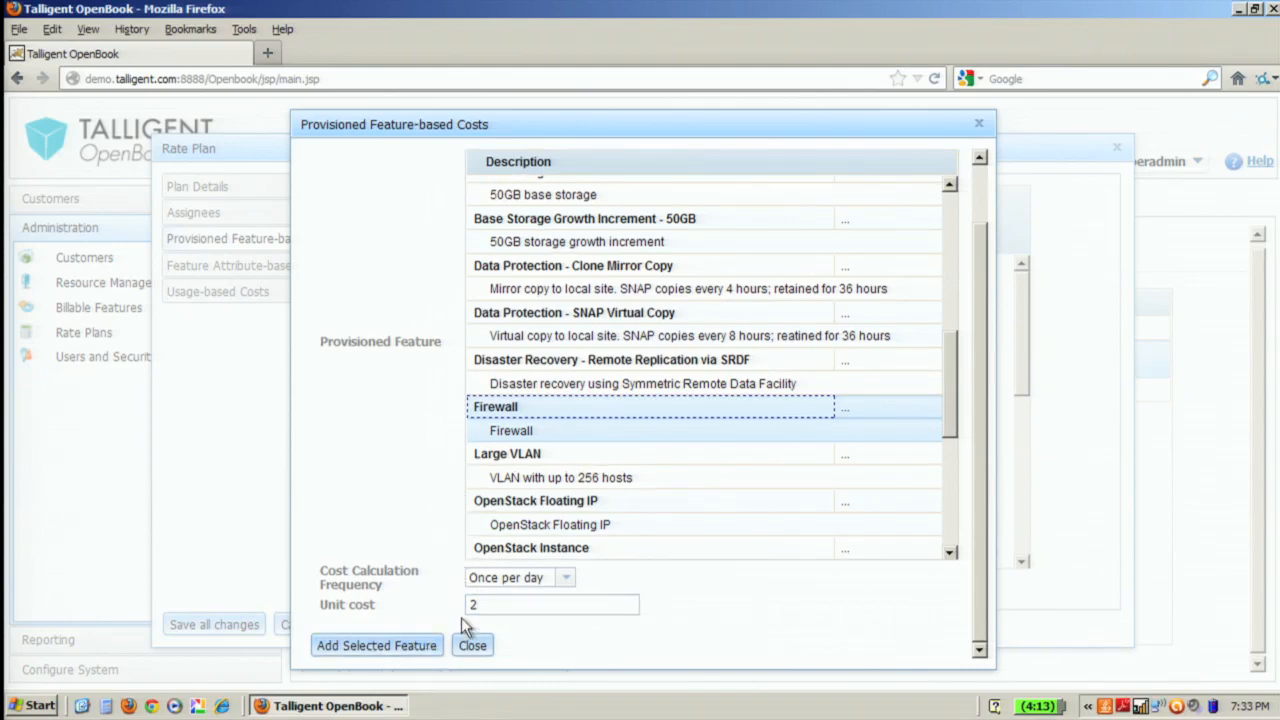
# Step: Close the unsaved Firewall cost form and show the Test Rate Plan's feature attribute-based costs
pyautogui.click(472, 644)
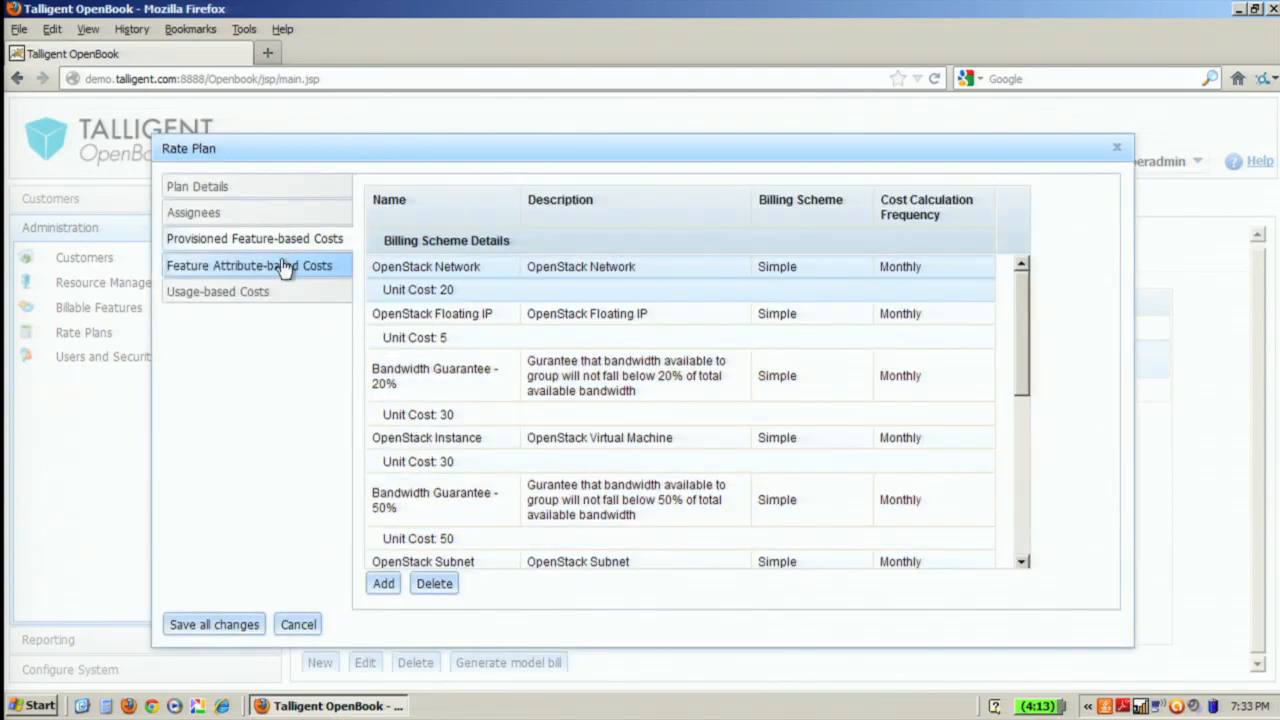
pyautogui.click(248, 264)
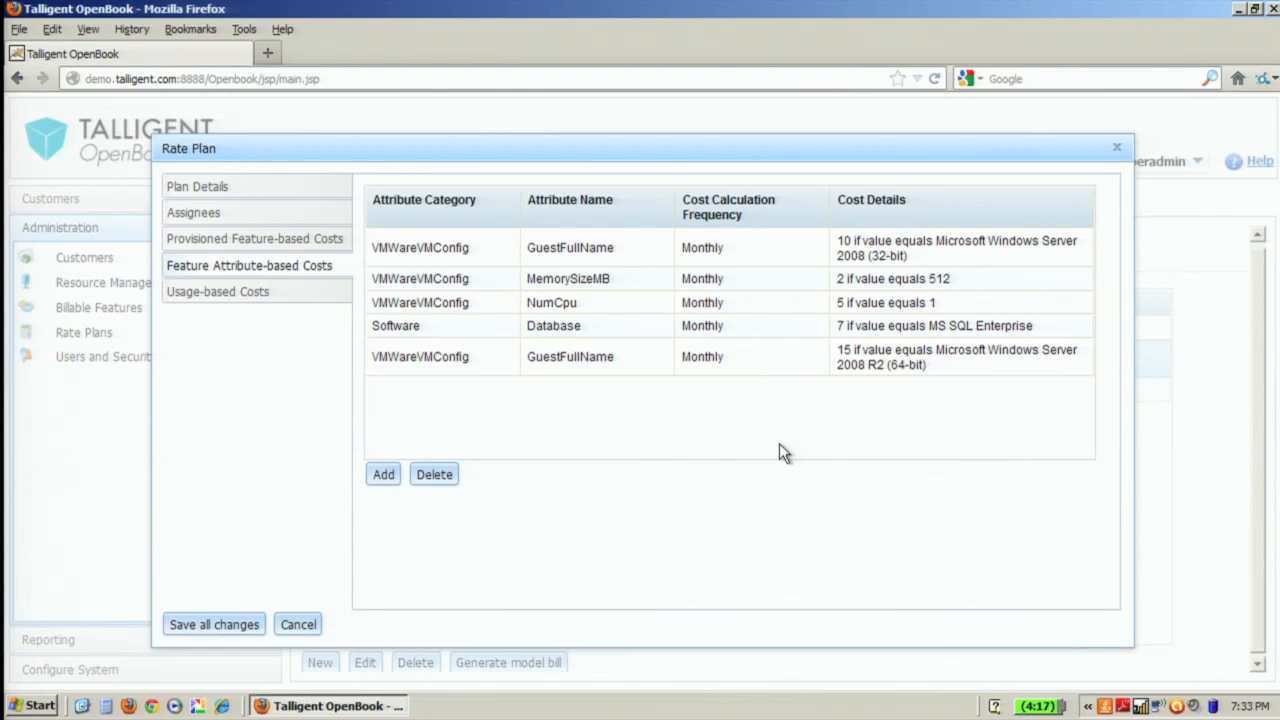
pyautogui.click(384, 474)
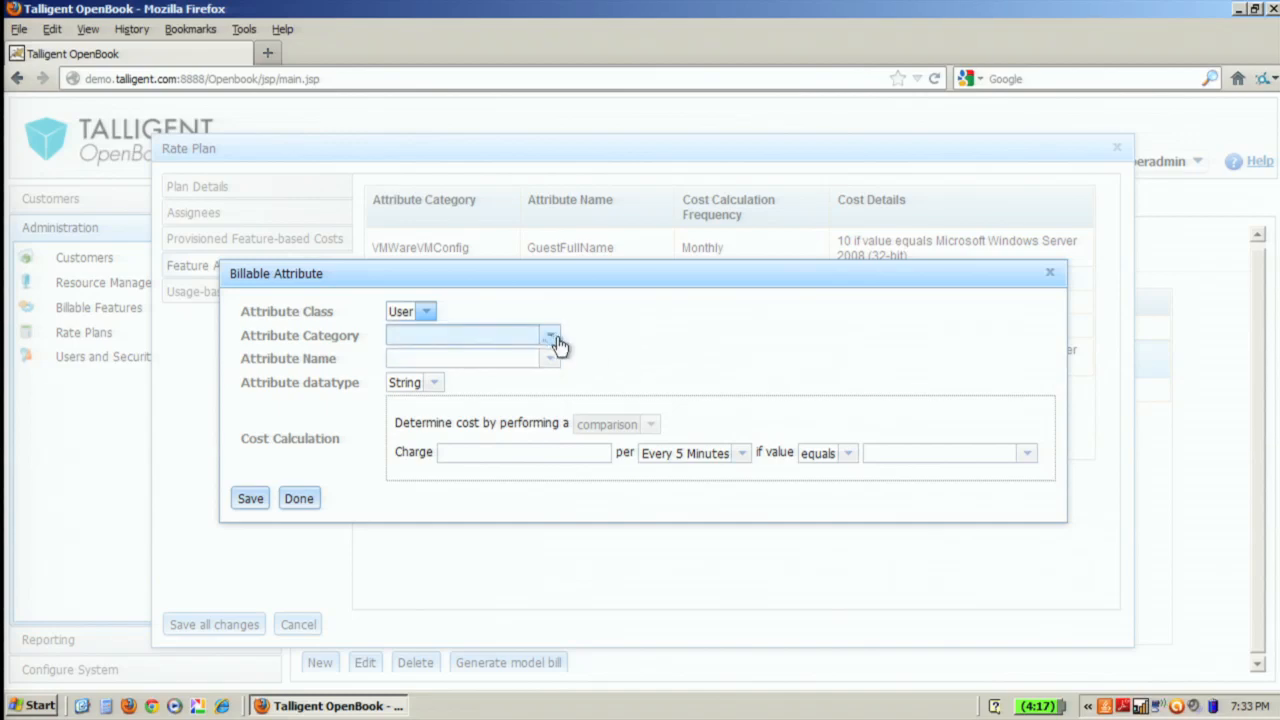
pyautogui.moveTo(652, 386)
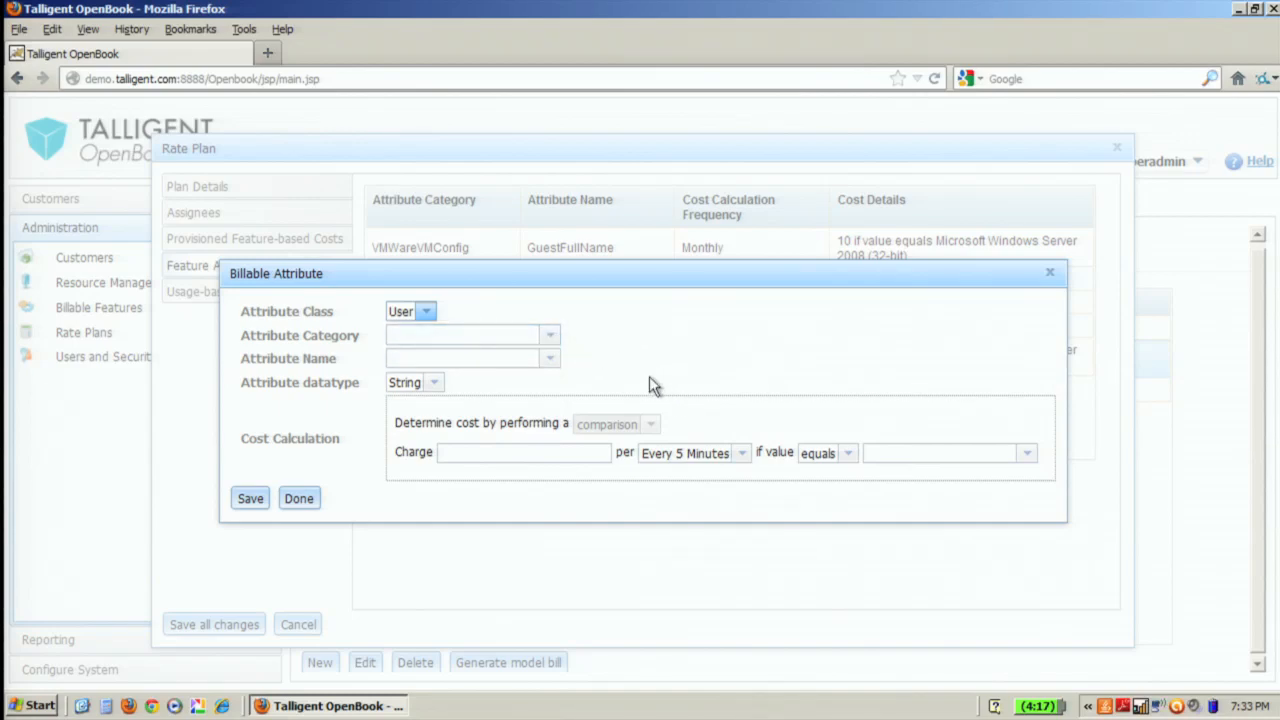
pyautogui.click(300, 498)
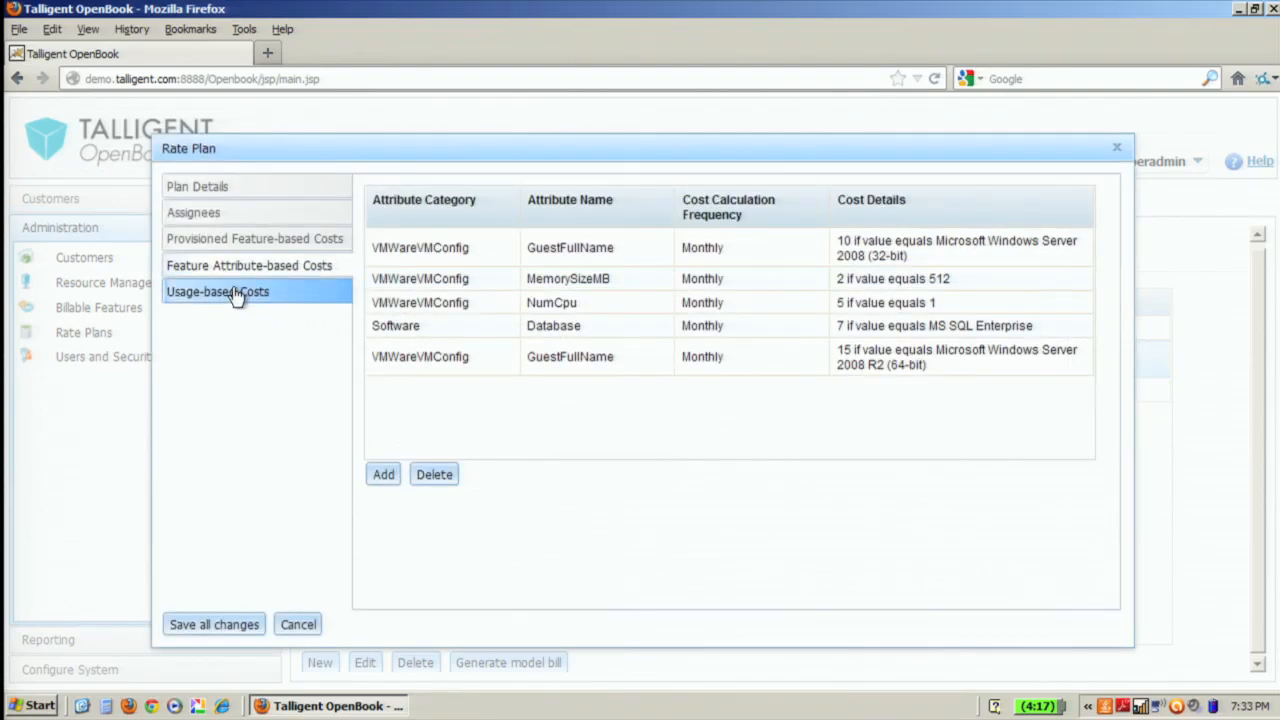
# Step: Show the plan's four usage-based metric charges and start adding a new billable feature
pyautogui.click(216, 292)
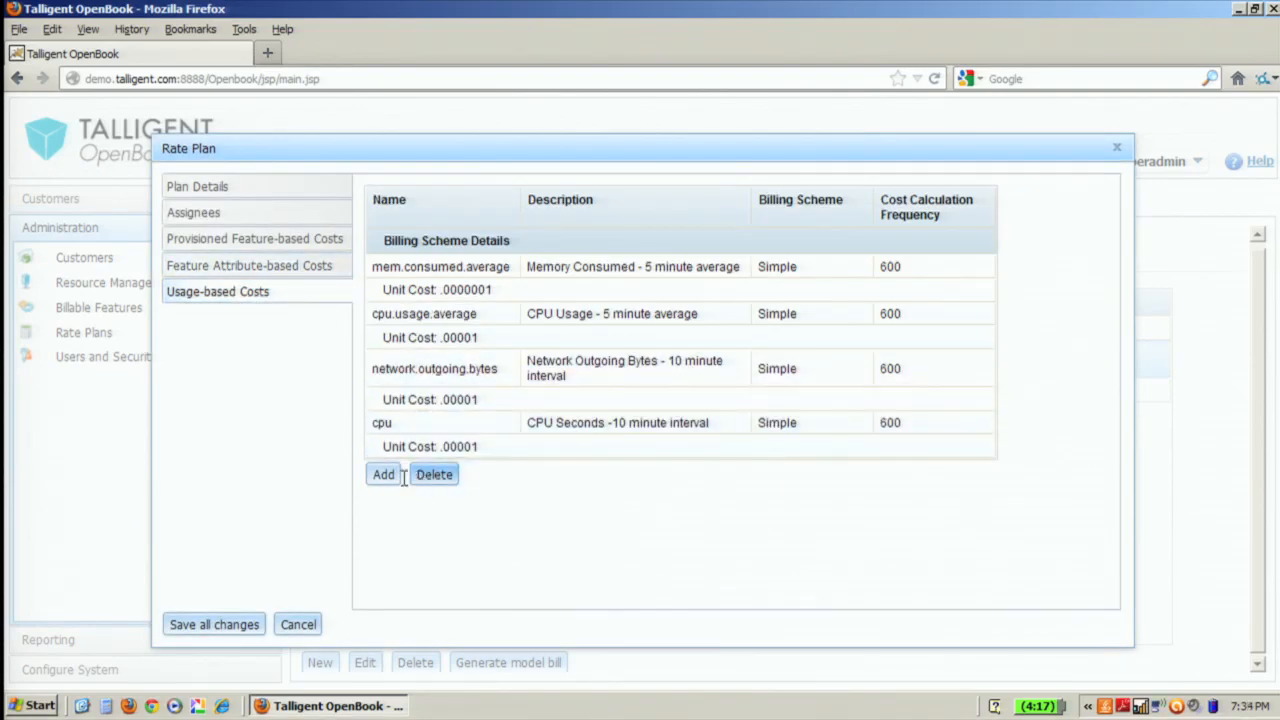
pyautogui.click(384, 474)
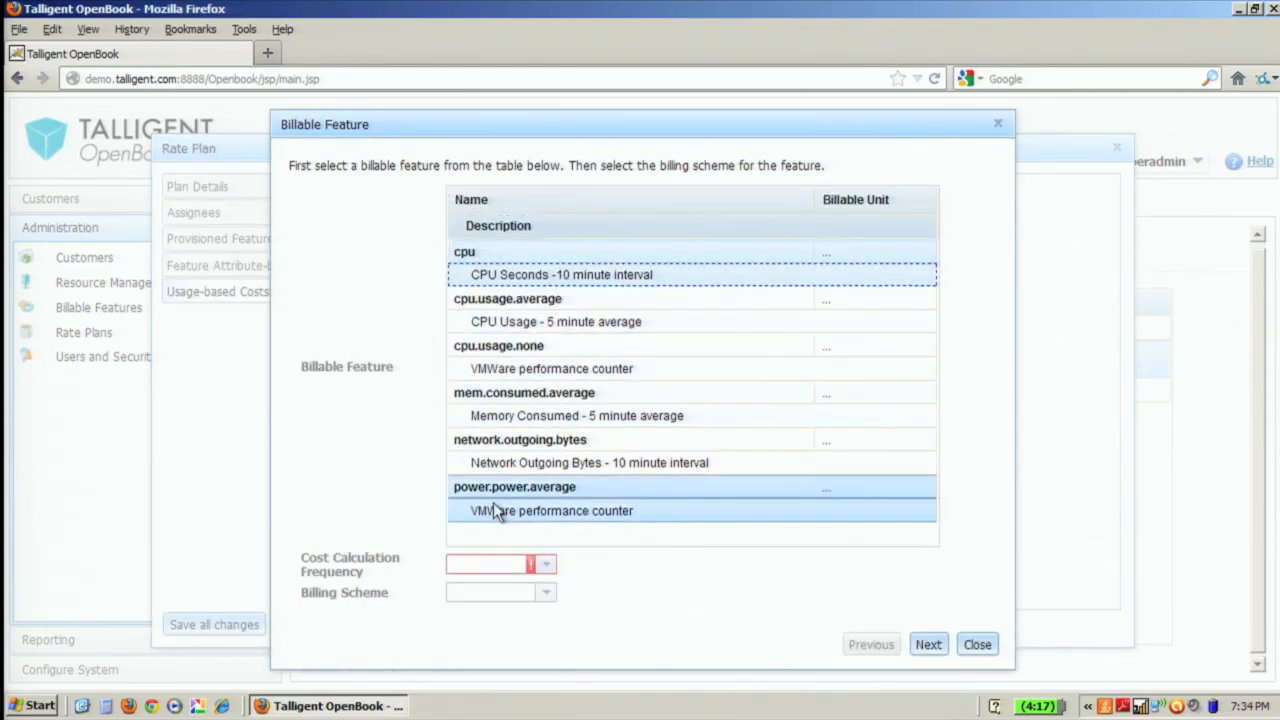
# Step: Set up a billable feature calculated once per hour with Tiered billing, review tier options, then discard it unsaved
pyautogui.click(544, 564)
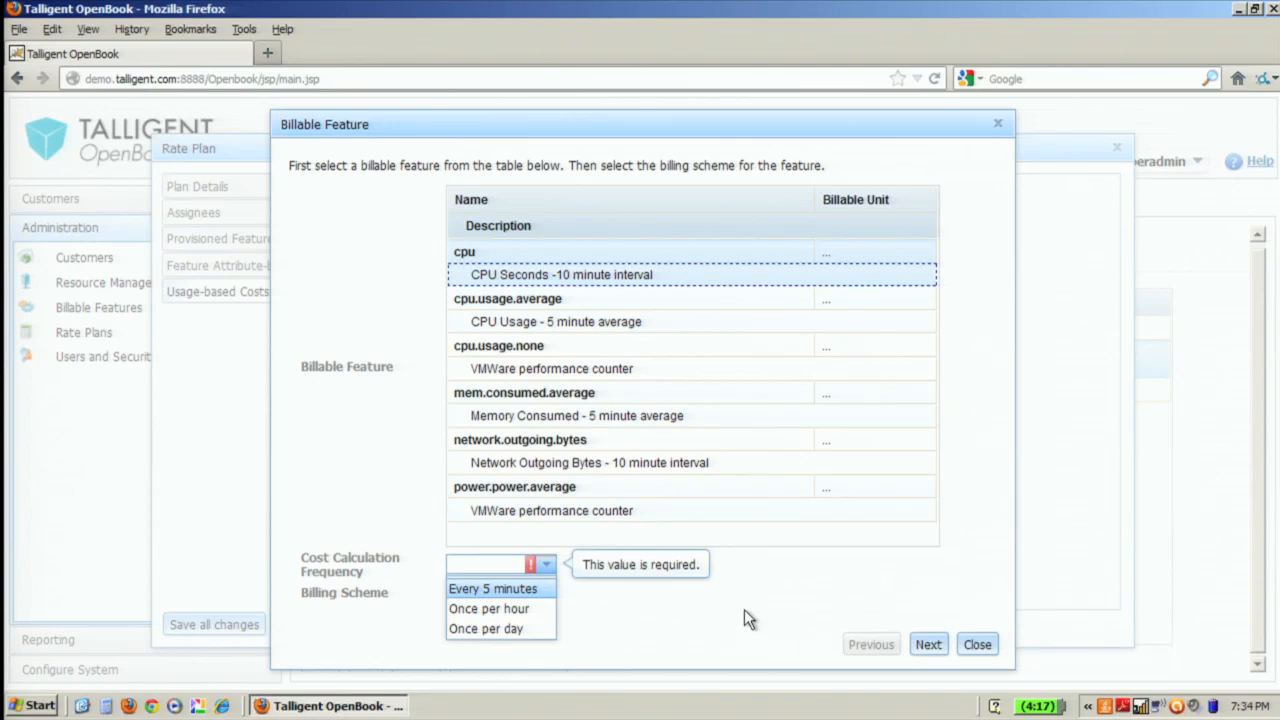
pyautogui.click(488, 608)
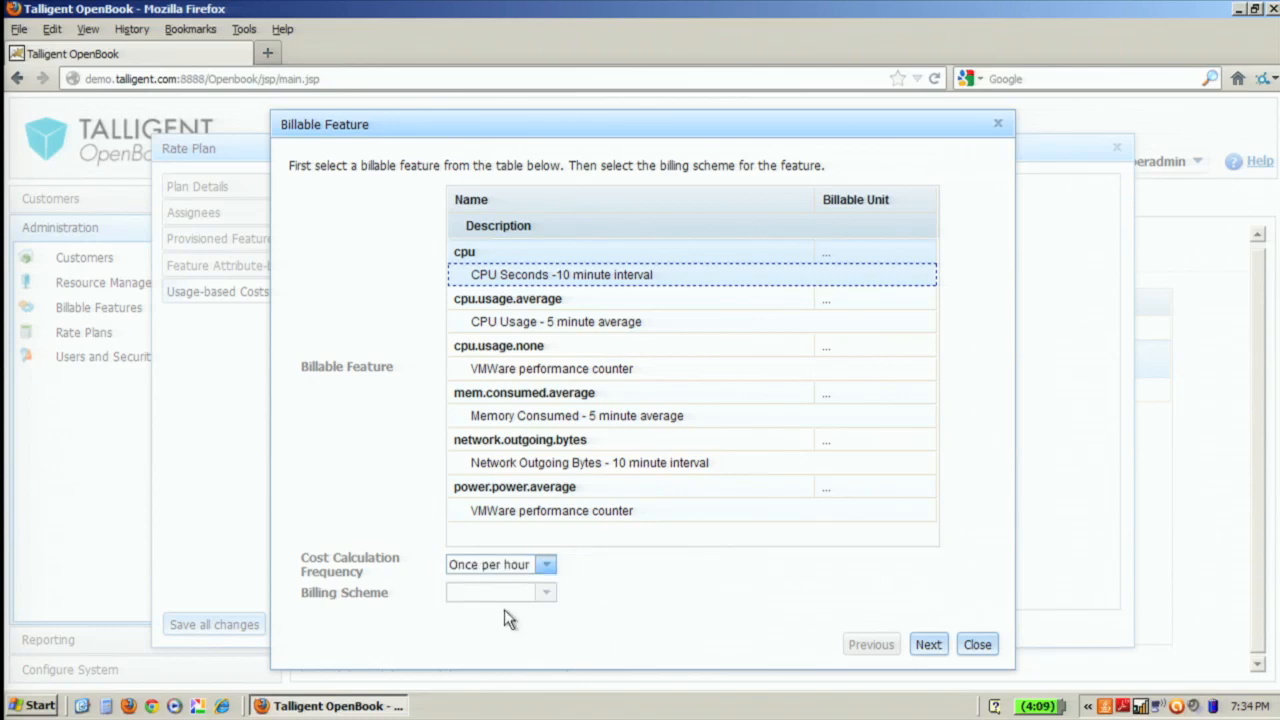
pyautogui.click(544, 592)
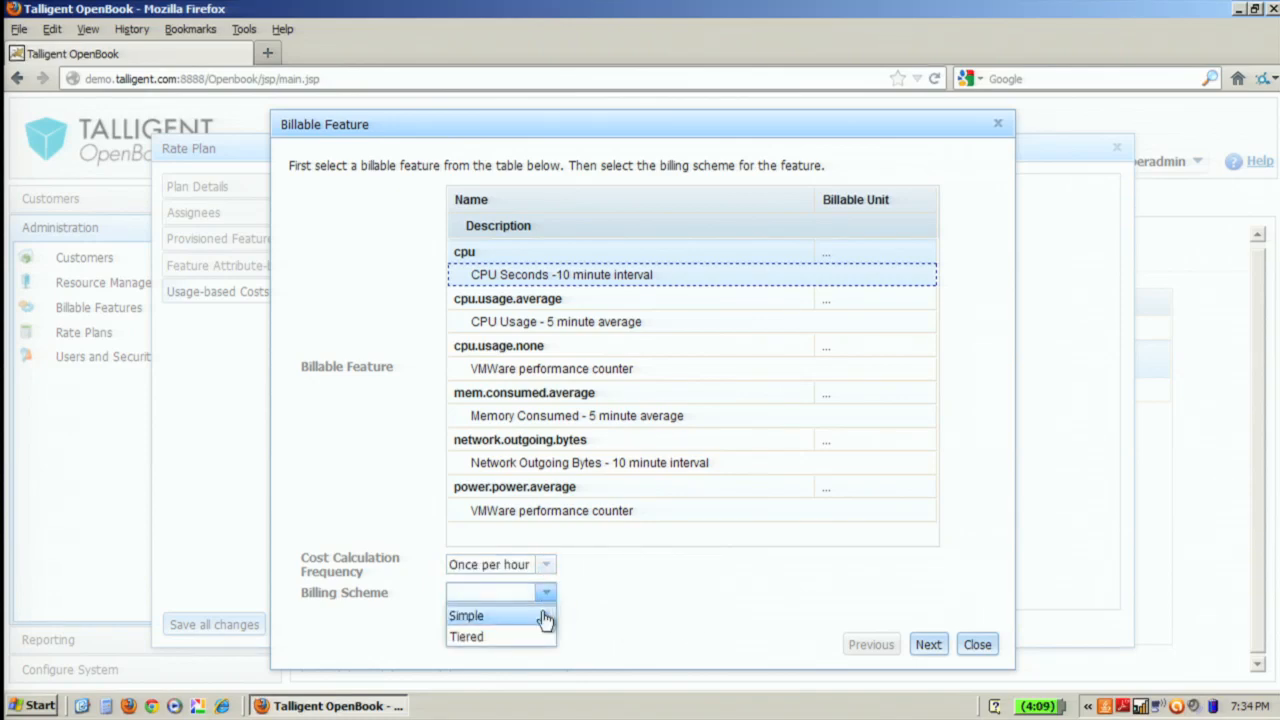
pyautogui.click(466, 636)
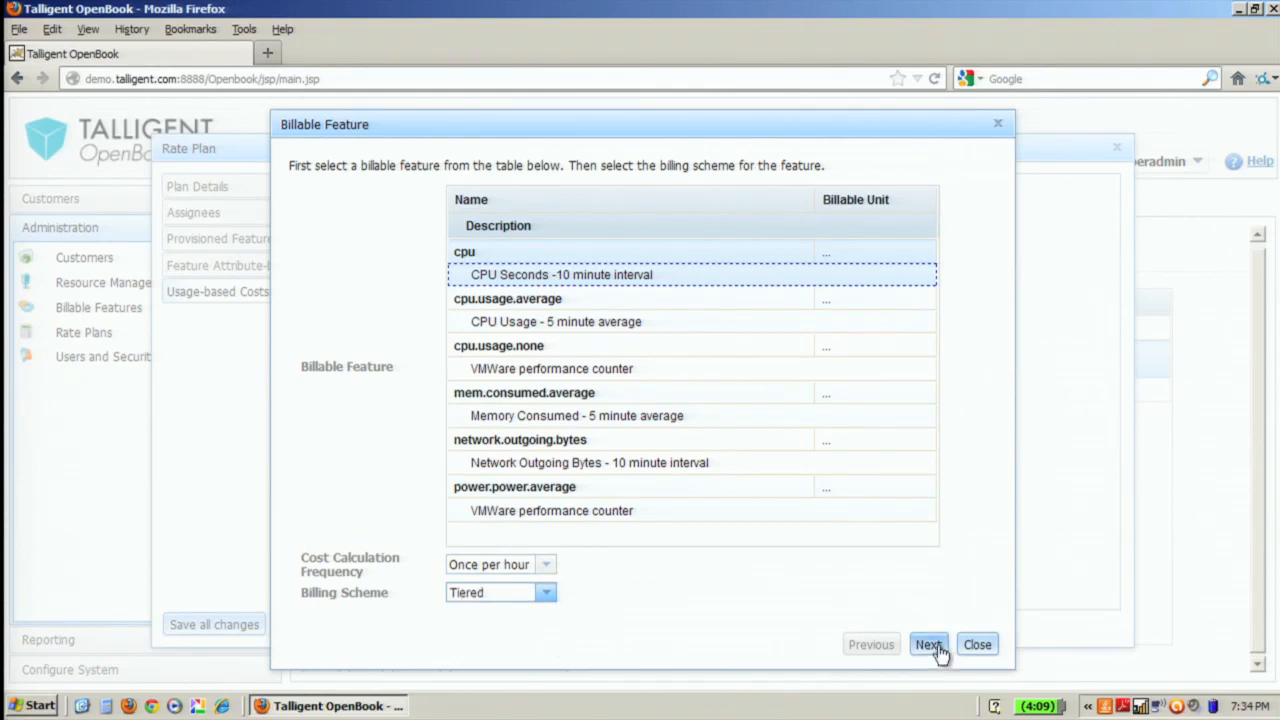
pyautogui.click(928, 644)
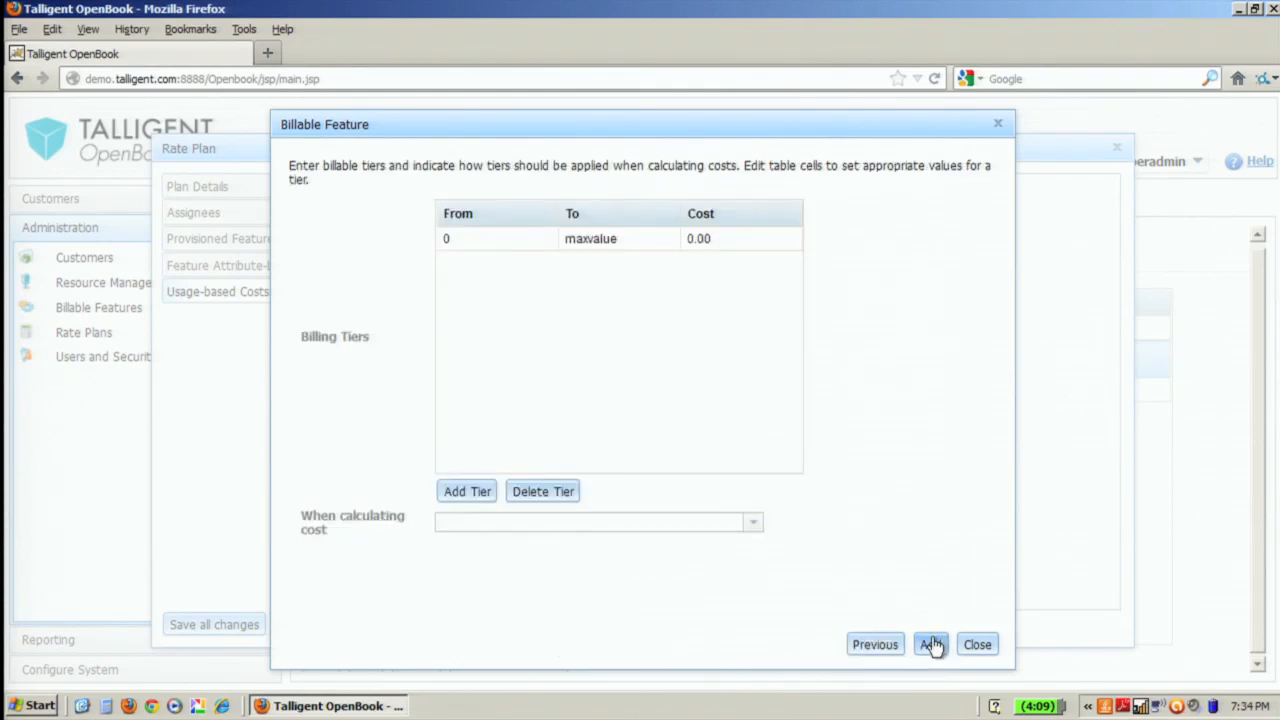
pyautogui.moveTo(752, 390)
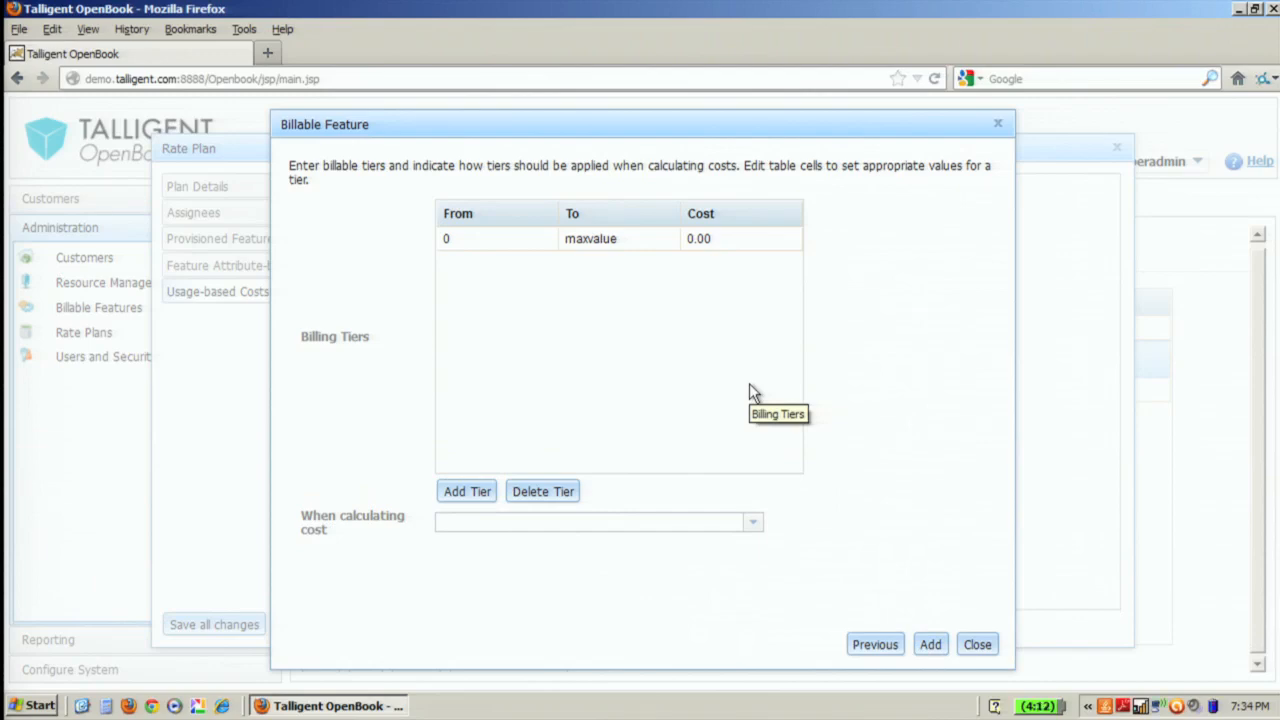
pyautogui.moveTo(900, 268)
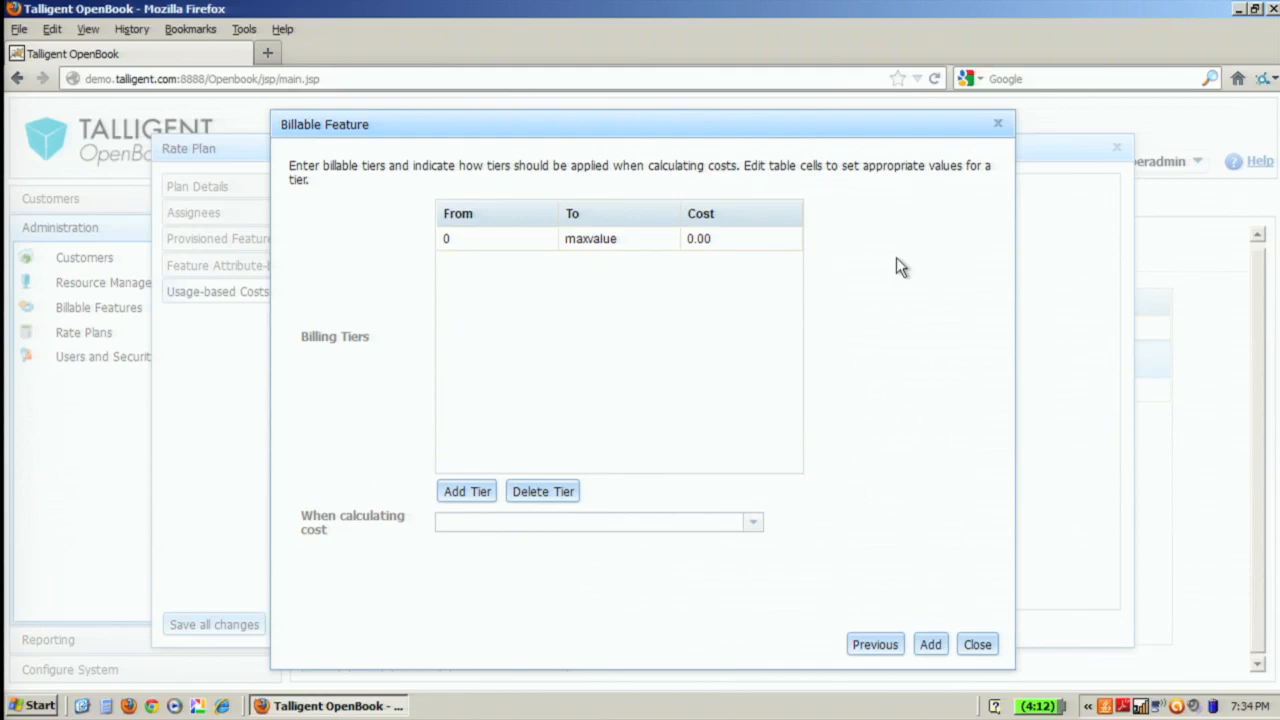
pyautogui.moveTo(904, 278)
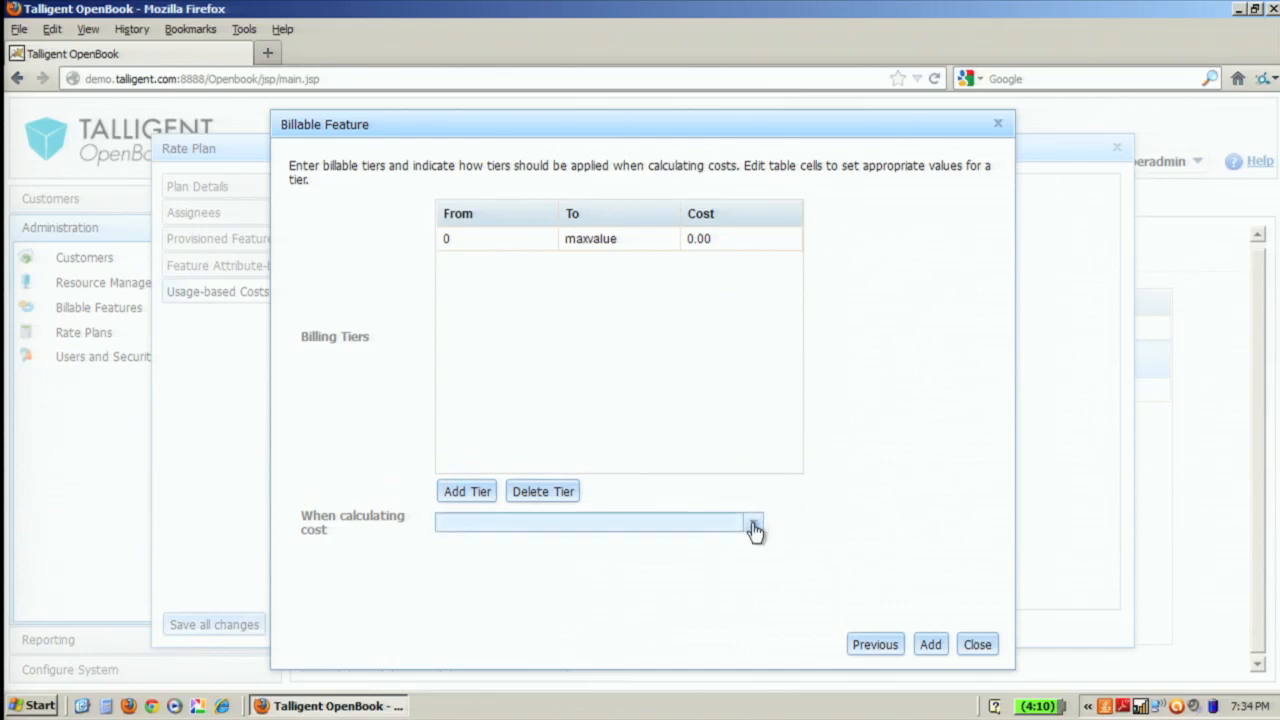
pyautogui.click(752, 522)
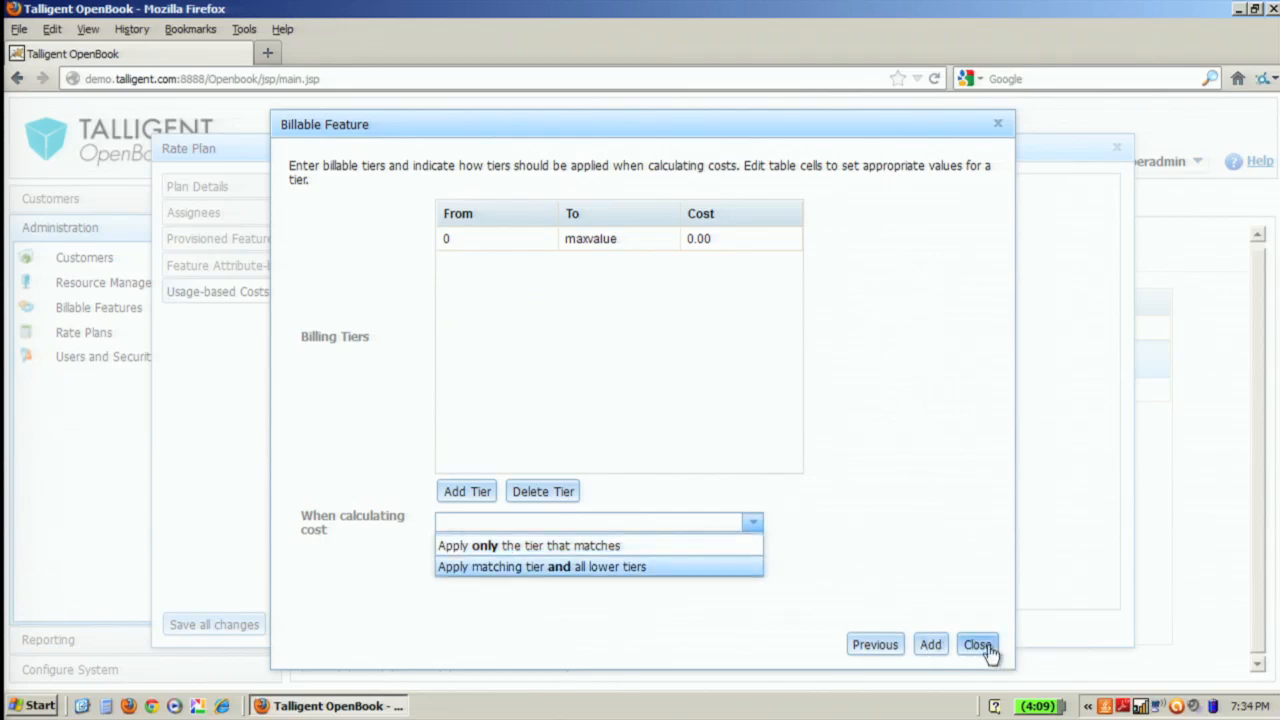
pyautogui.click(976, 644)
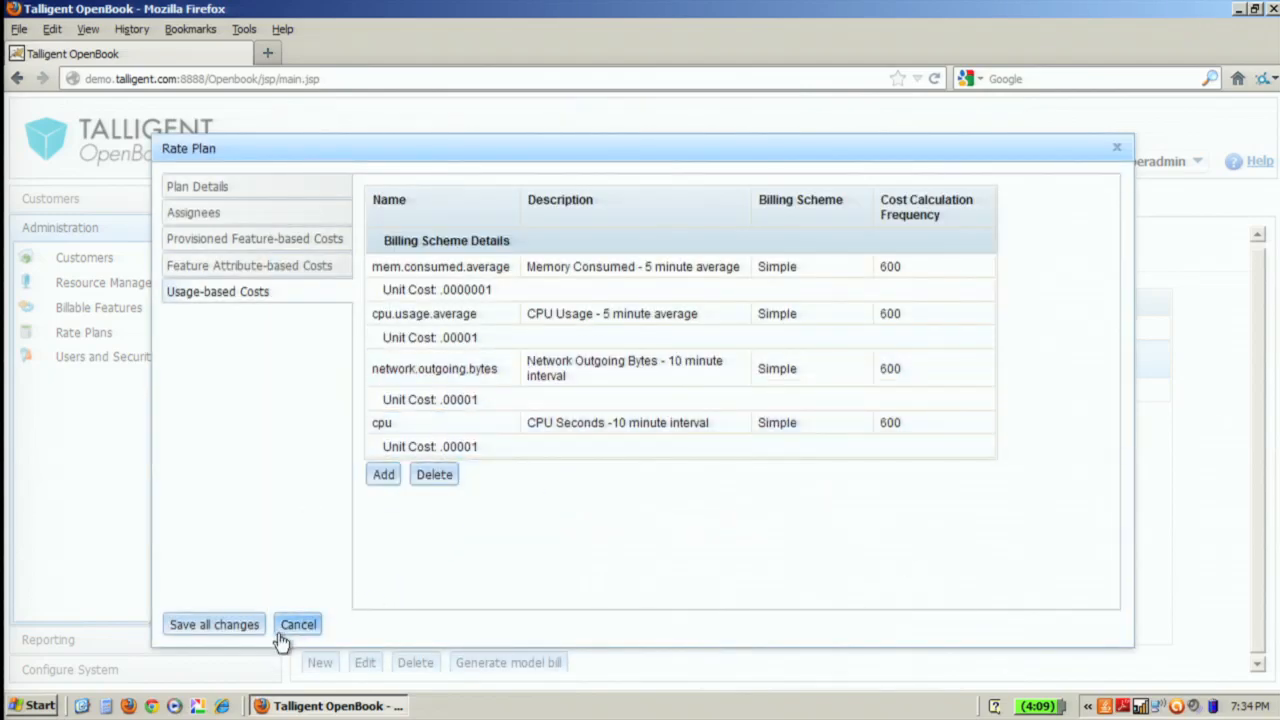
# Step: Cancel the Test Rate Plan editor, start a model bill for OpenStack Demo Tenant 1, then close it ungenerated
pyautogui.click(298, 624)
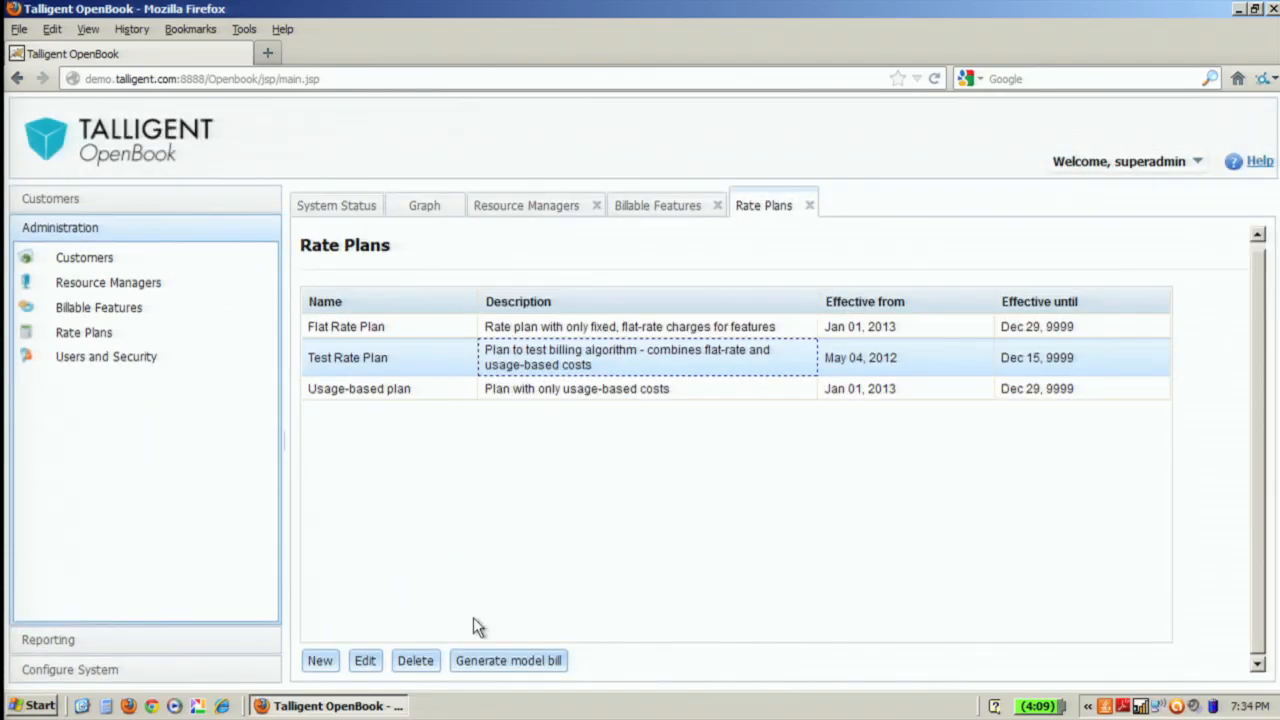
pyautogui.moveTo(480, 656)
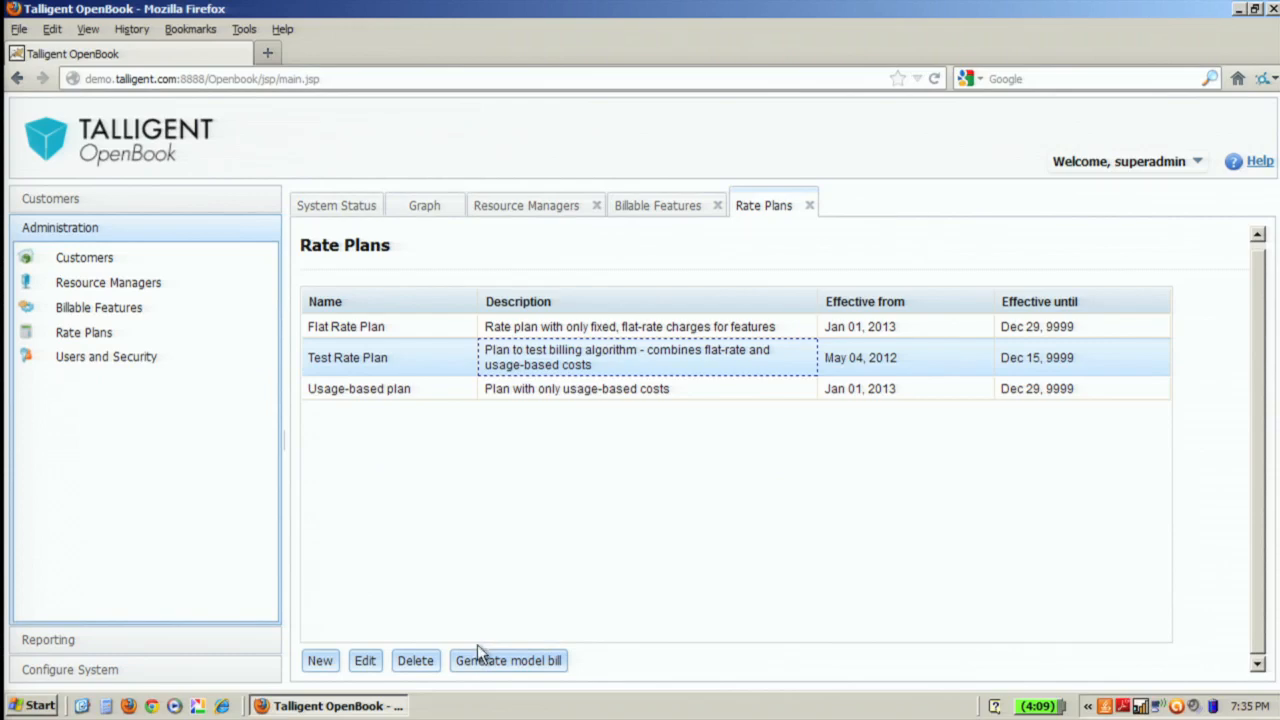
pyautogui.click(508, 660)
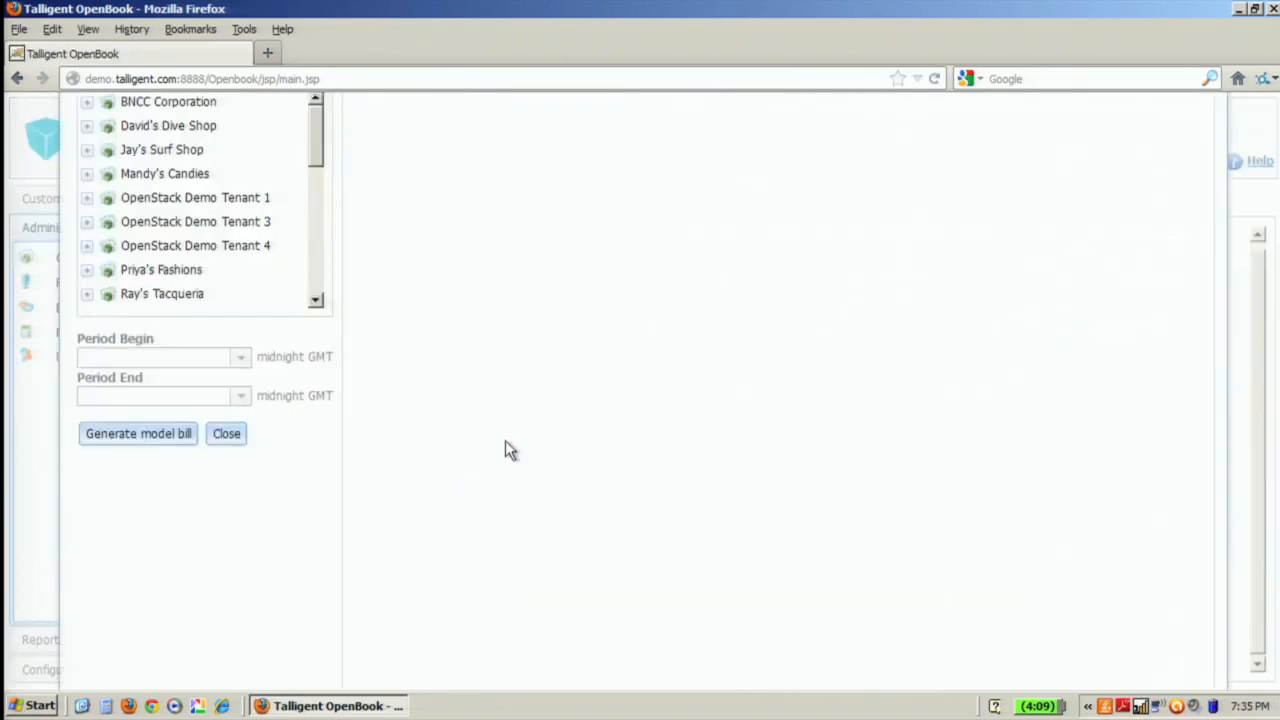
pyautogui.click(168, 124)
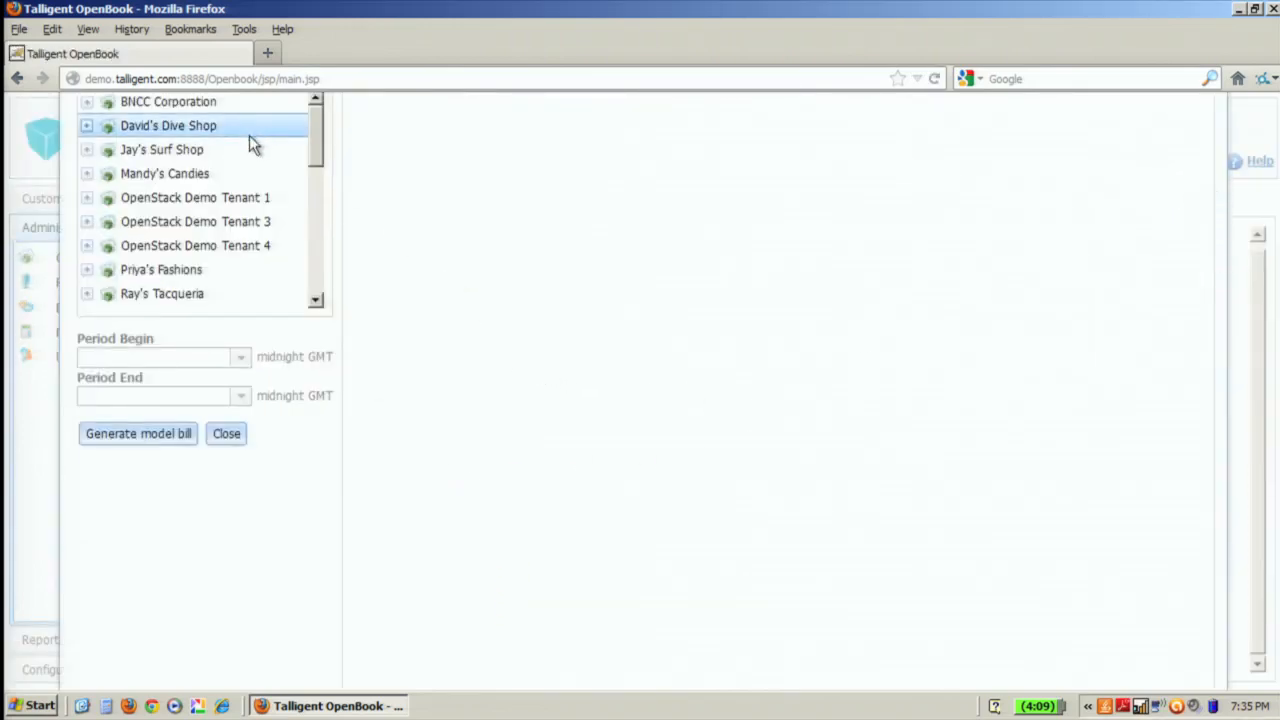
pyautogui.click(194, 198)
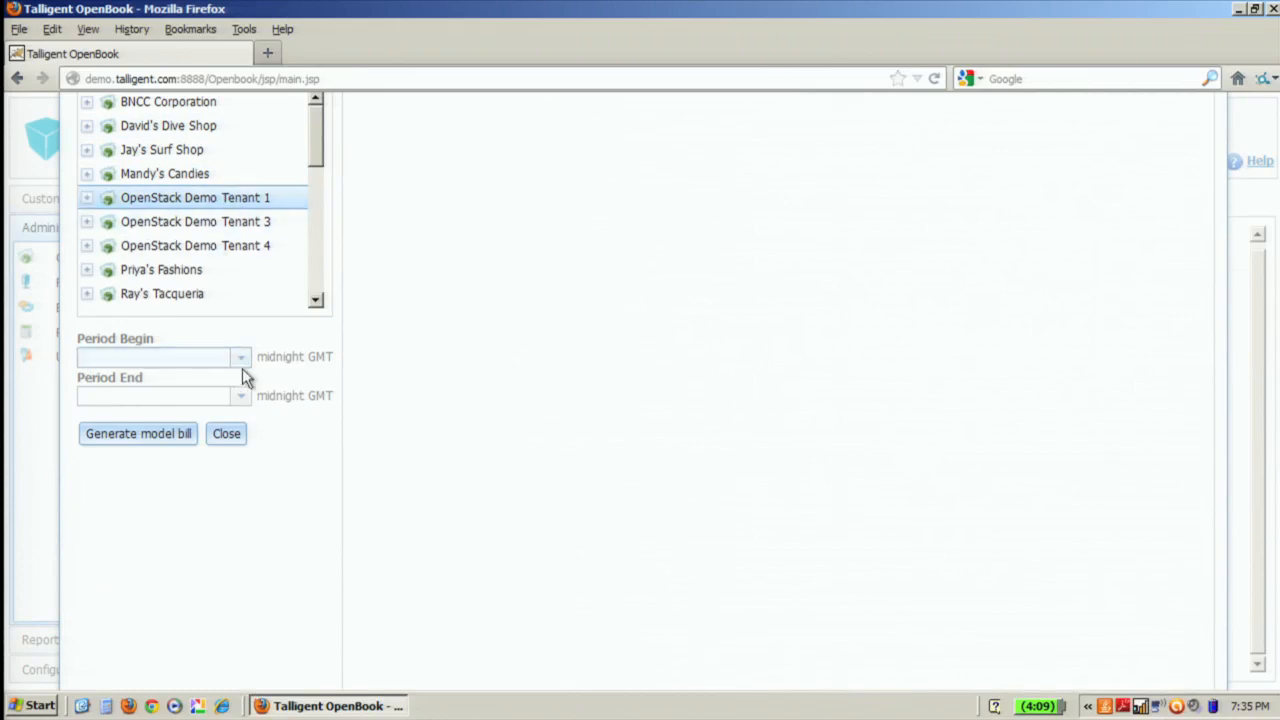
pyautogui.moveTo(1104, 118)
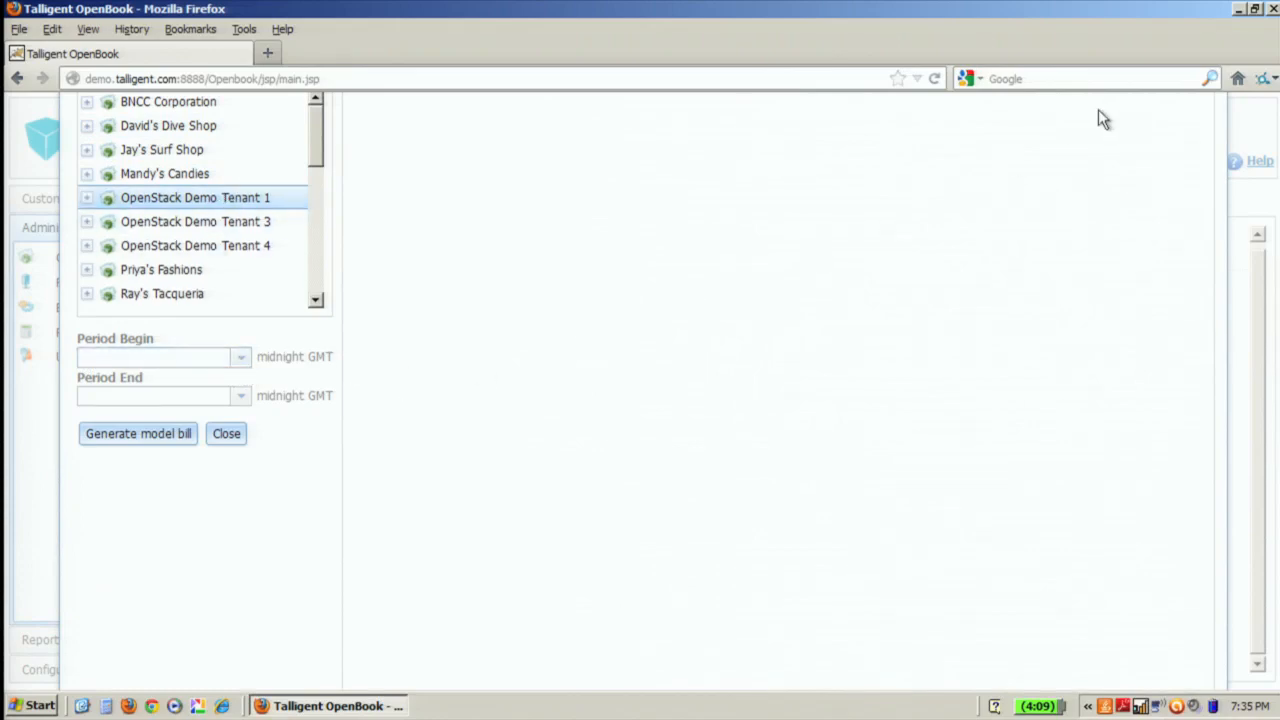
pyautogui.click(226, 432)
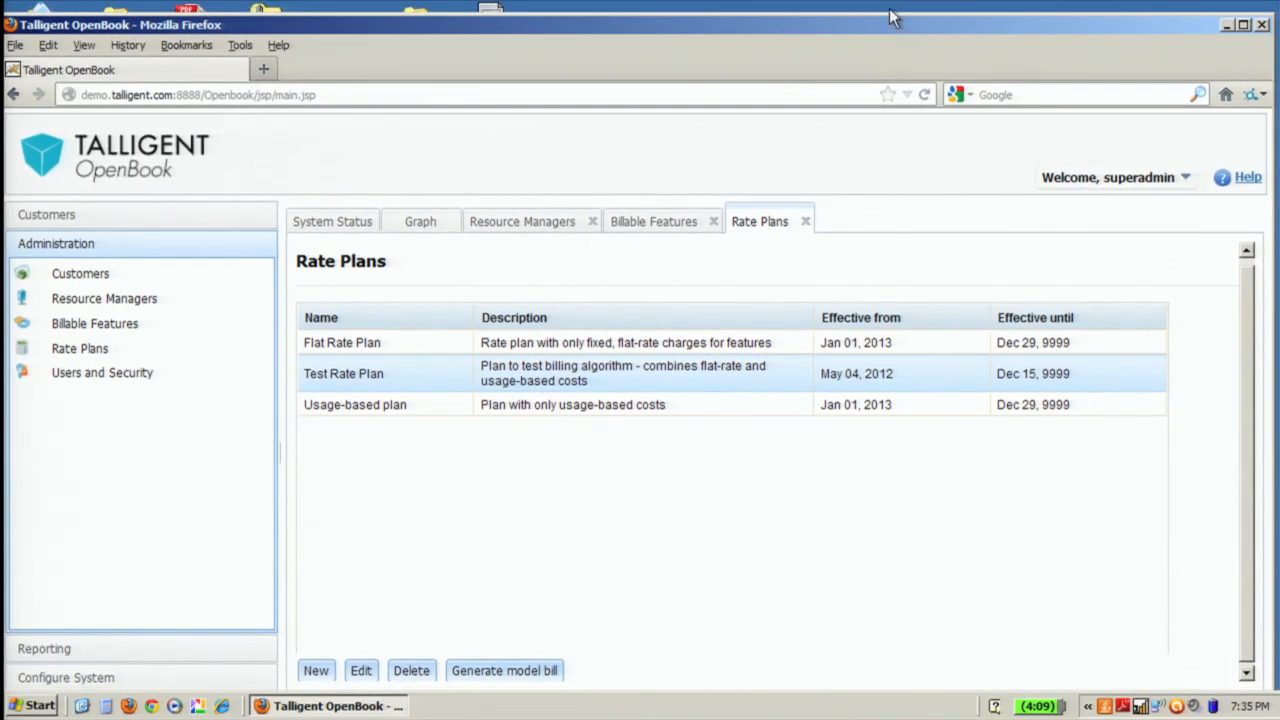
# Step: Change the screen resolution from the desktop's Display Properties Settings
pyautogui.rightClick(890, 16)
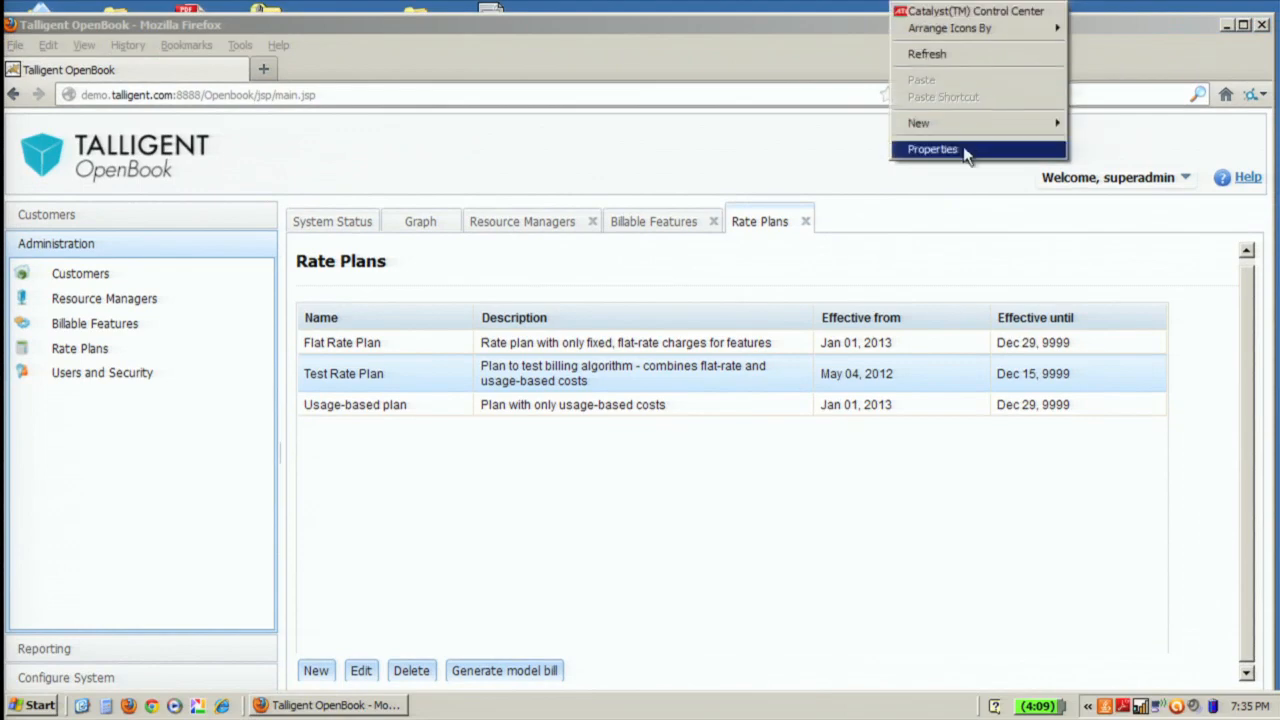
pyautogui.click(932, 148)
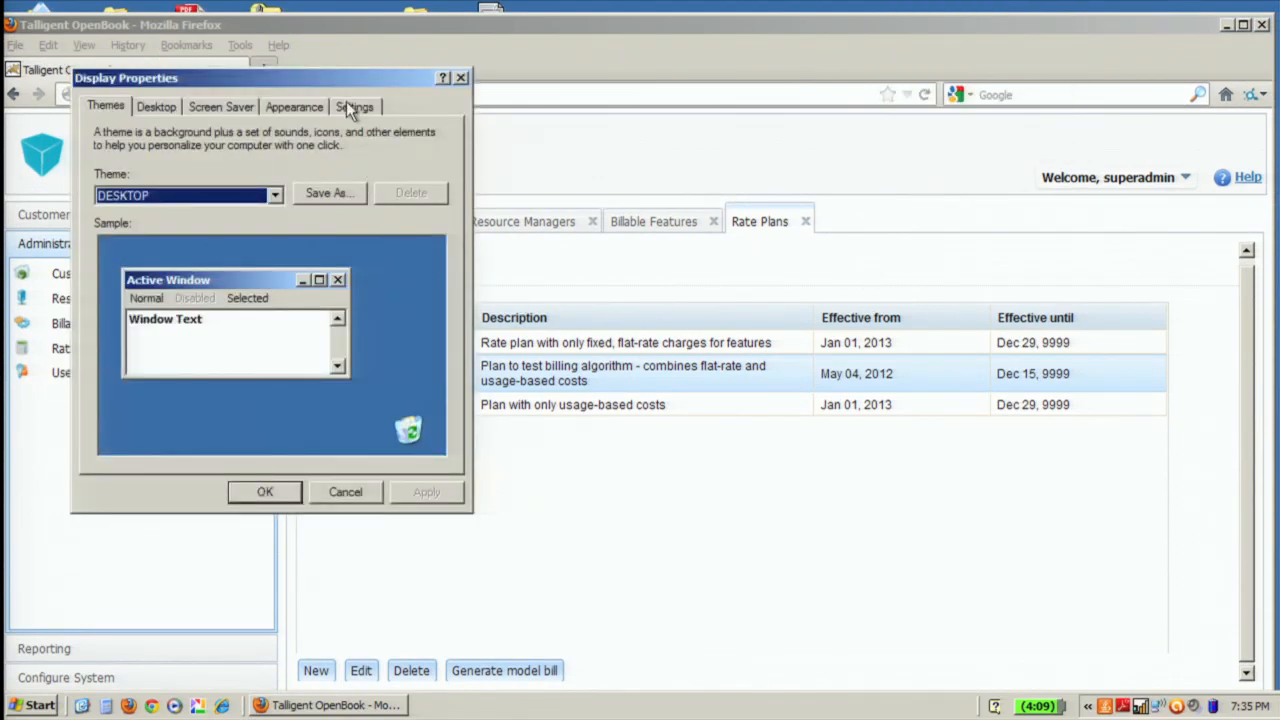
pyautogui.click(356, 106)
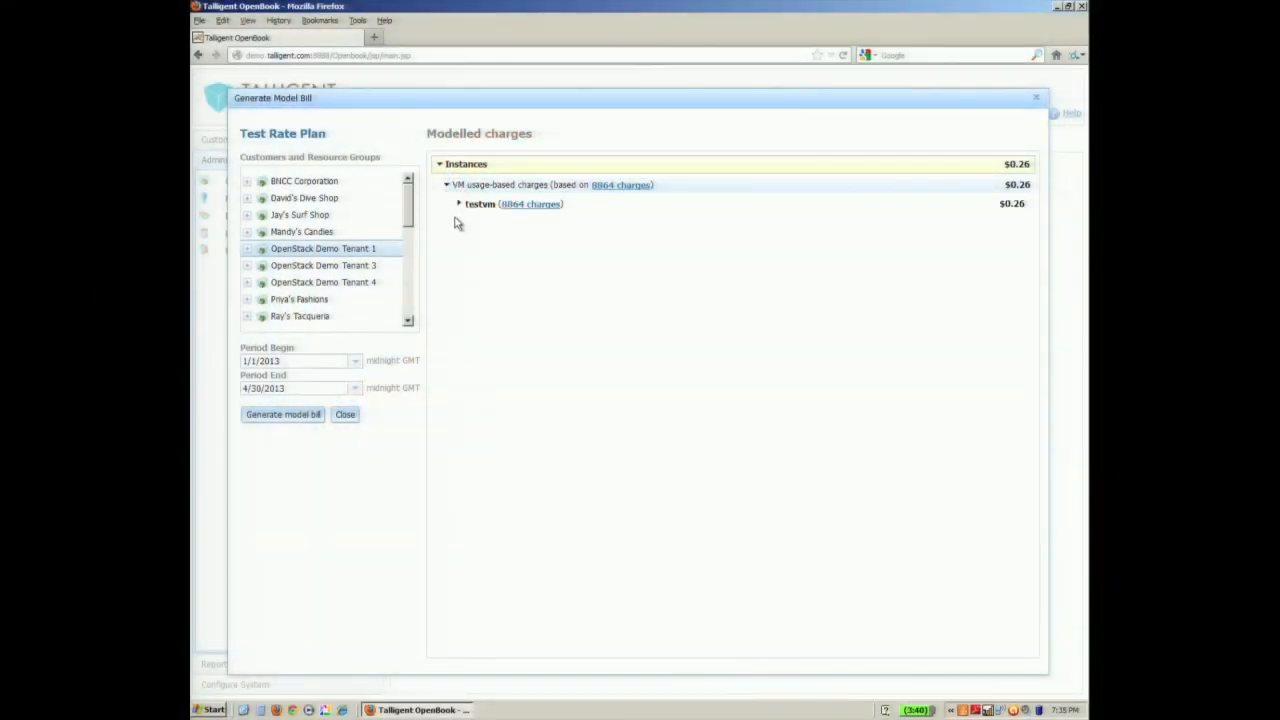
# Step: Expand the $0.26 testvm charge into network outgoing bytes $0.21 and CPU $0.05
pyautogui.click(460, 204)
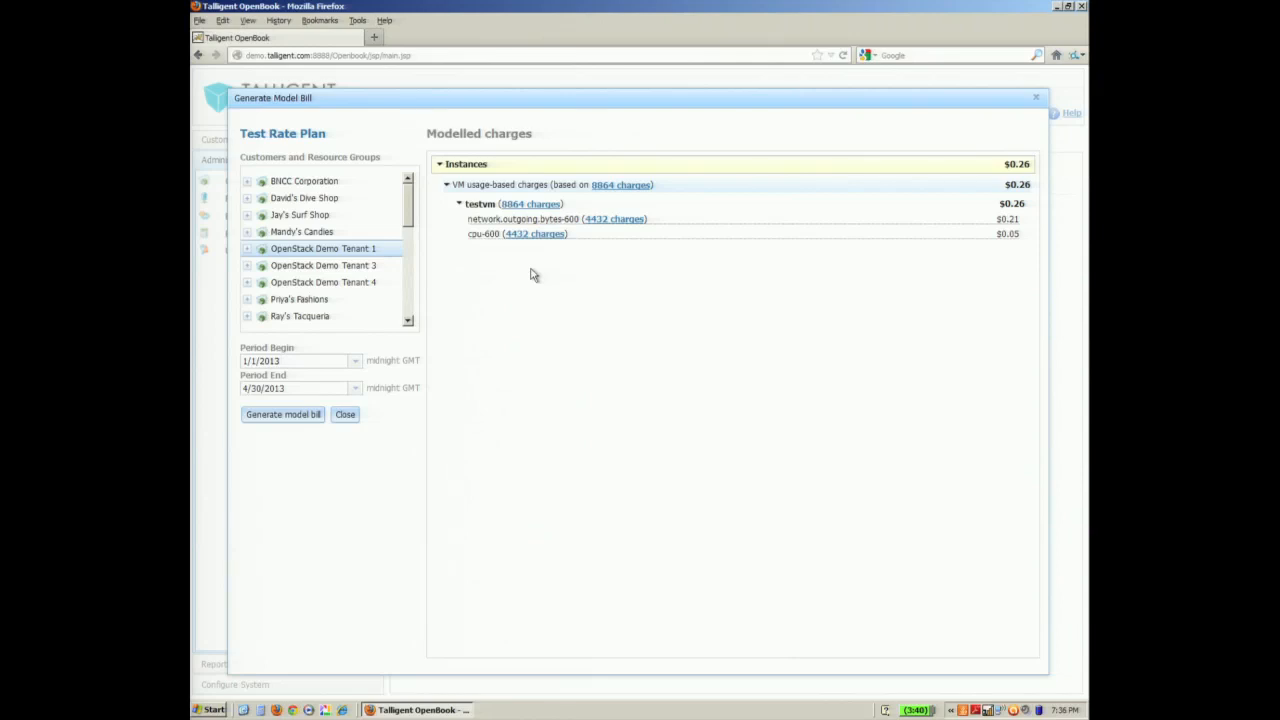
pyautogui.moveTo(504, 194)
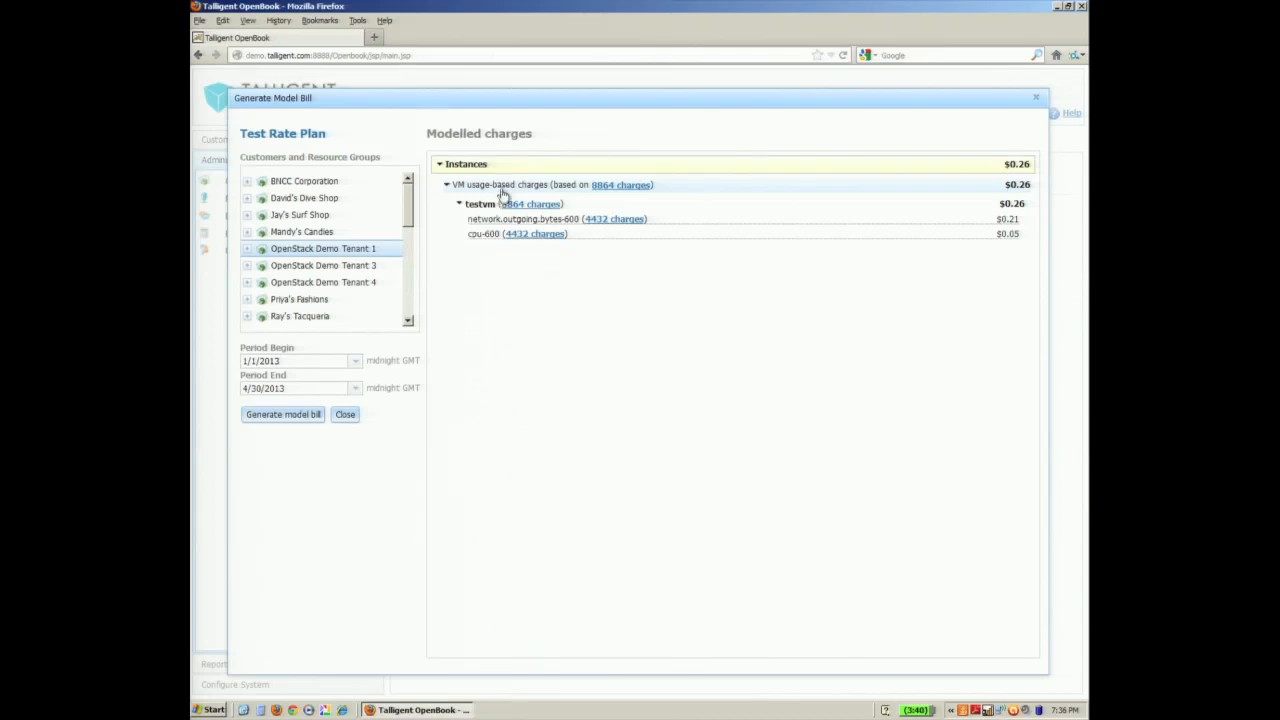
pyautogui.moveTo(528, 200)
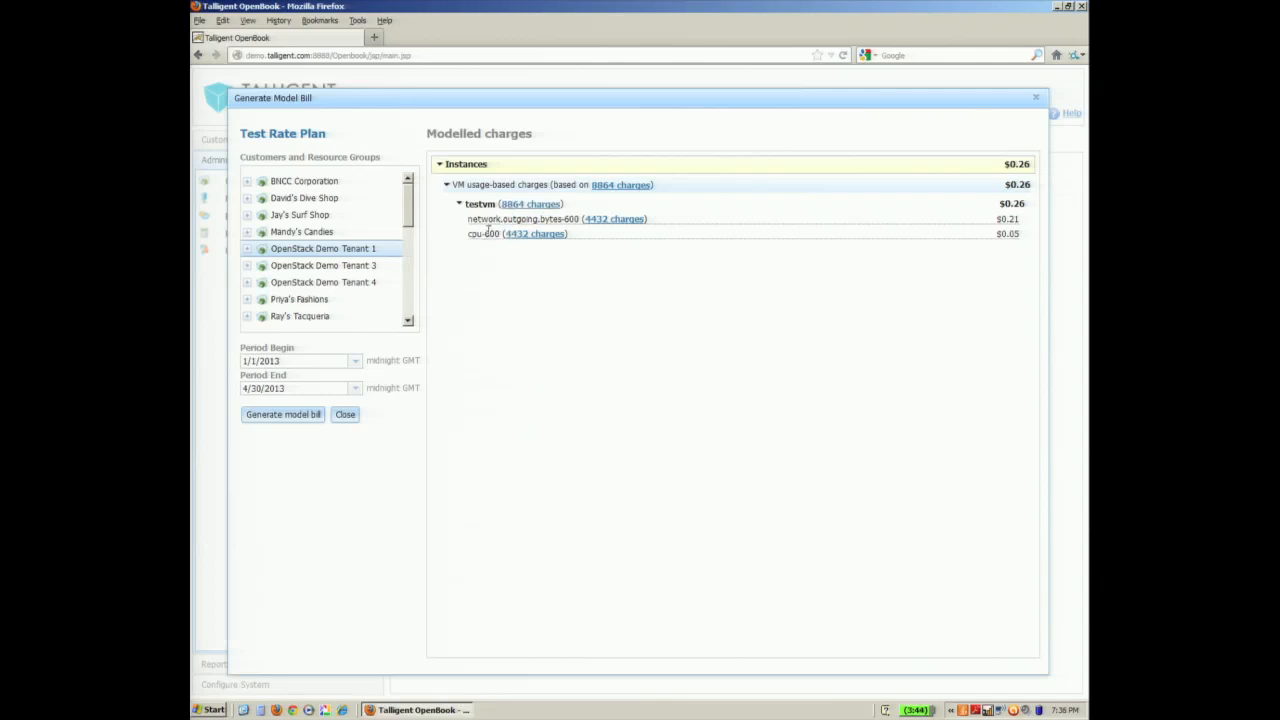
pyautogui.moveTo(618, 230)
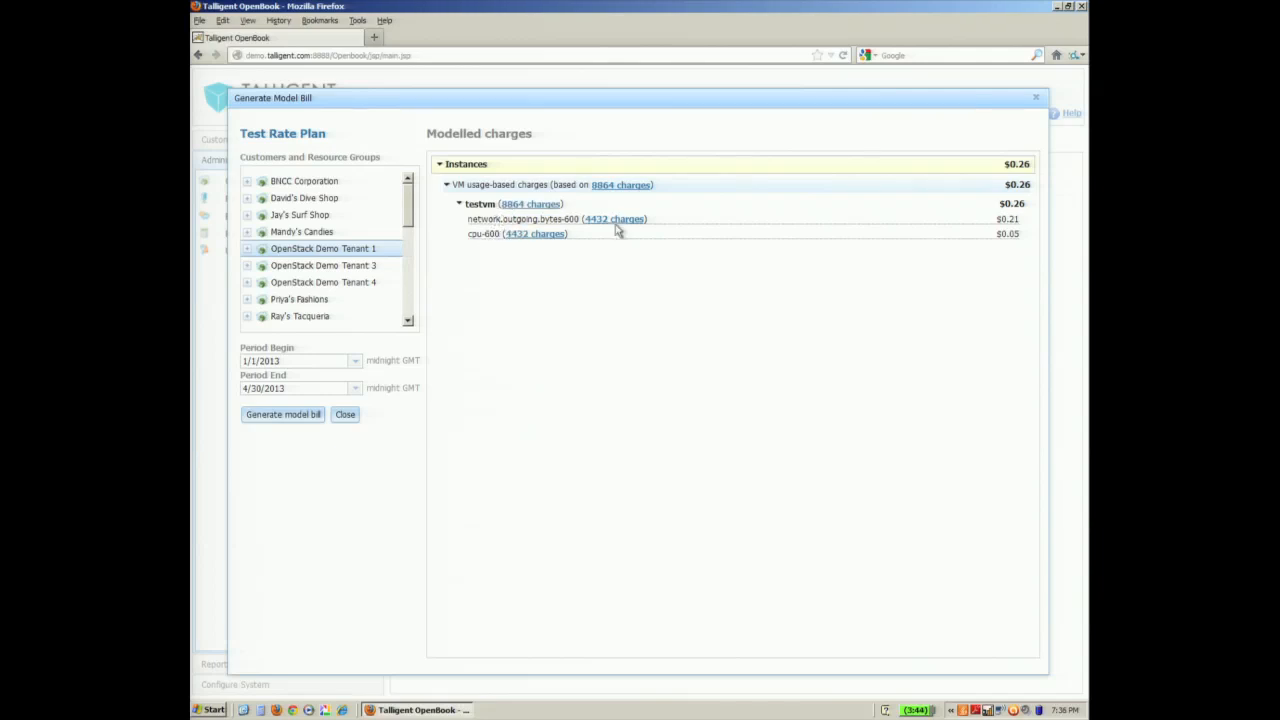
pyautogui.moveTo(614, 218)
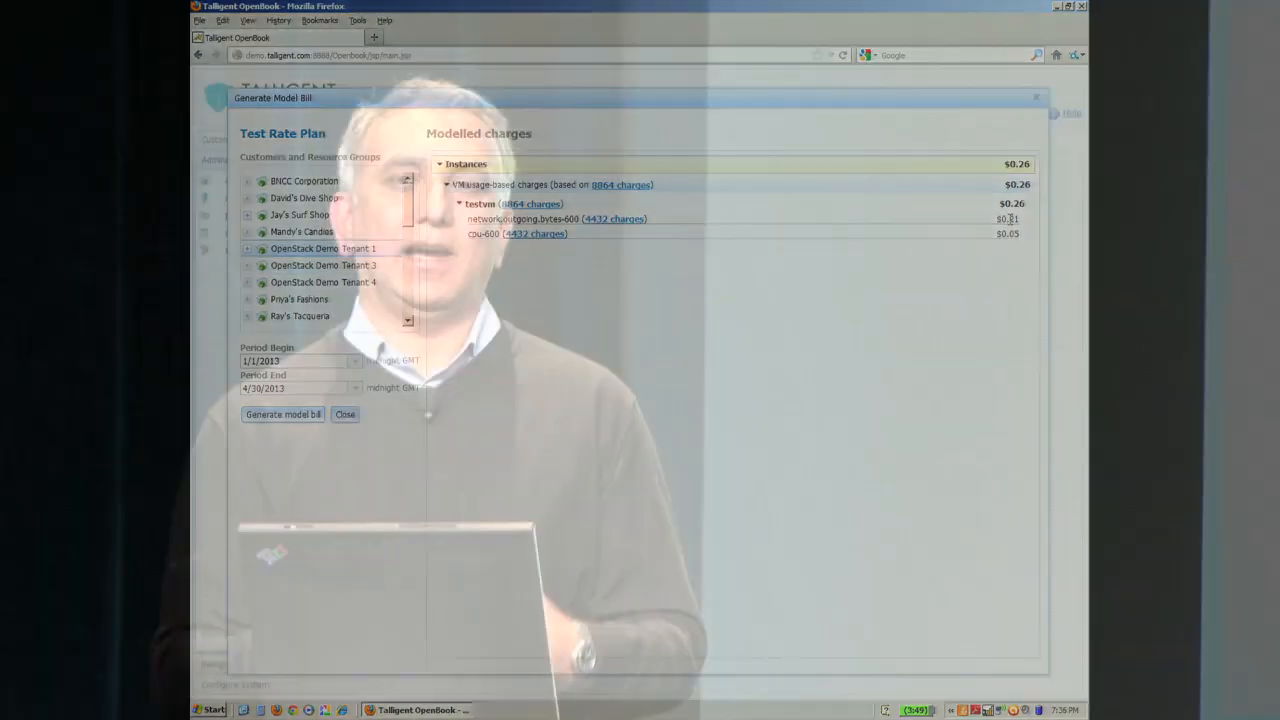
# Step: Close the model bill, expand the Customers tree and return to the System Status dashboard
pyautogui.click(260, 250)
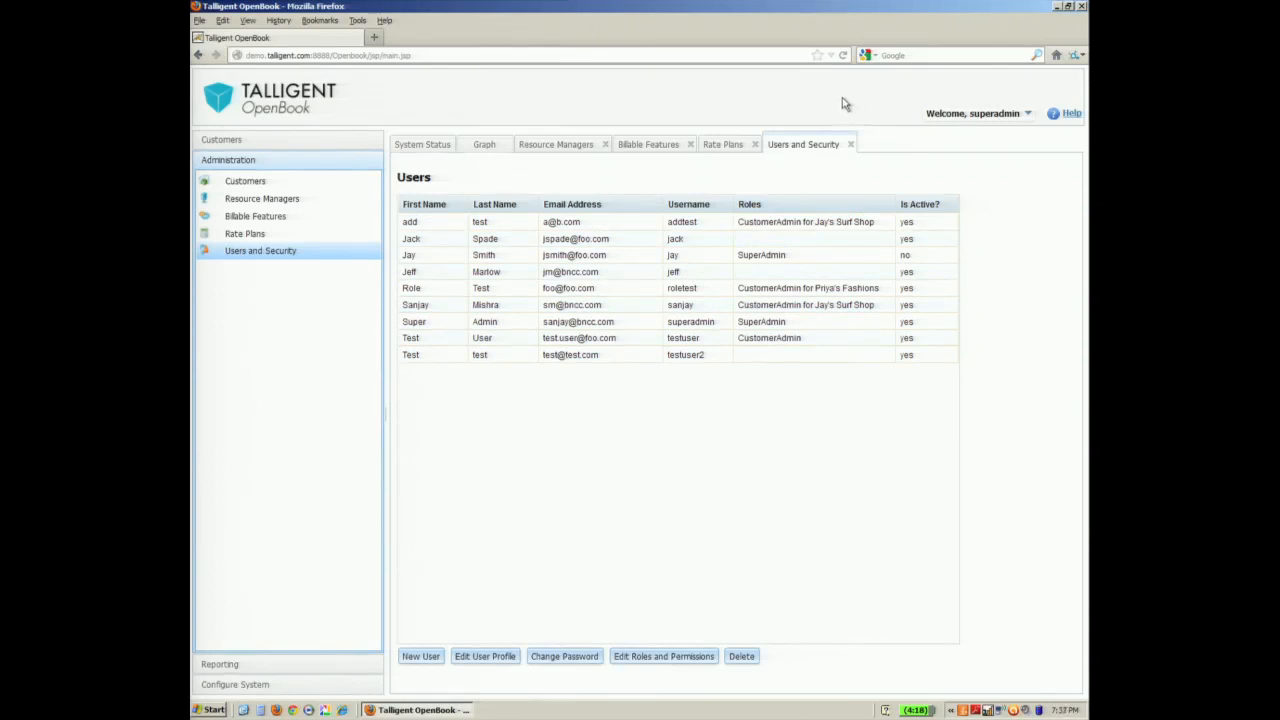
pyautogui.moveTo(262, 198)
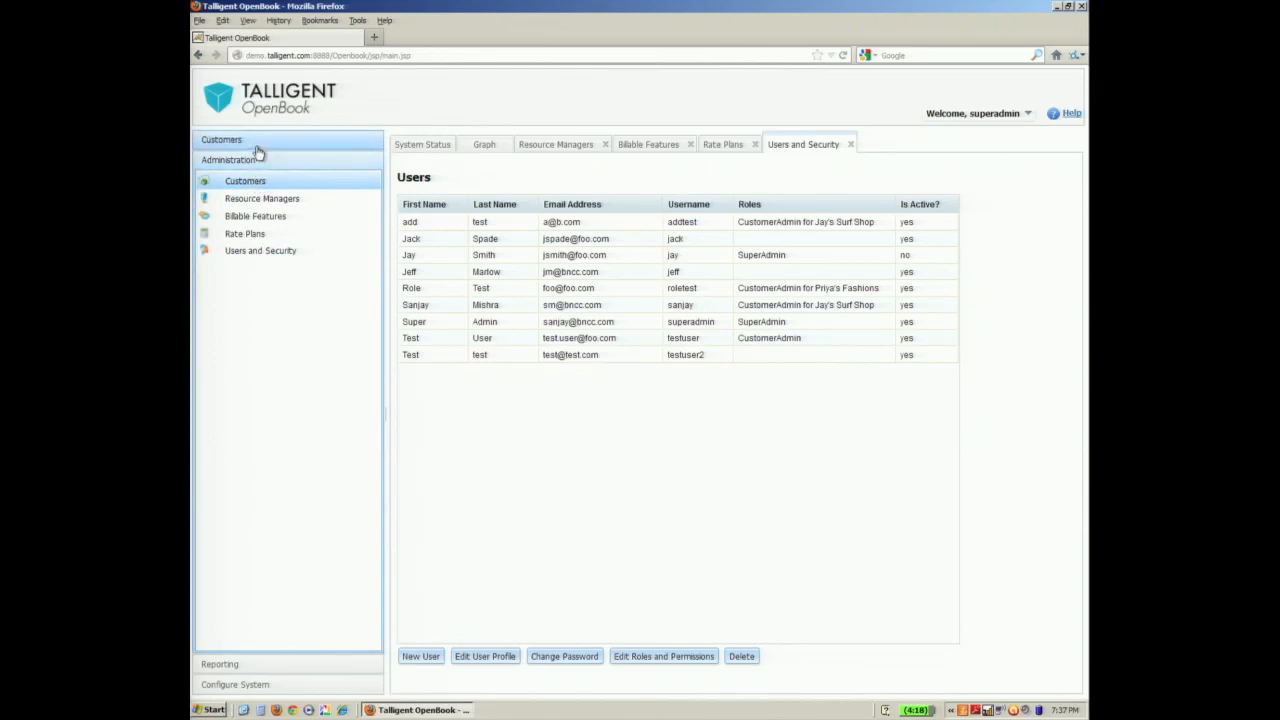
pyautogui.click(220, 140)
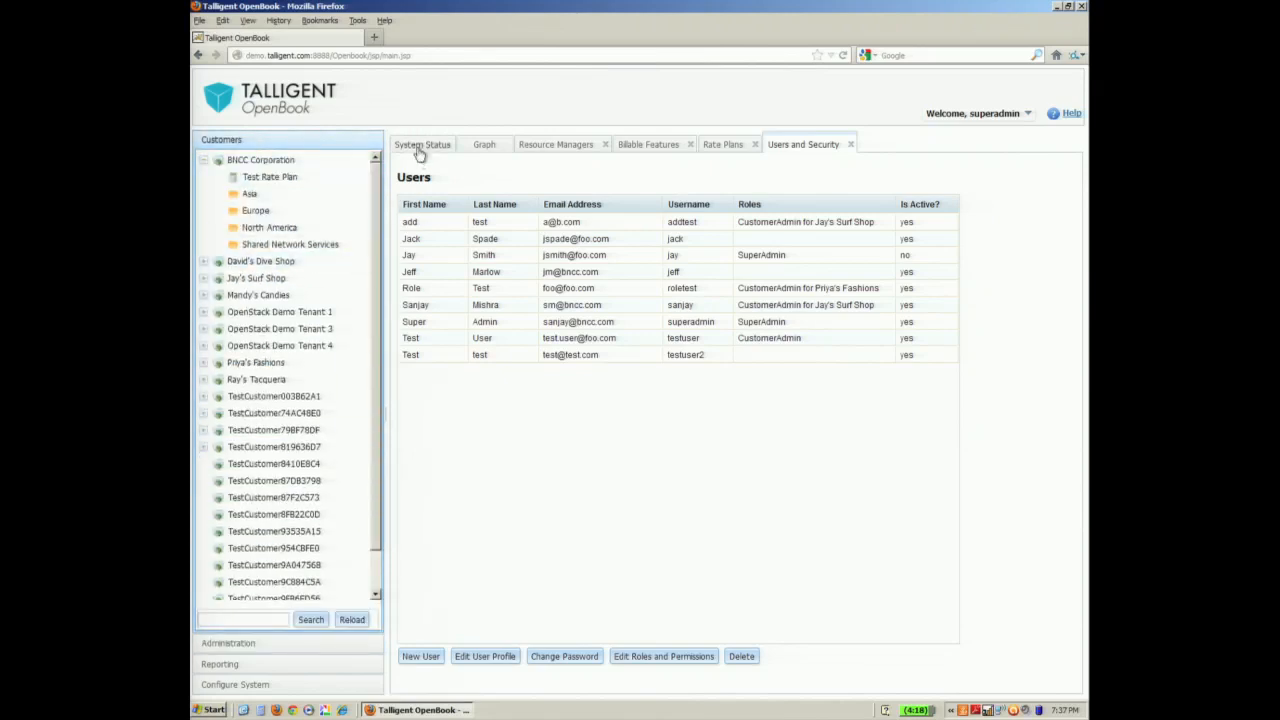
pyautogui.click(422, 144)
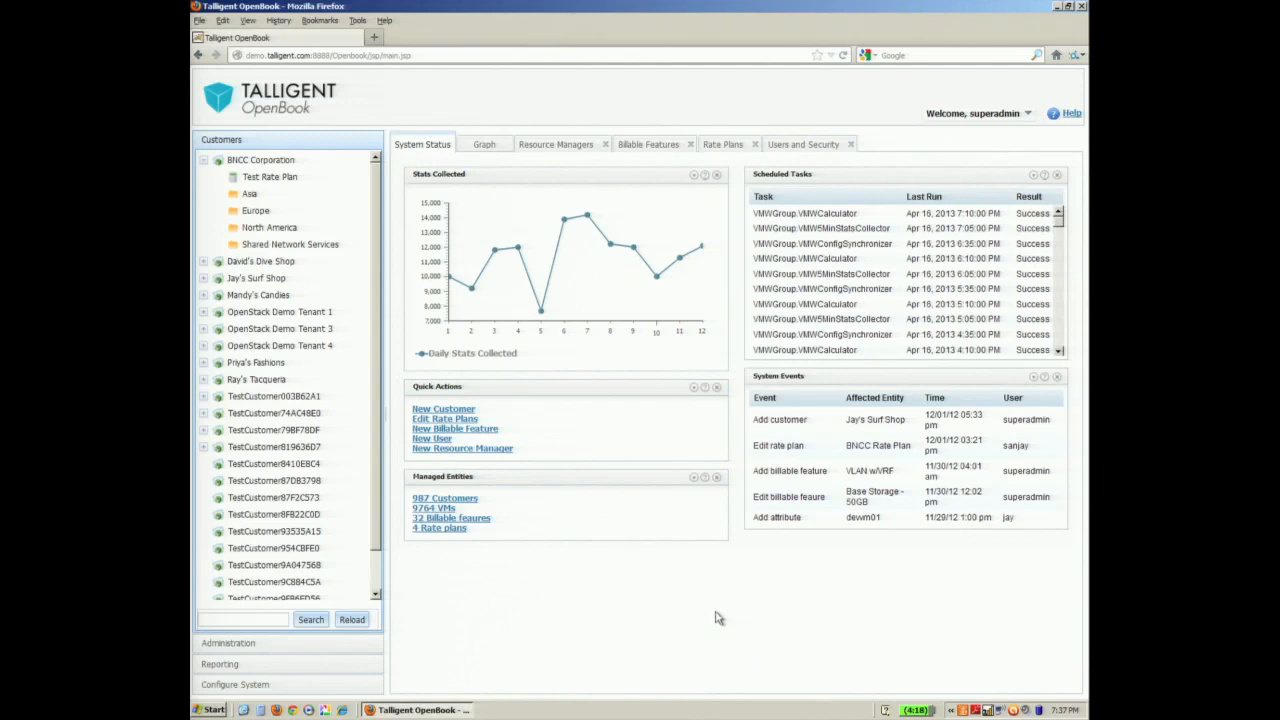